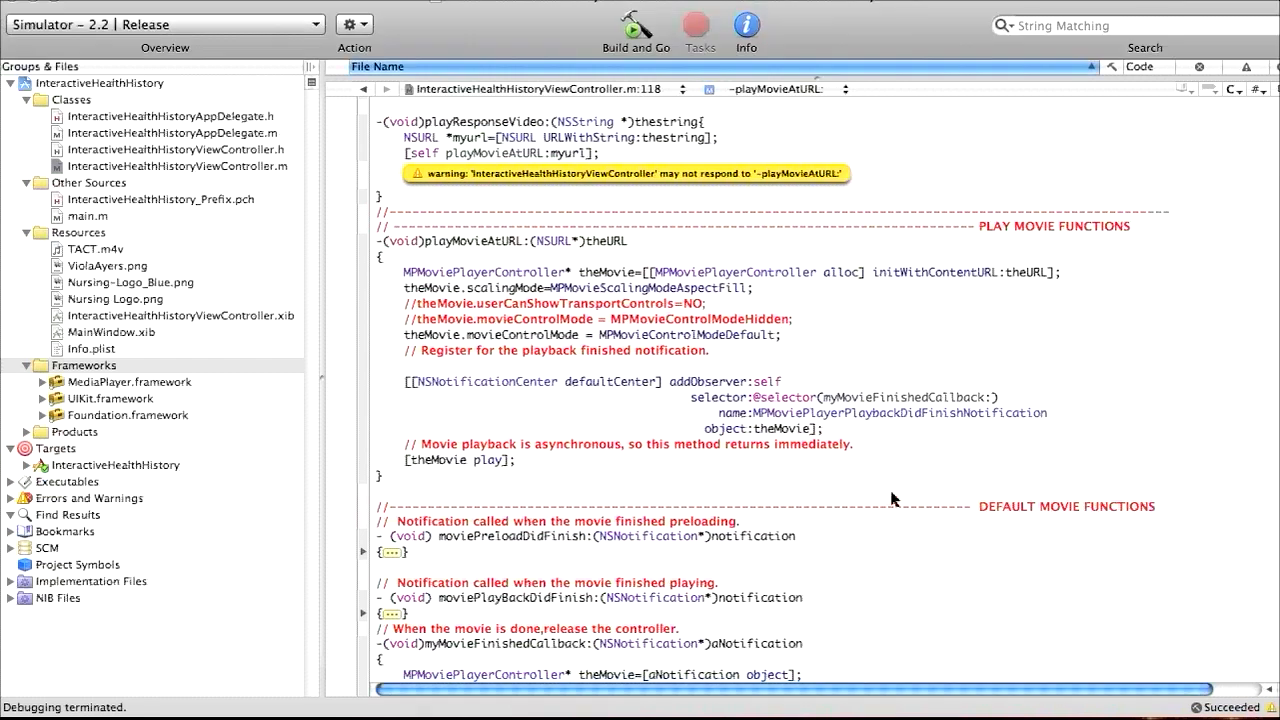
mouse_move(927, 319)
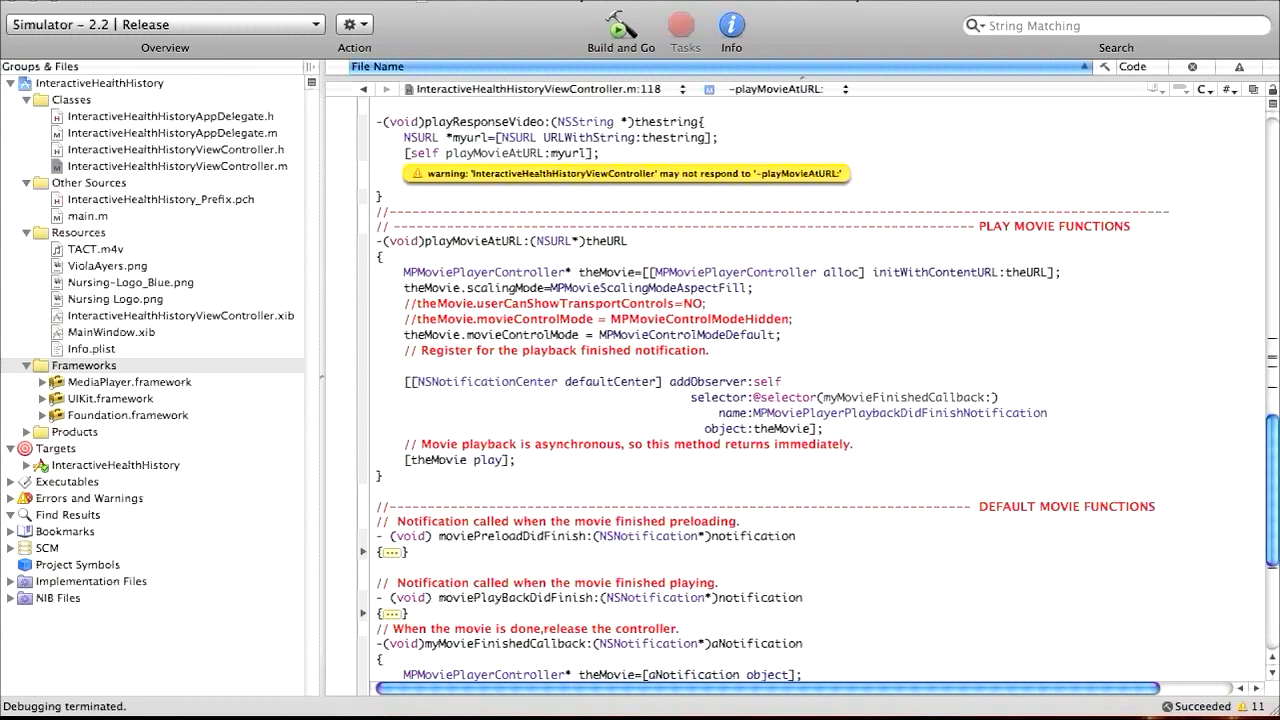
Save the edited file, then build and launch the app in iPhone Simulator
scroll("up", 3)
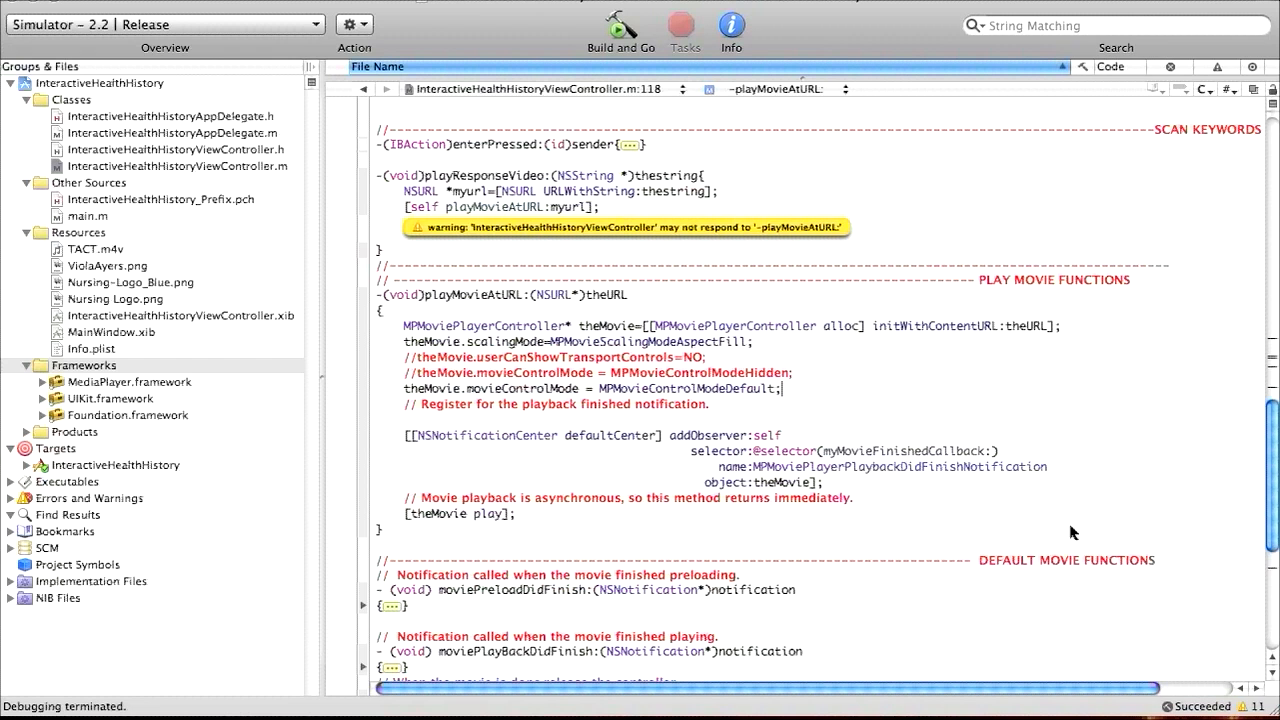
mouse_move(968, 205)
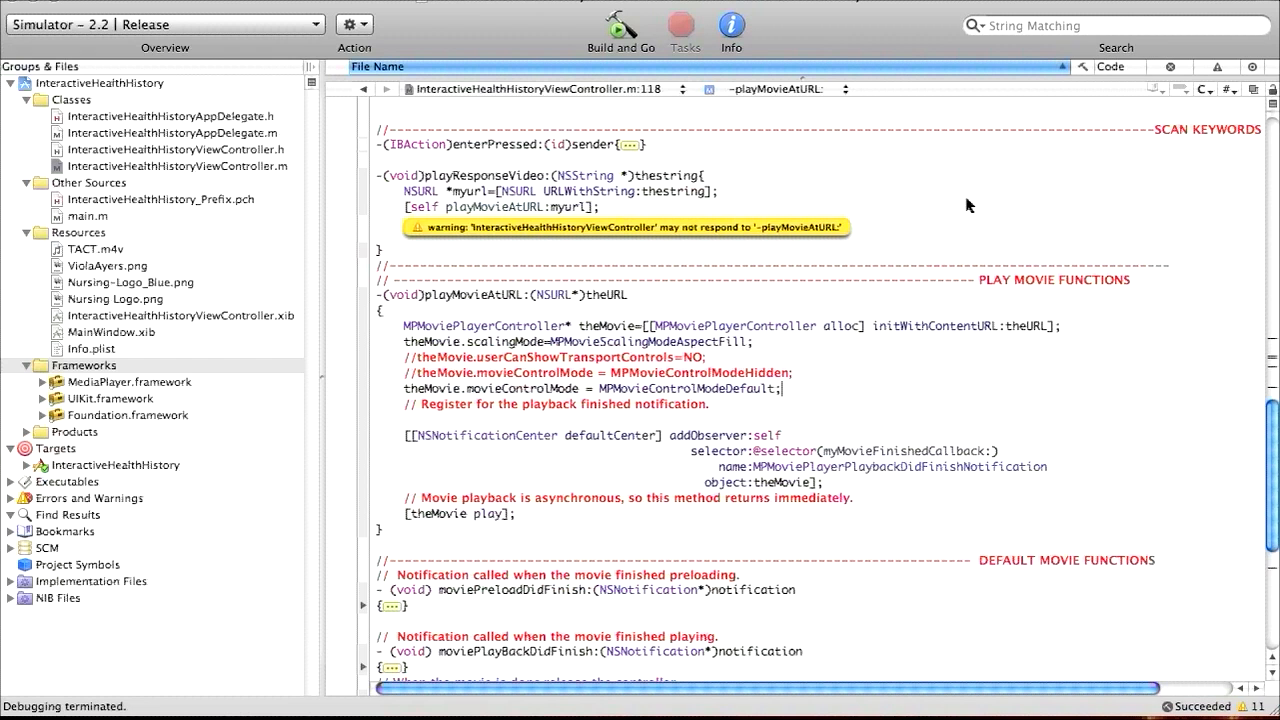
left_click(765, 226)
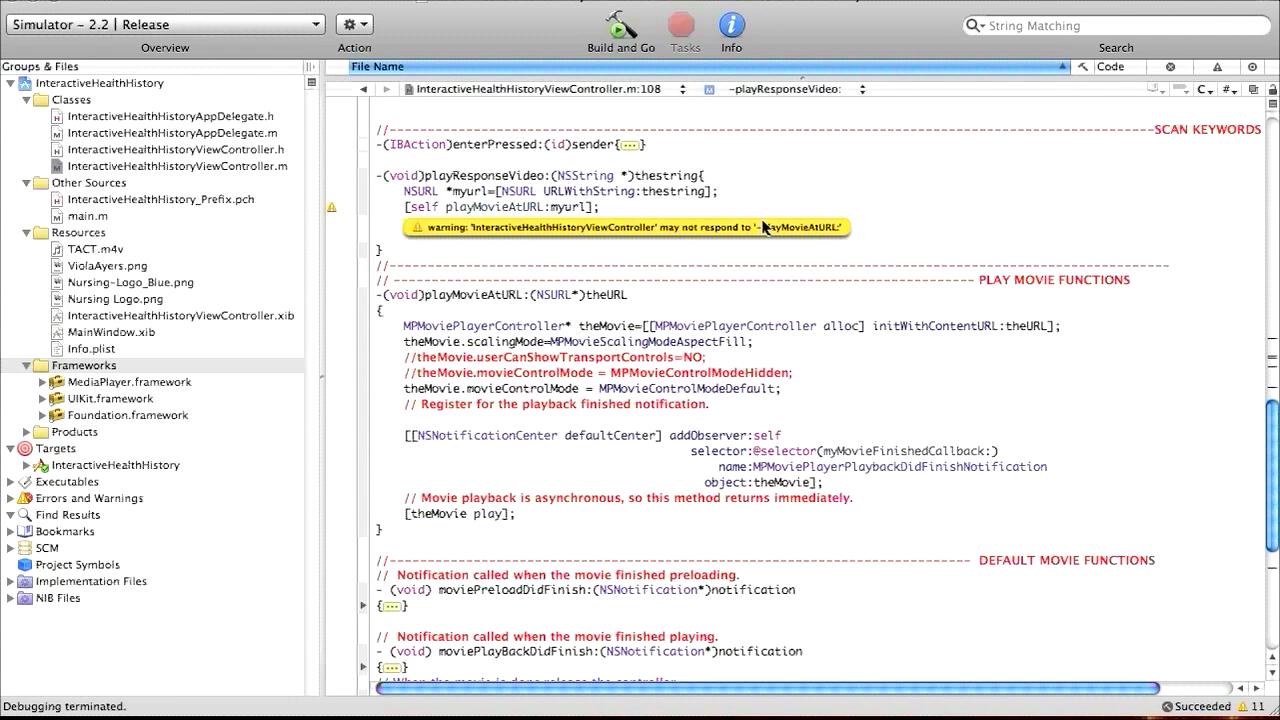
scroll("up", 3)
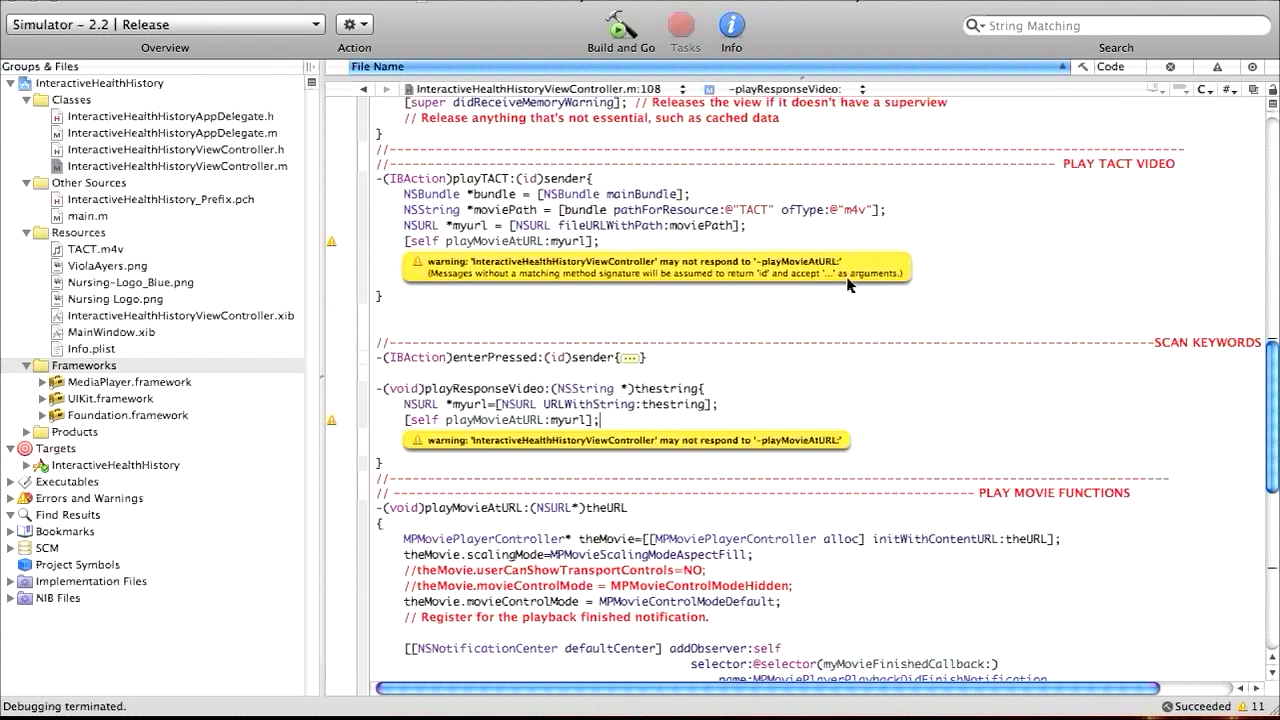
mouse_move(860, 285)
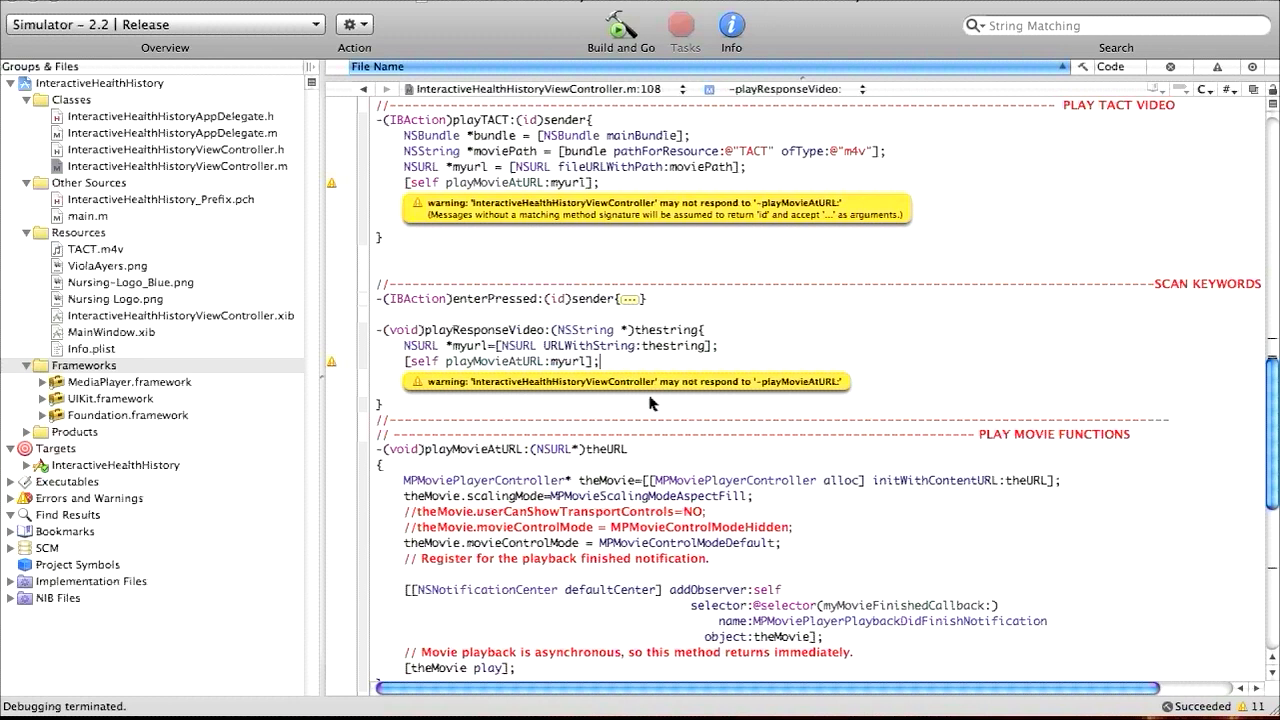
mouse_move(640, 372)
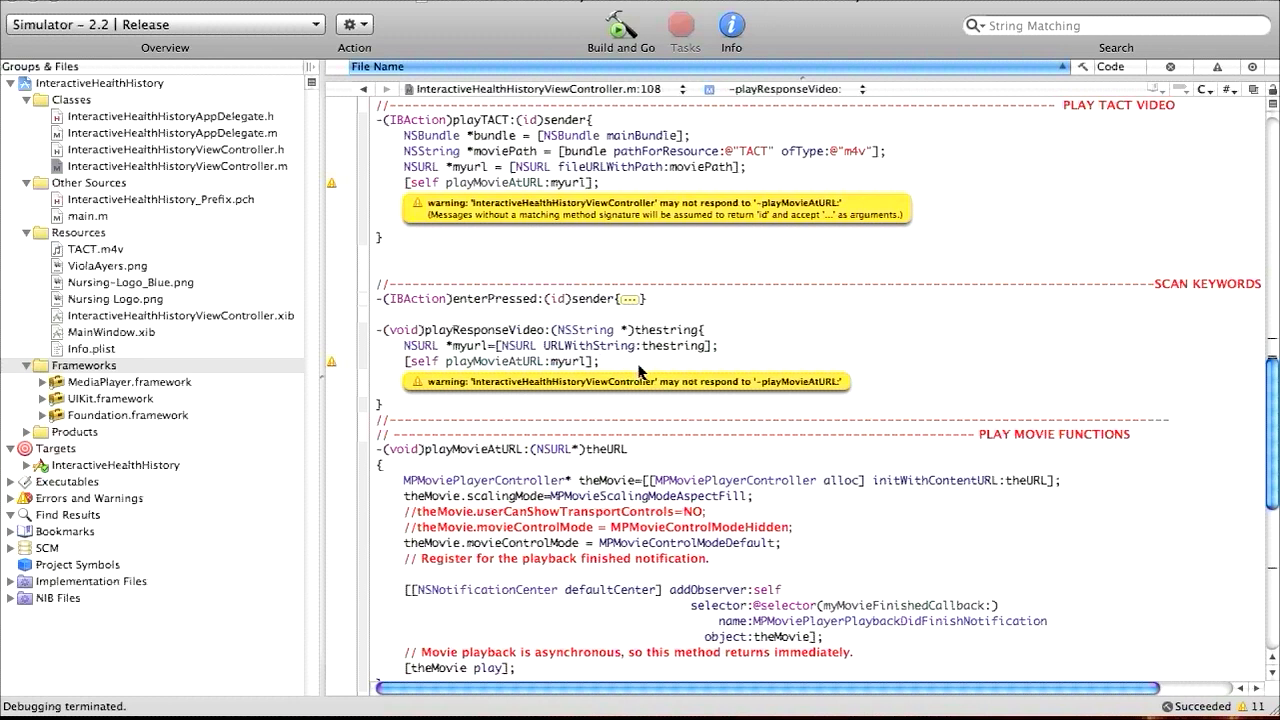
left_click(620, 30)
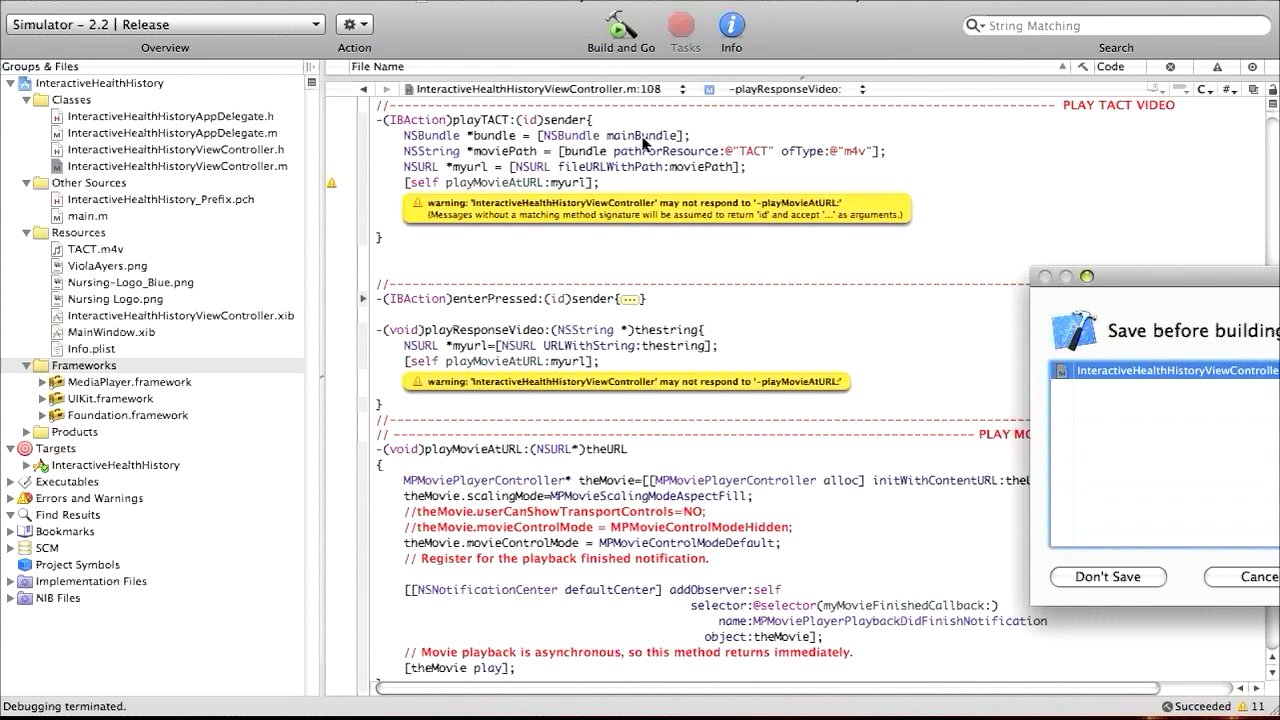
left_click(1107, 576)
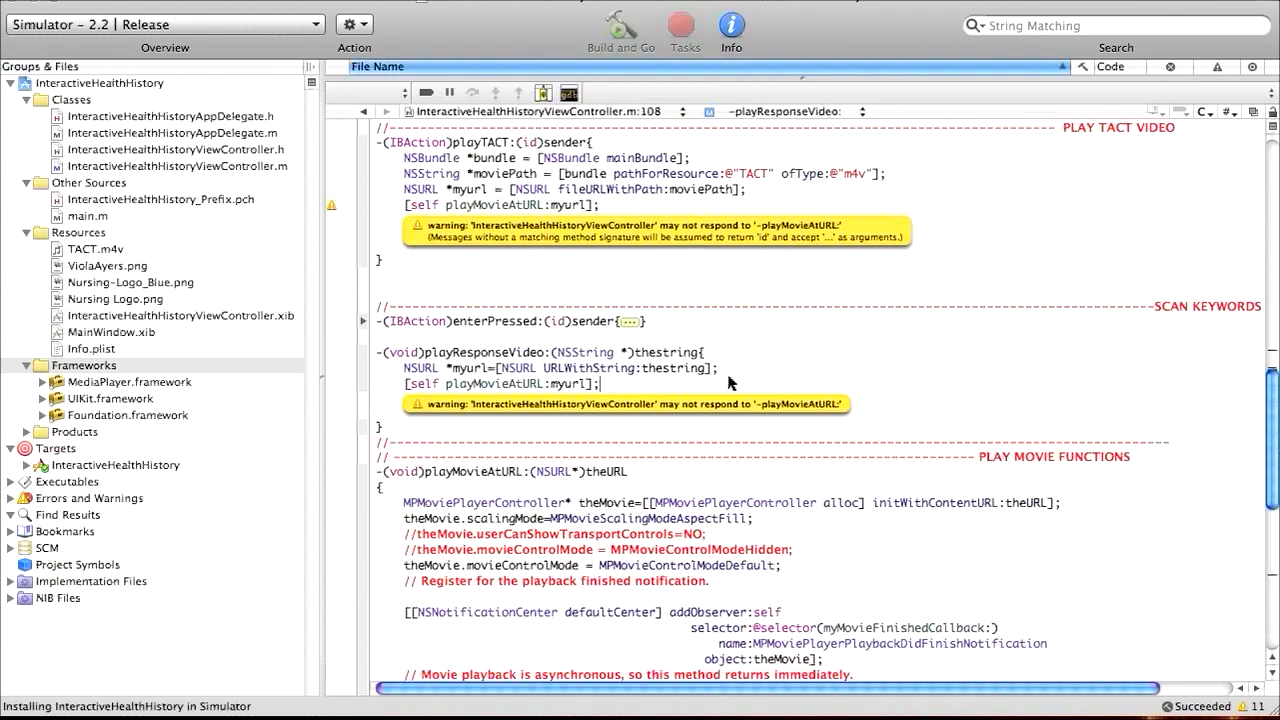
Play the bundled TACT video in landscape and return to the patient history screen
left_click(619, 30)
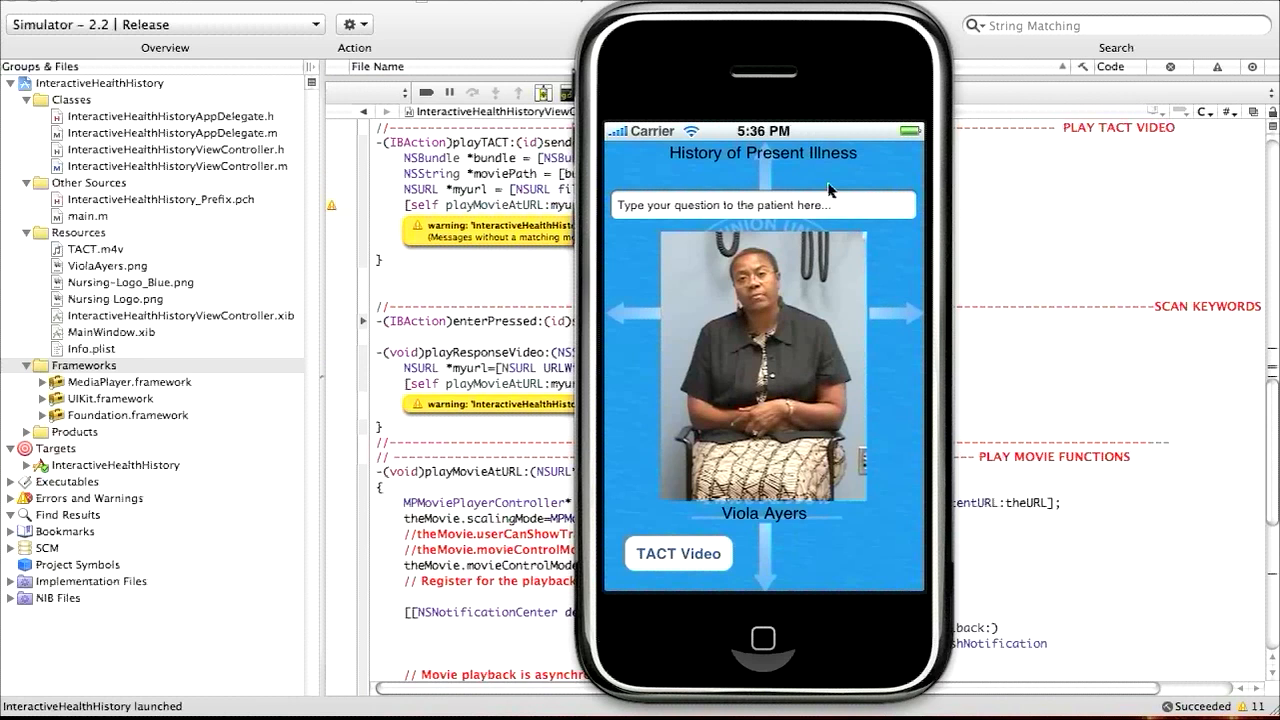
mouse_move(765, 425)
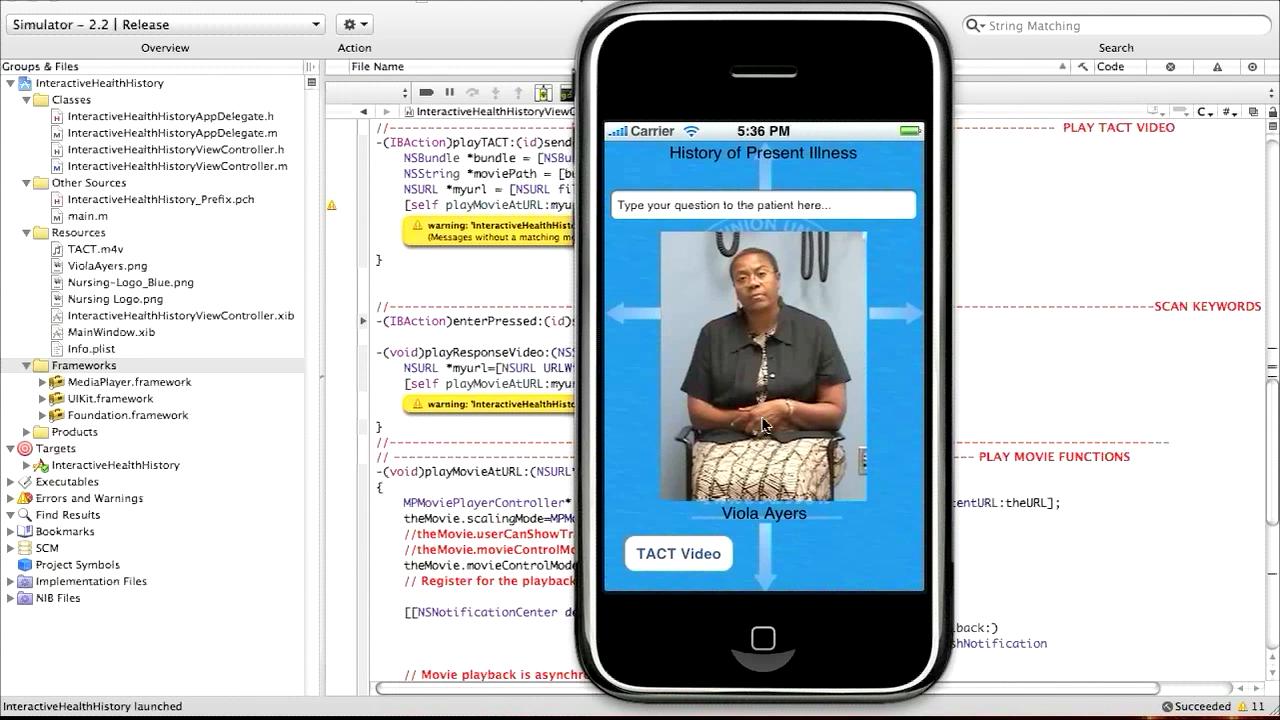
mouse_move(702, 246)
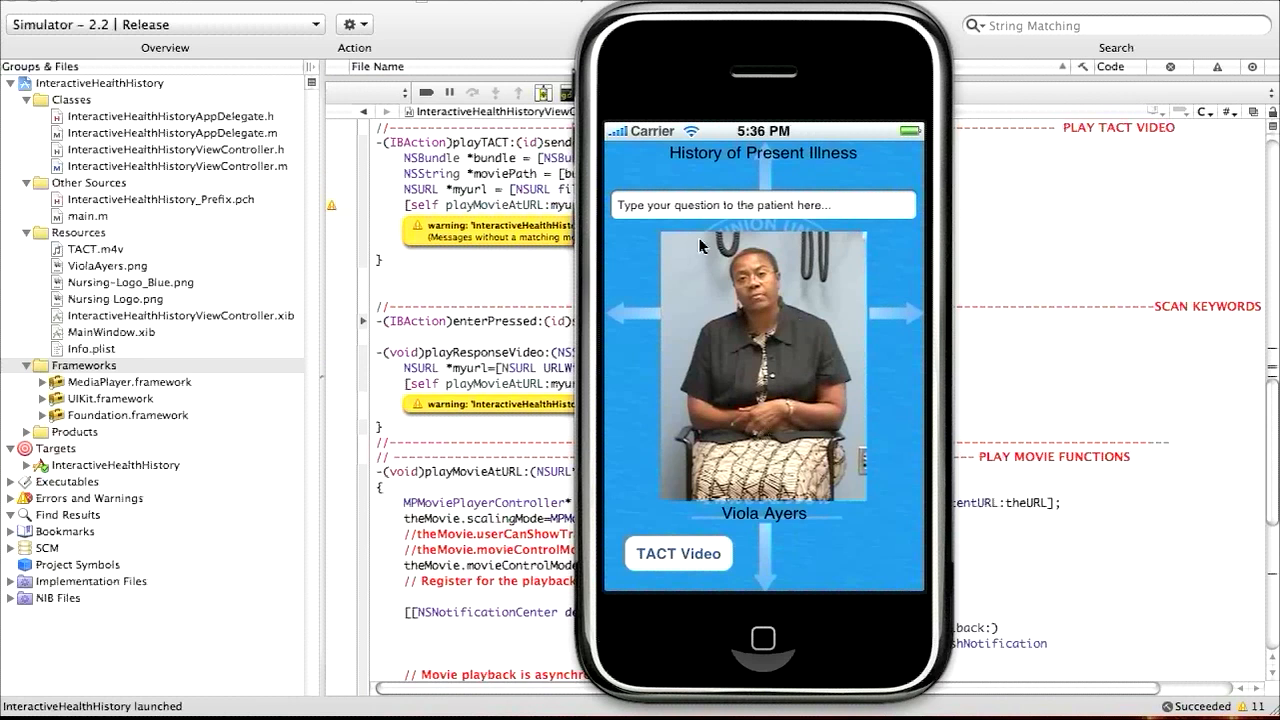
mouse_move(730, 216)
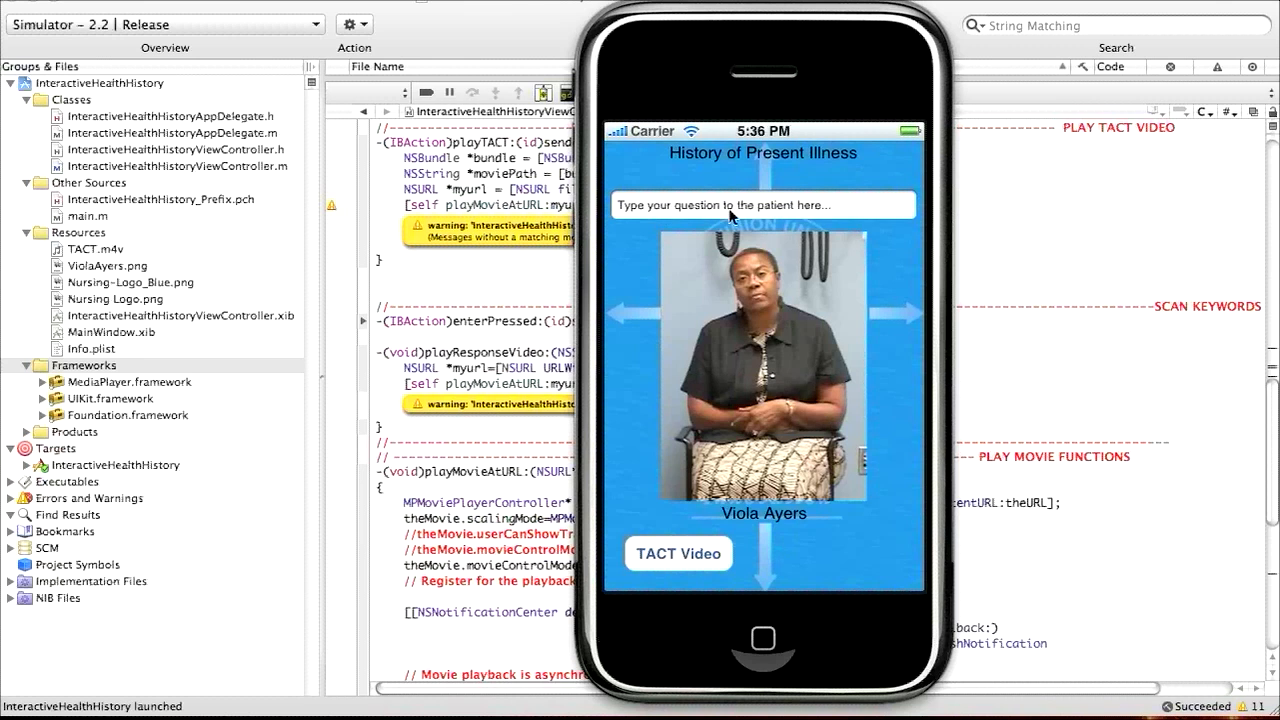
mouse_move(762, 383)
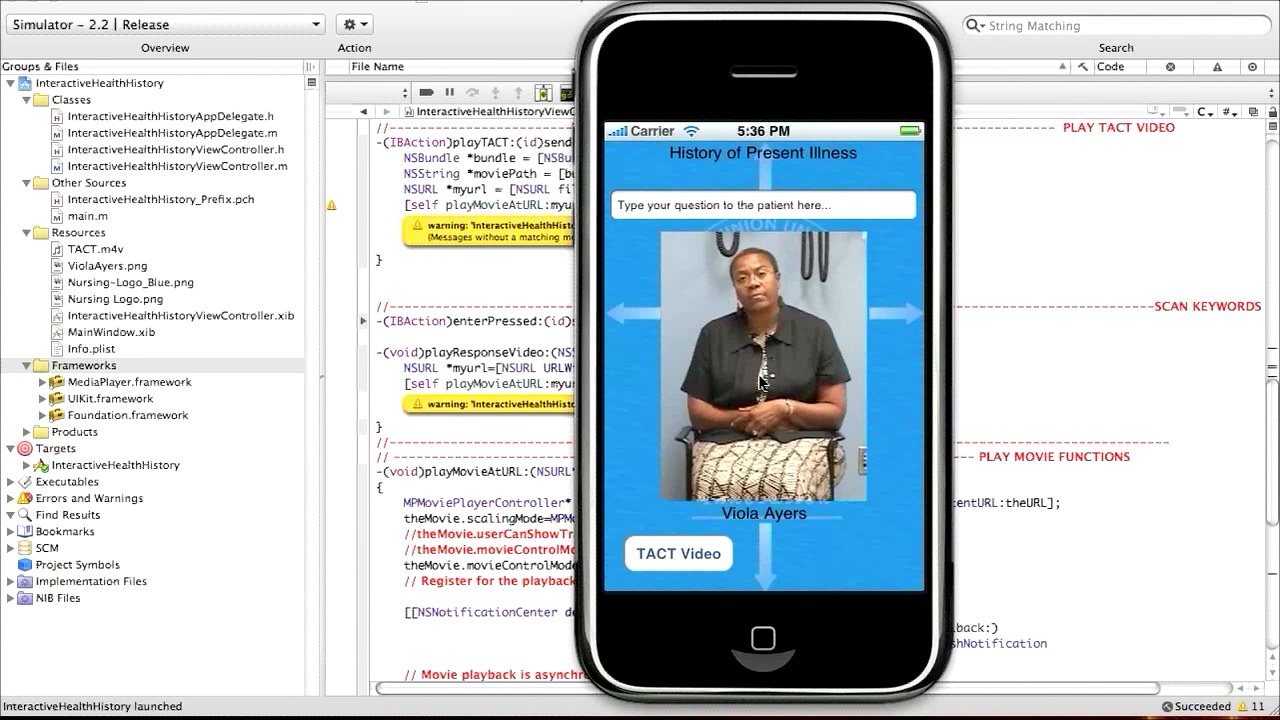
mouse_move(805, 370)
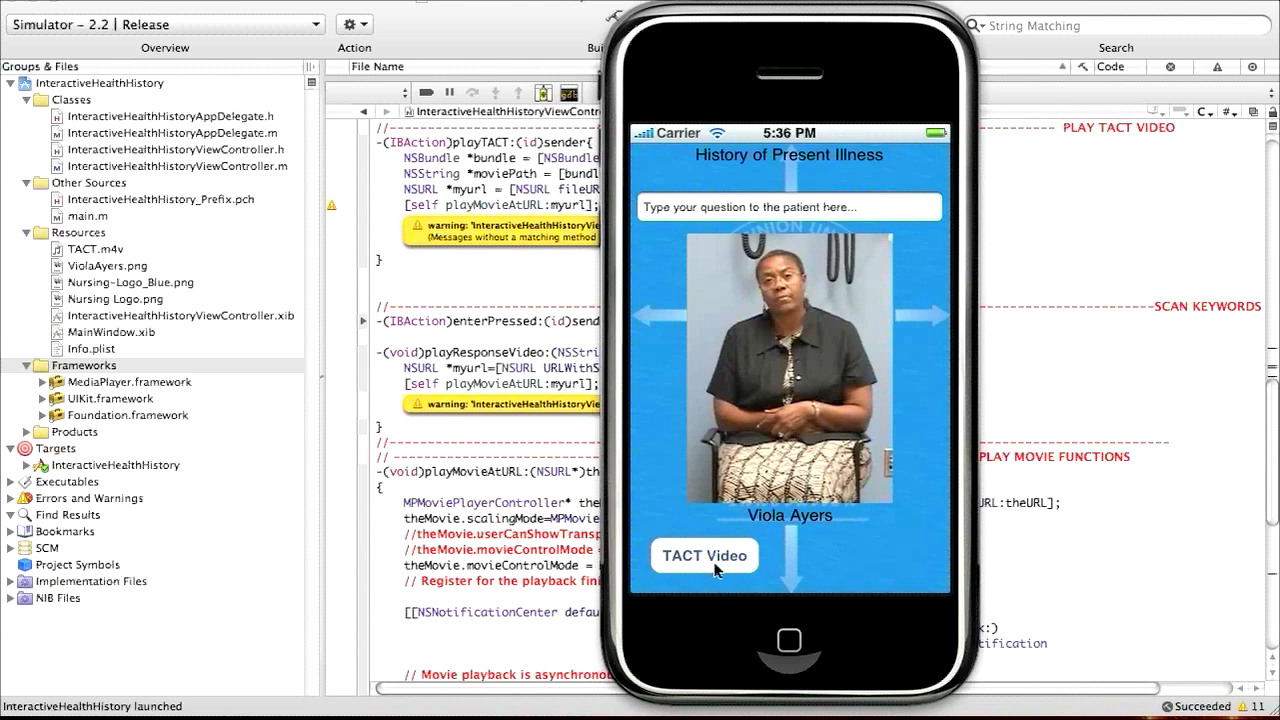
mouse_move(628, 523)
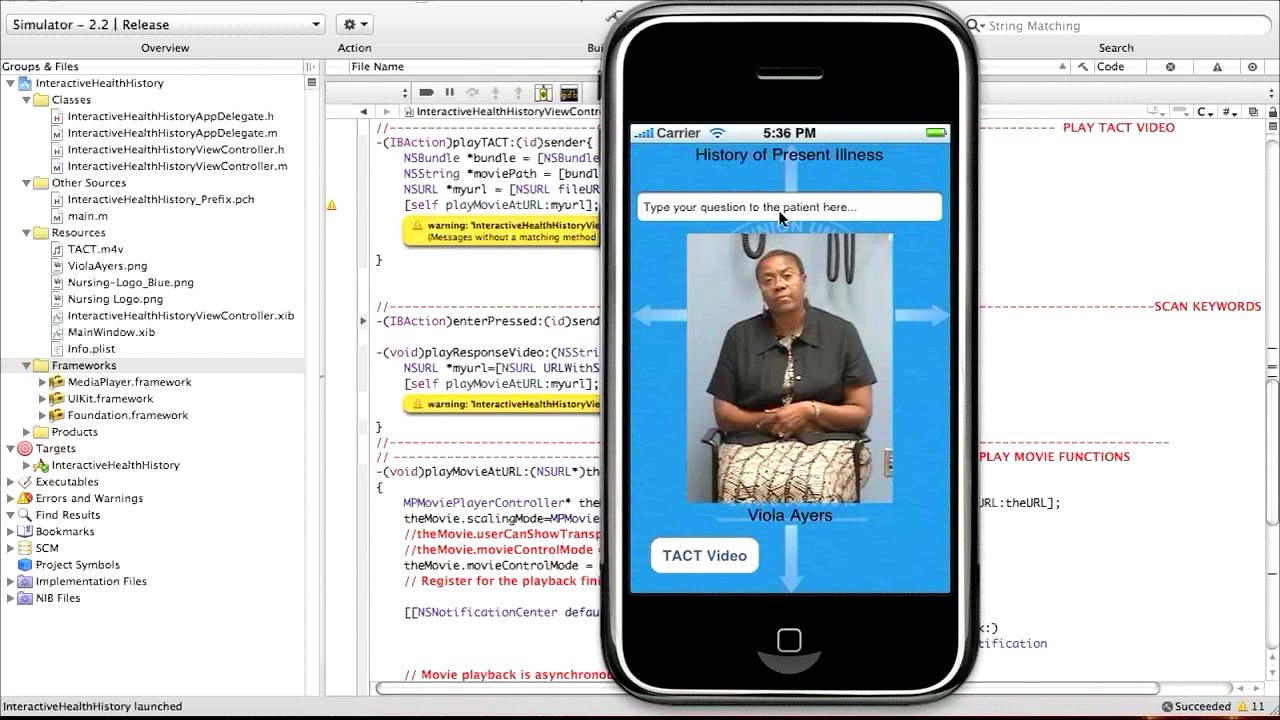
mouse_move(876, 216)
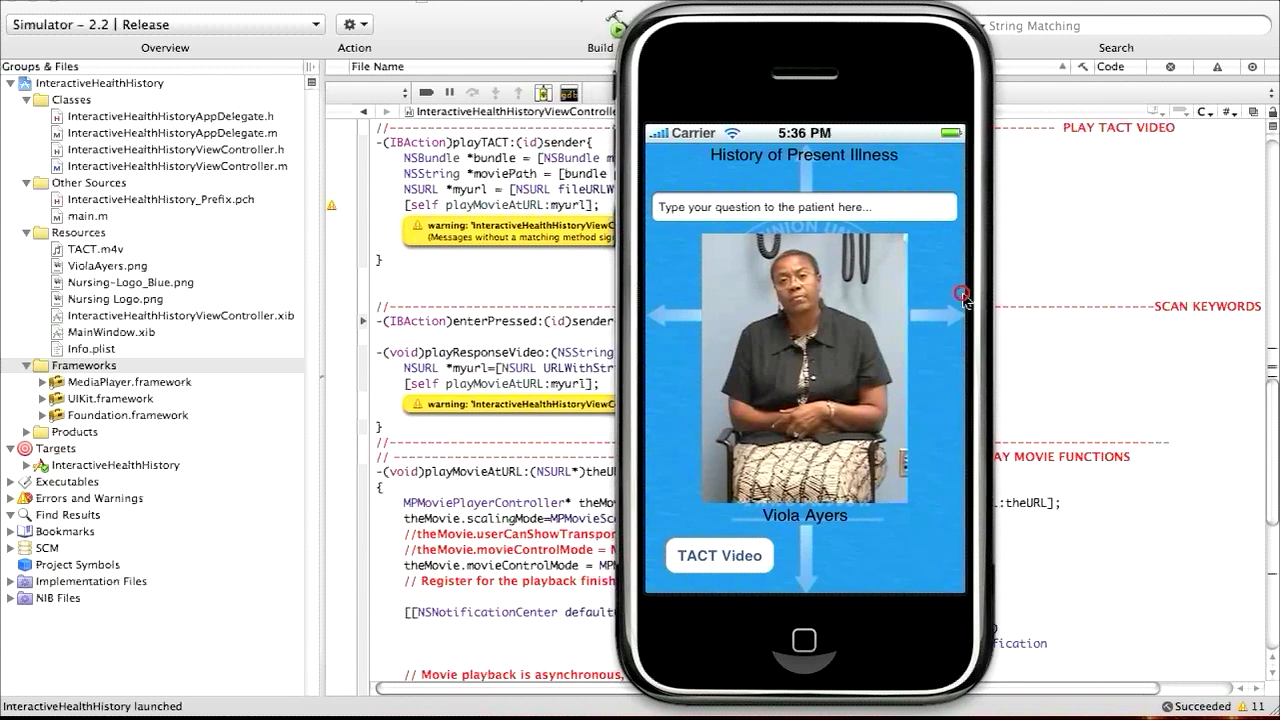
mouse_move(730, 495)
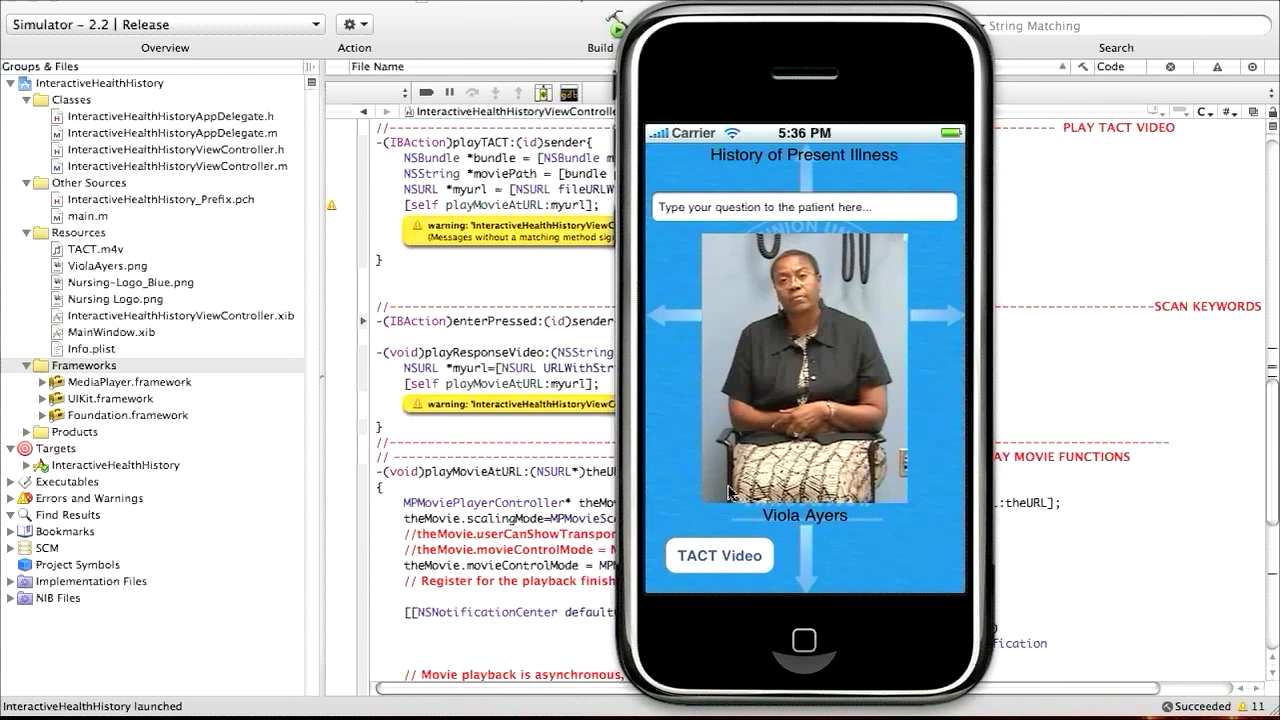
left_click(718, 555)
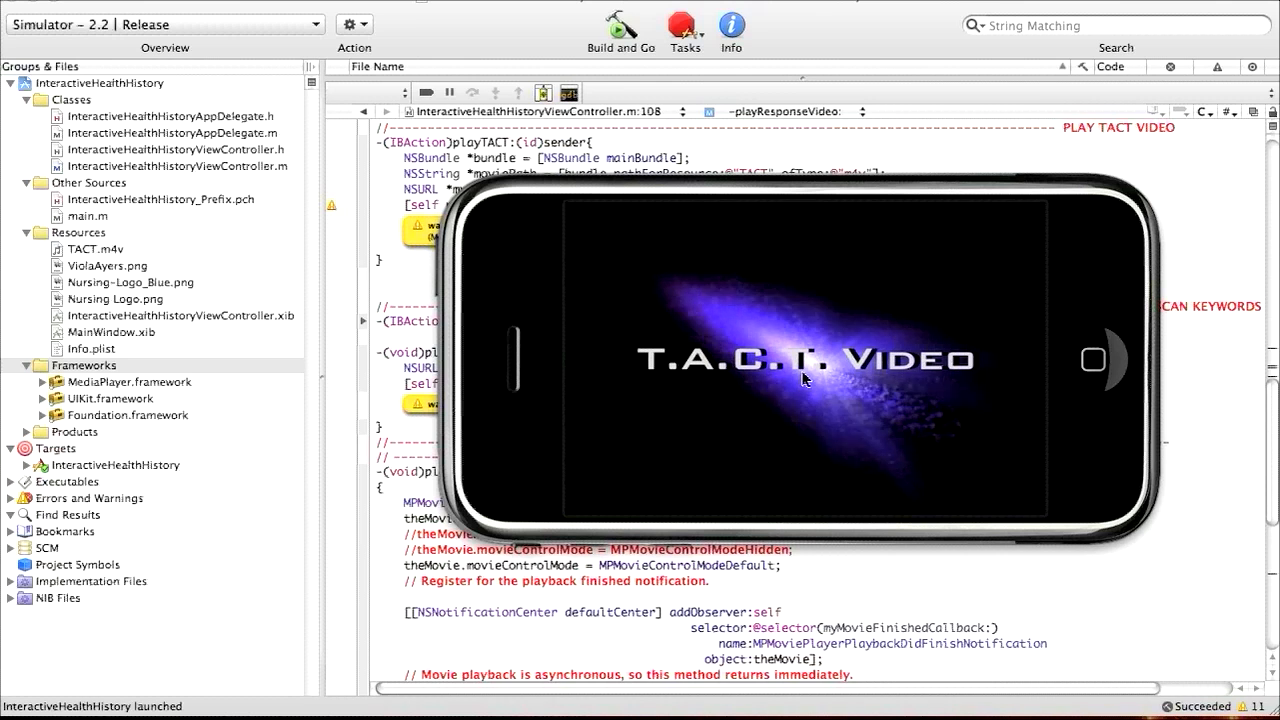
left_click(758, 335)
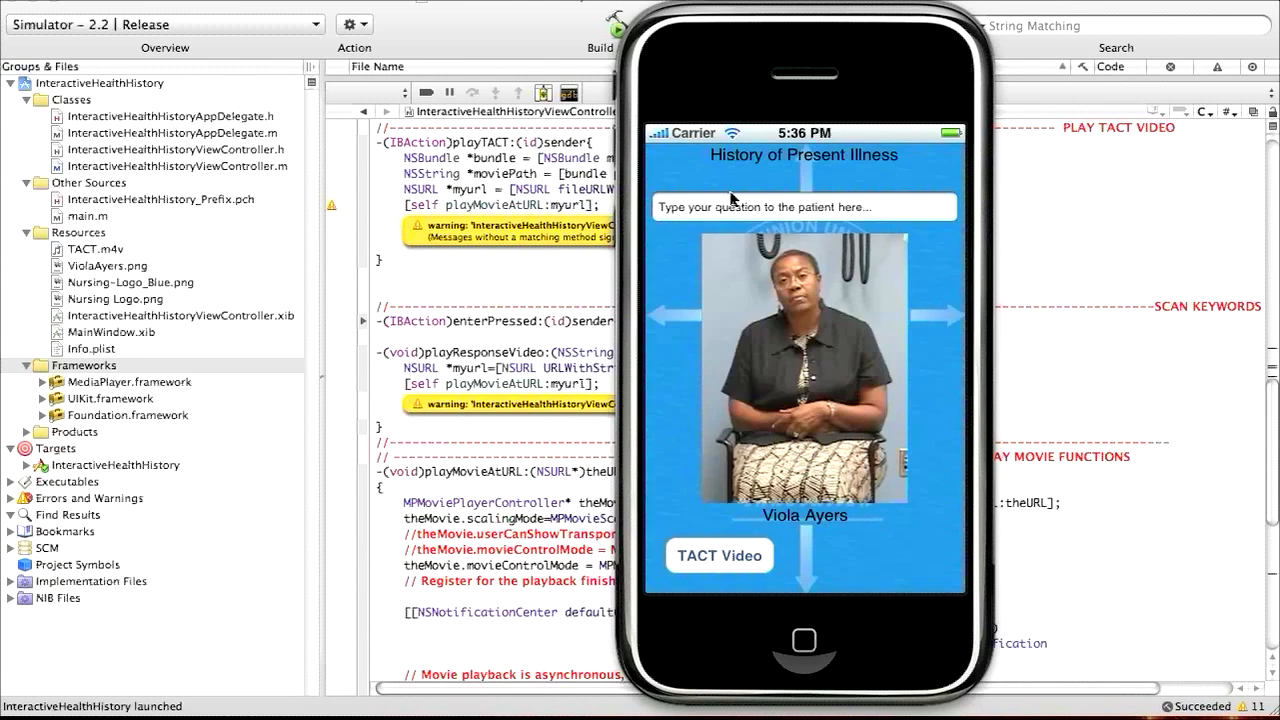
Ask the patient a question beginning 'birthda' to load her response video
left_click(803, 207)
type("birth")
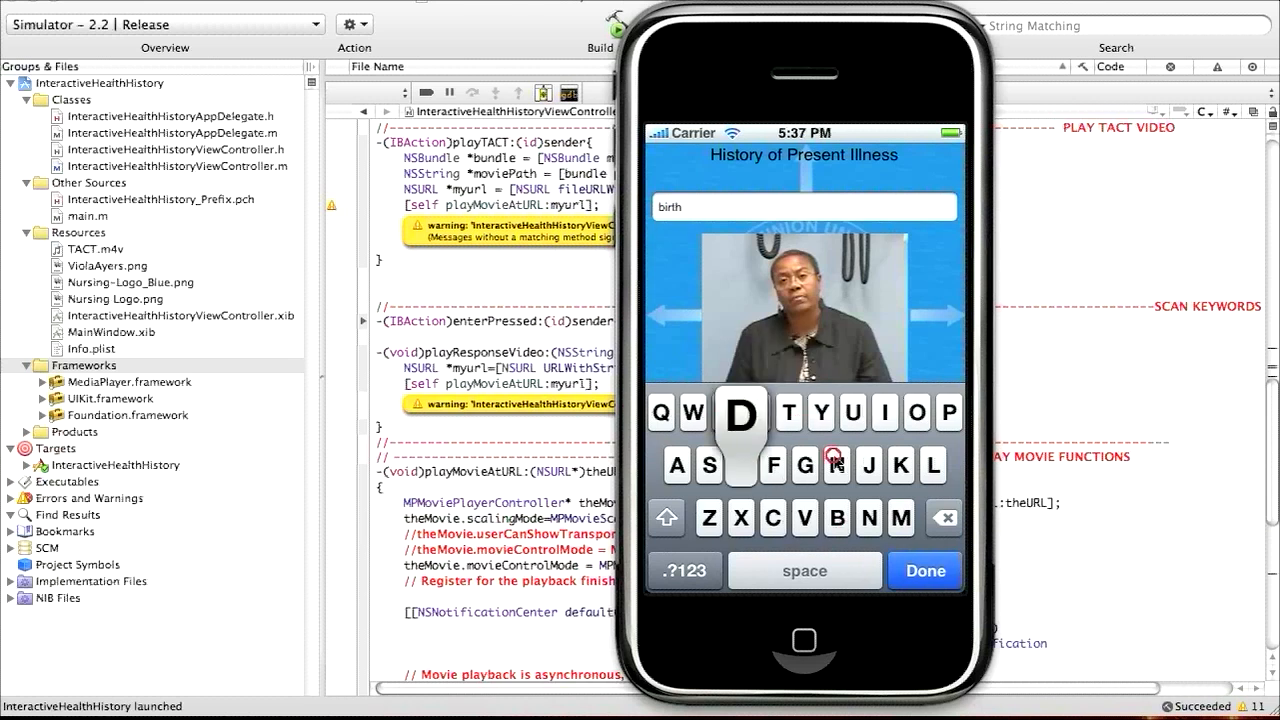
left_click(822, 412)
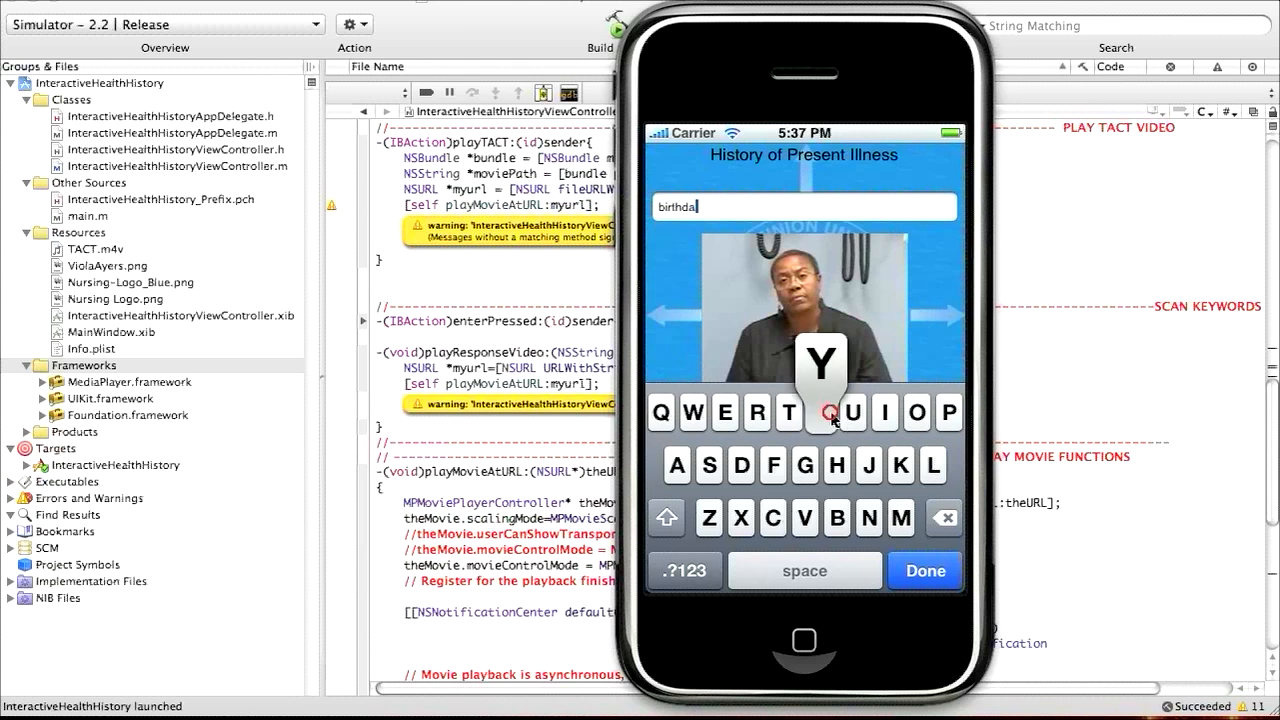
left_click(821, 412)
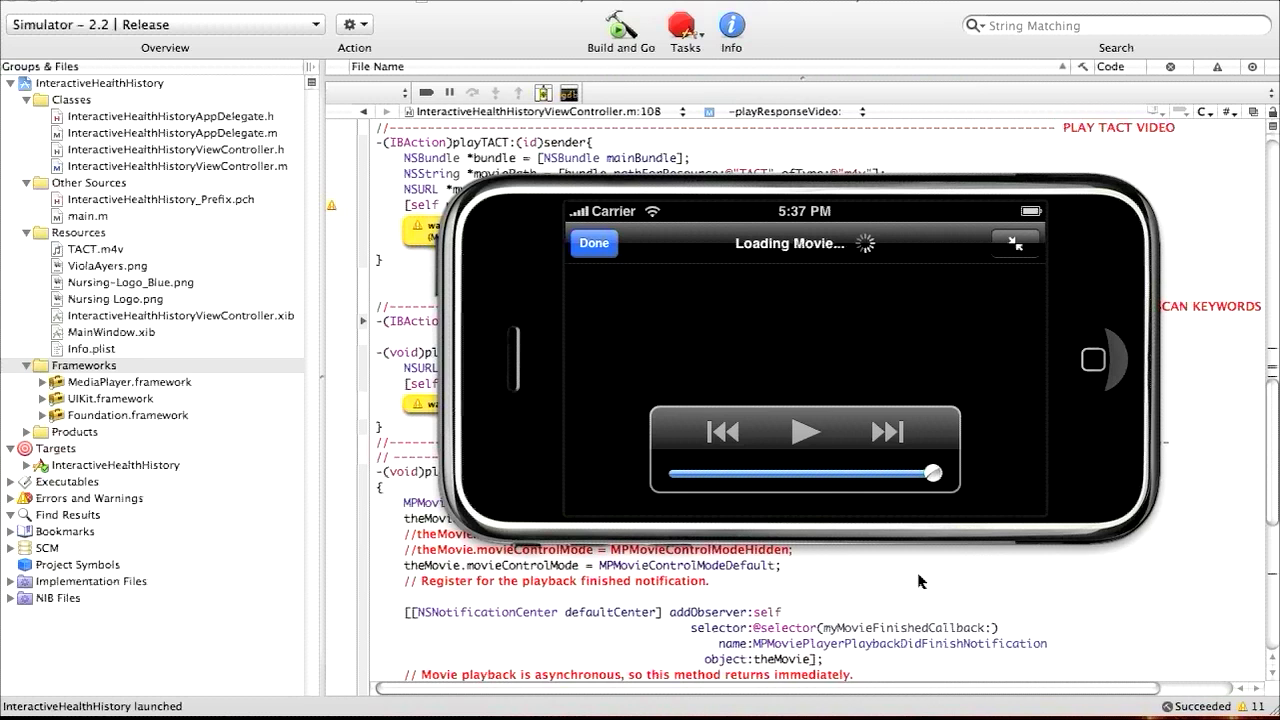
mouse_move(778, 287)
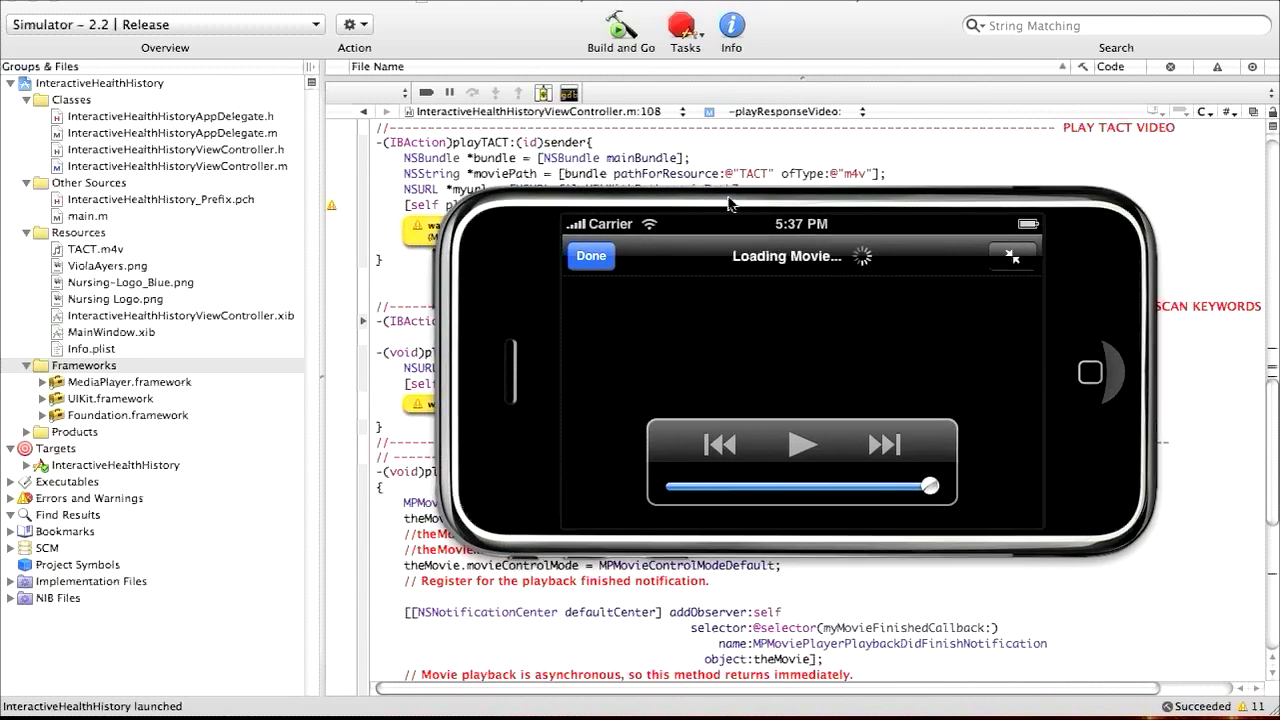
mouse_move(752, 341)
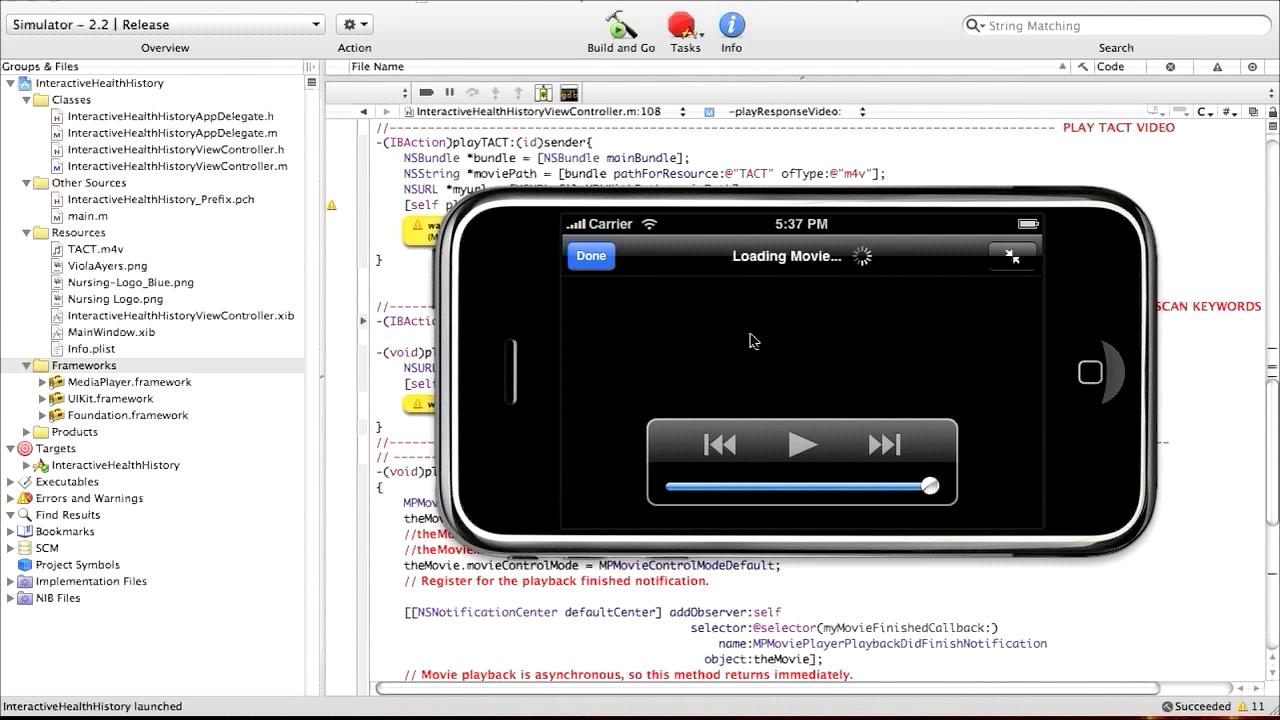
mouse_move(775, 272)
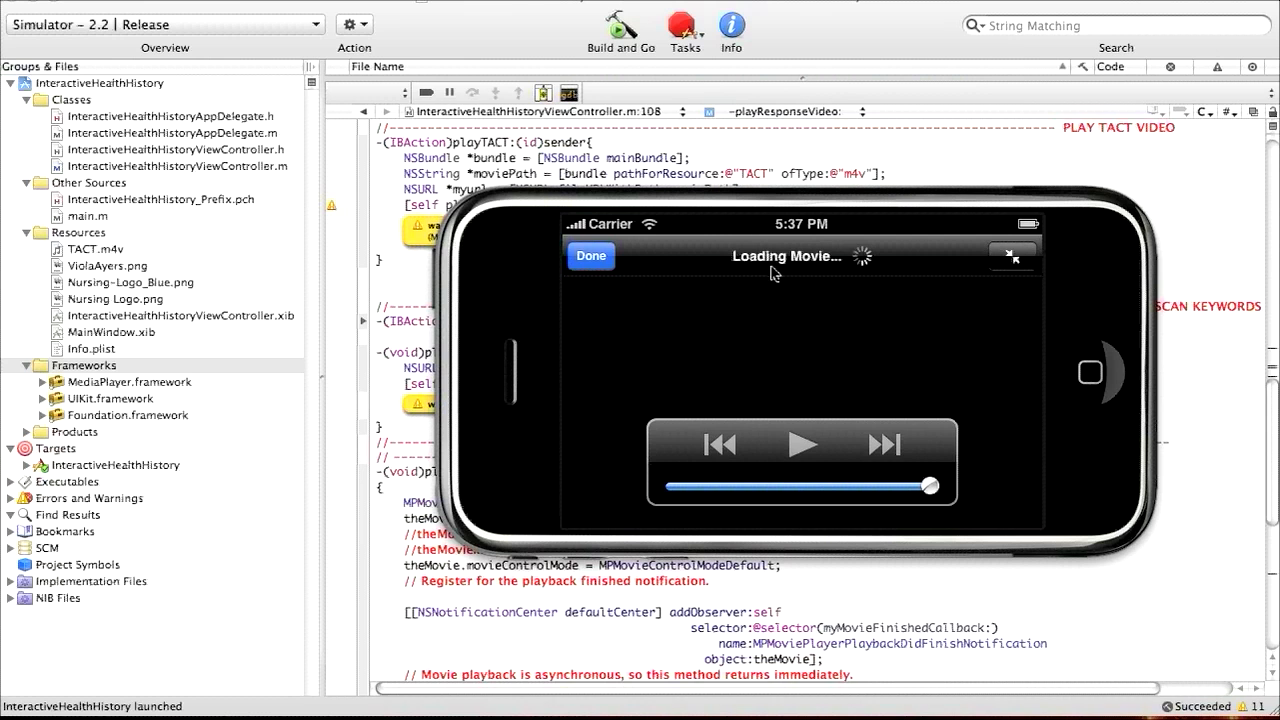
mouse_move(593, 278)
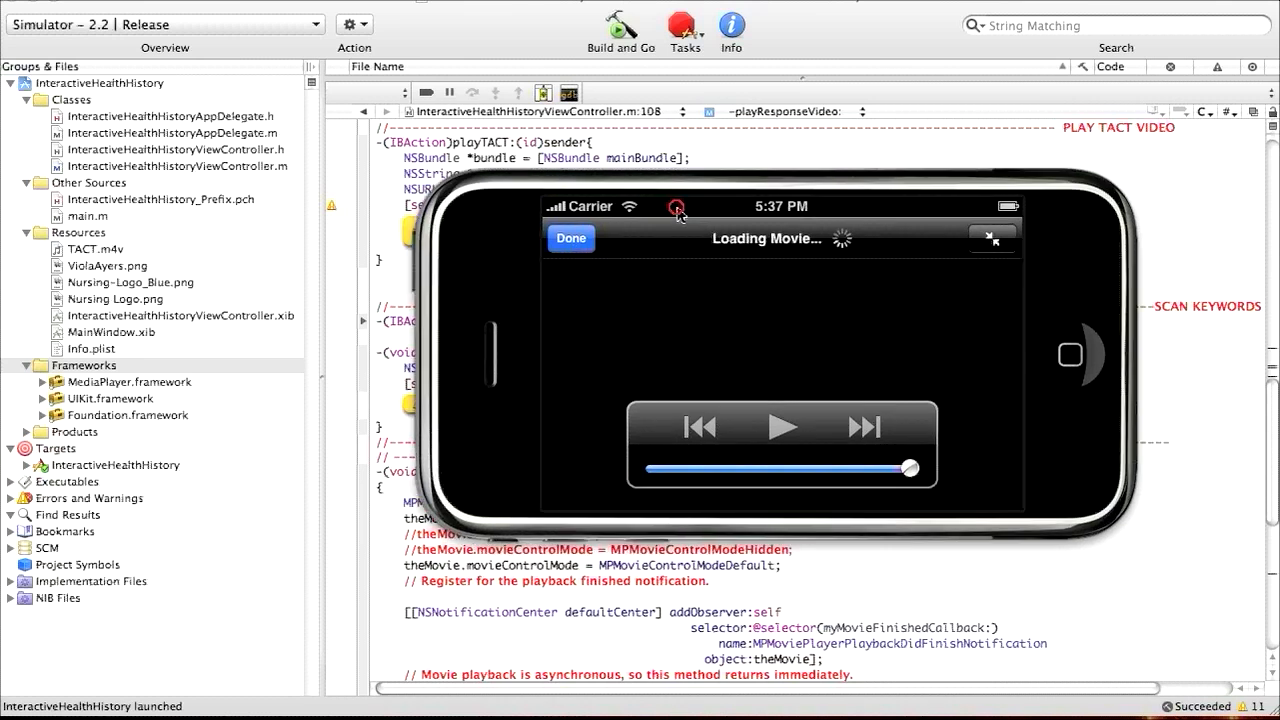
mouse_move(735, 207)
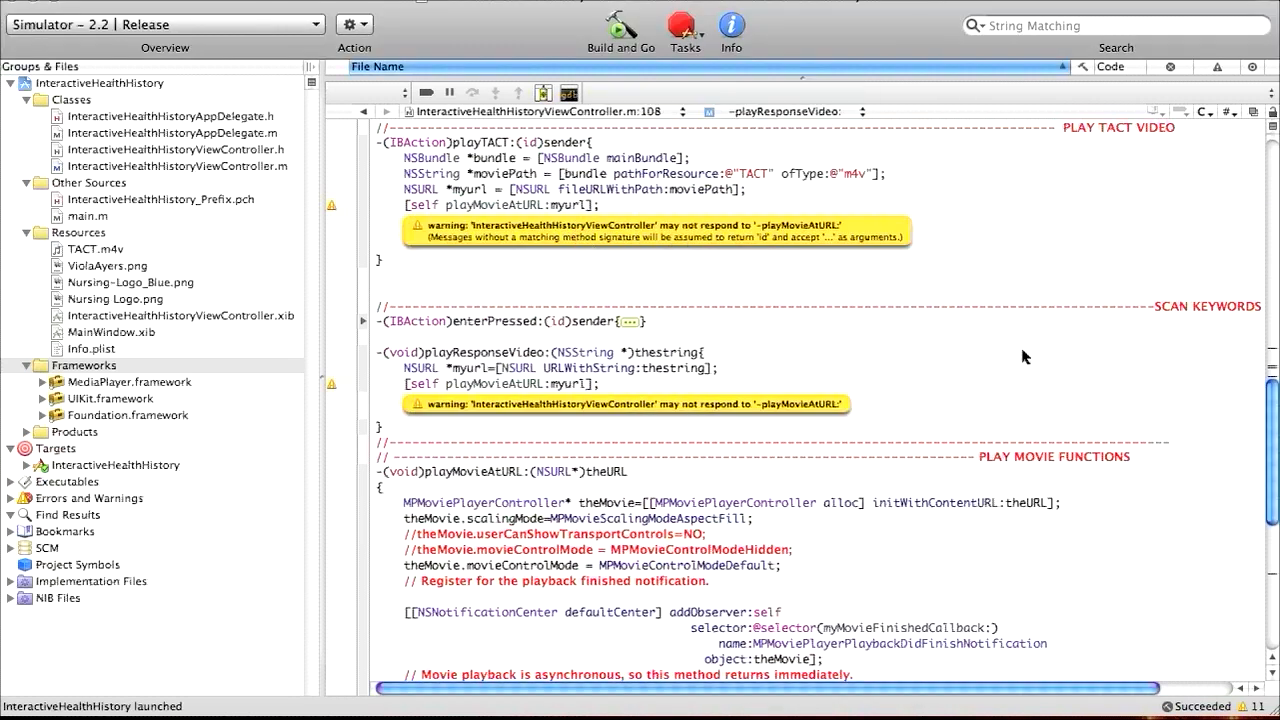
mouse_move(945, 360)
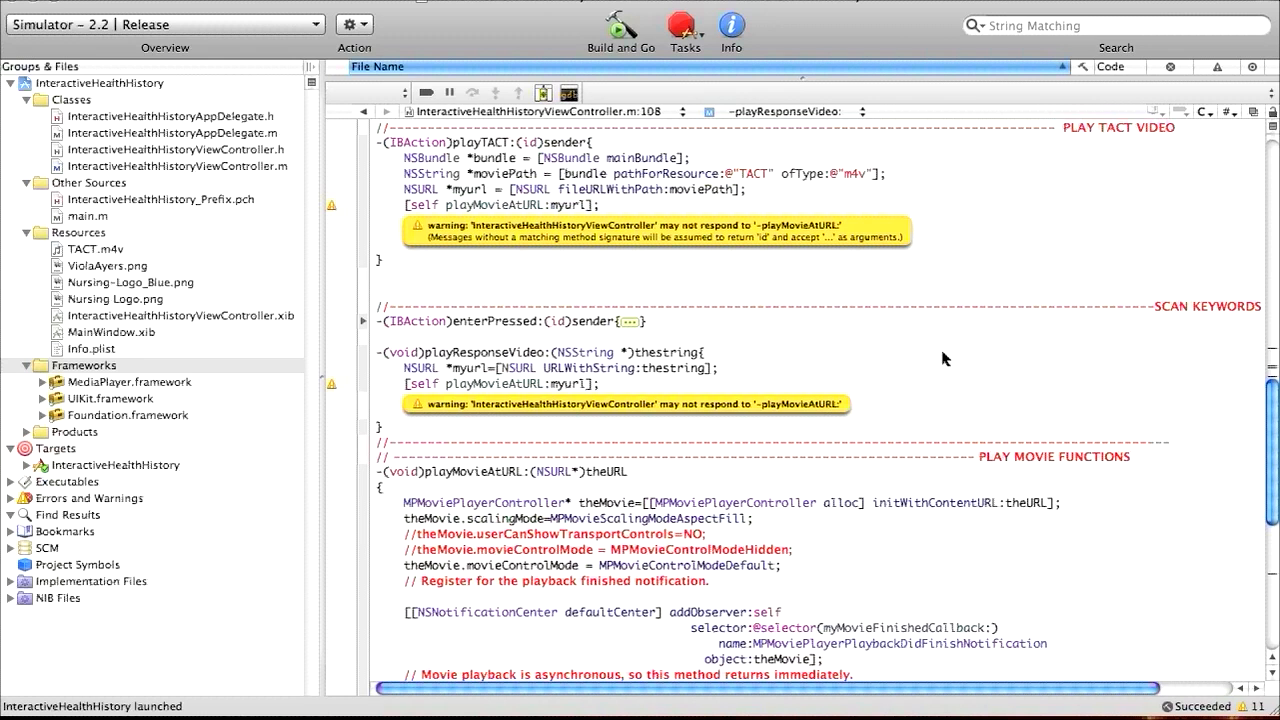
scroll("up", 3)
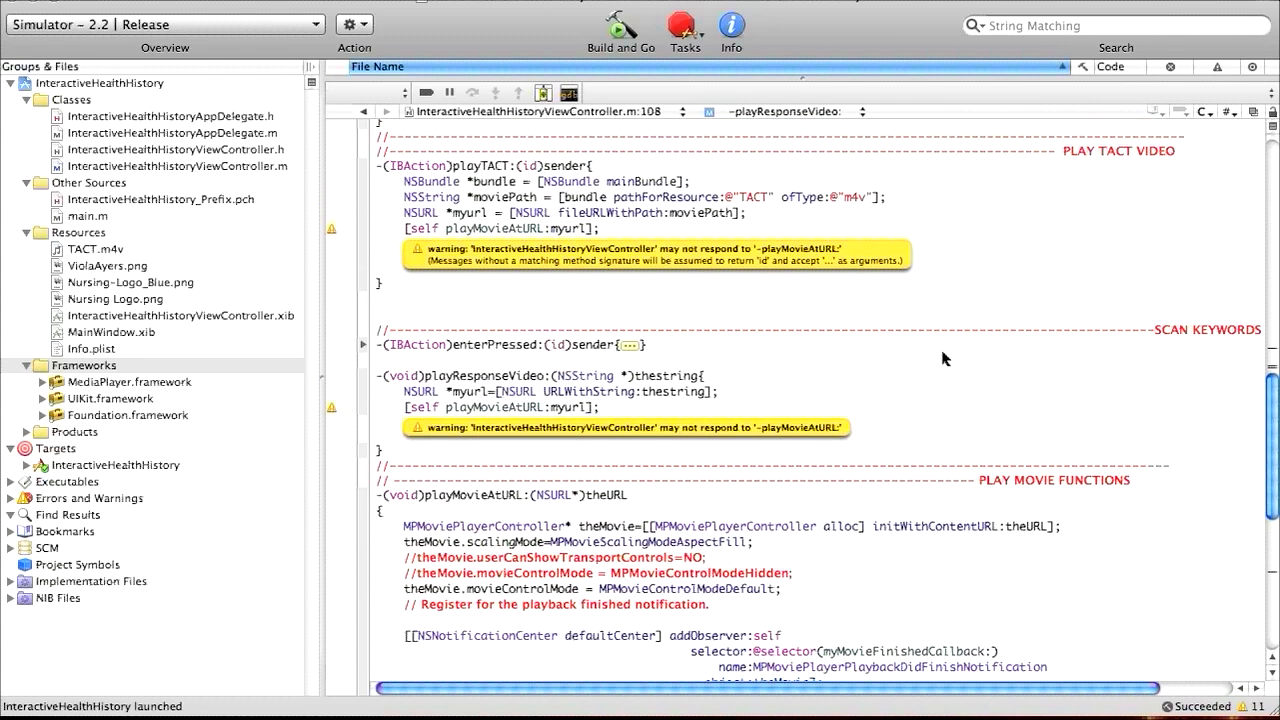
scroll("up", 3)
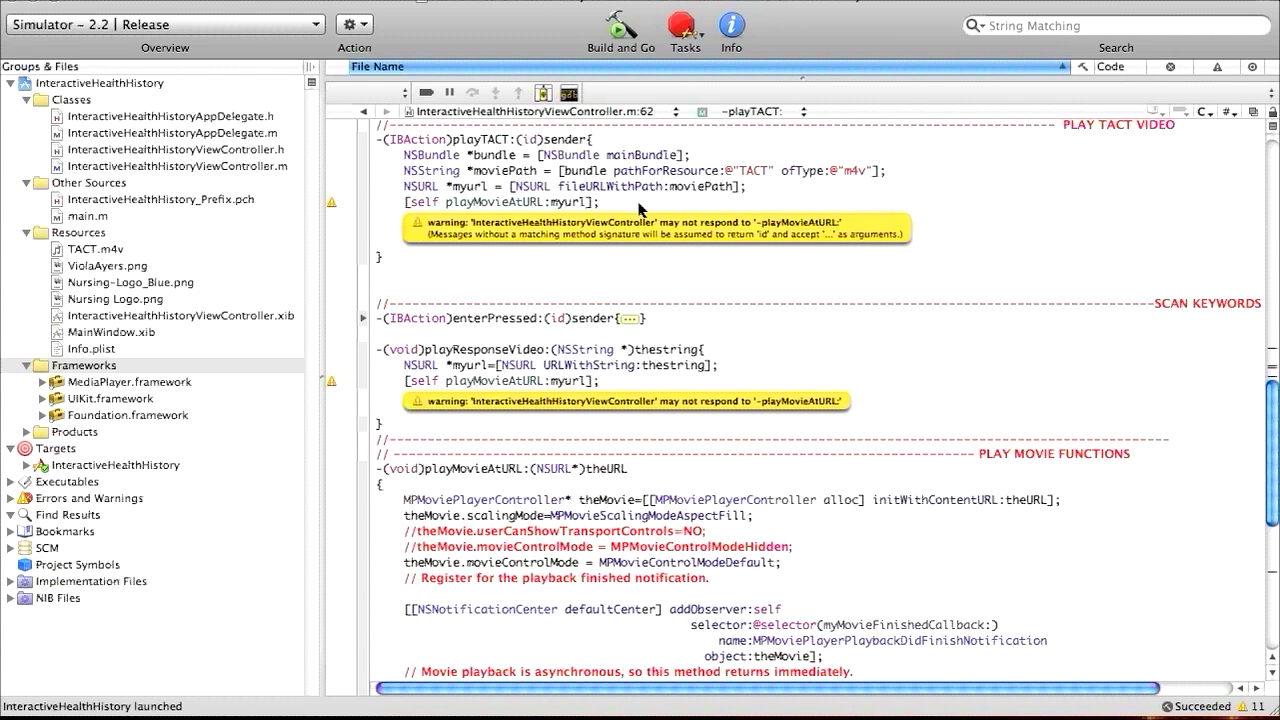
scroll("up", 3)
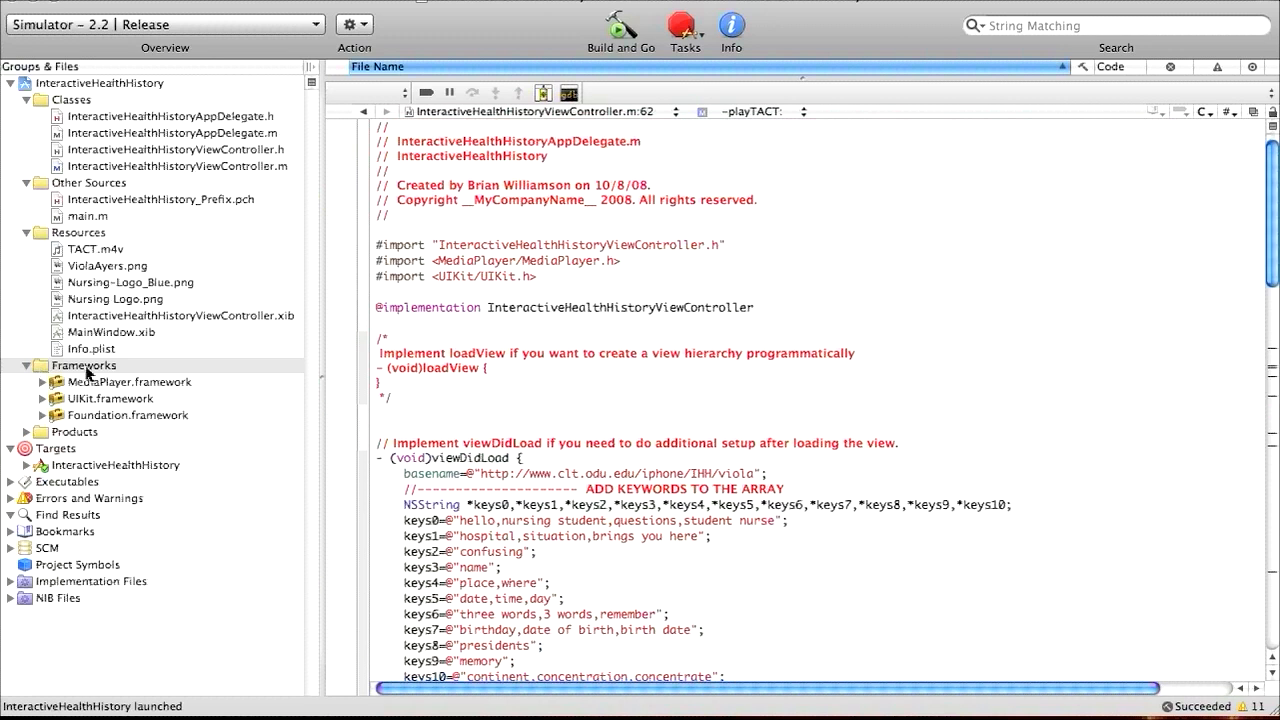
mouse_move(44, 375)
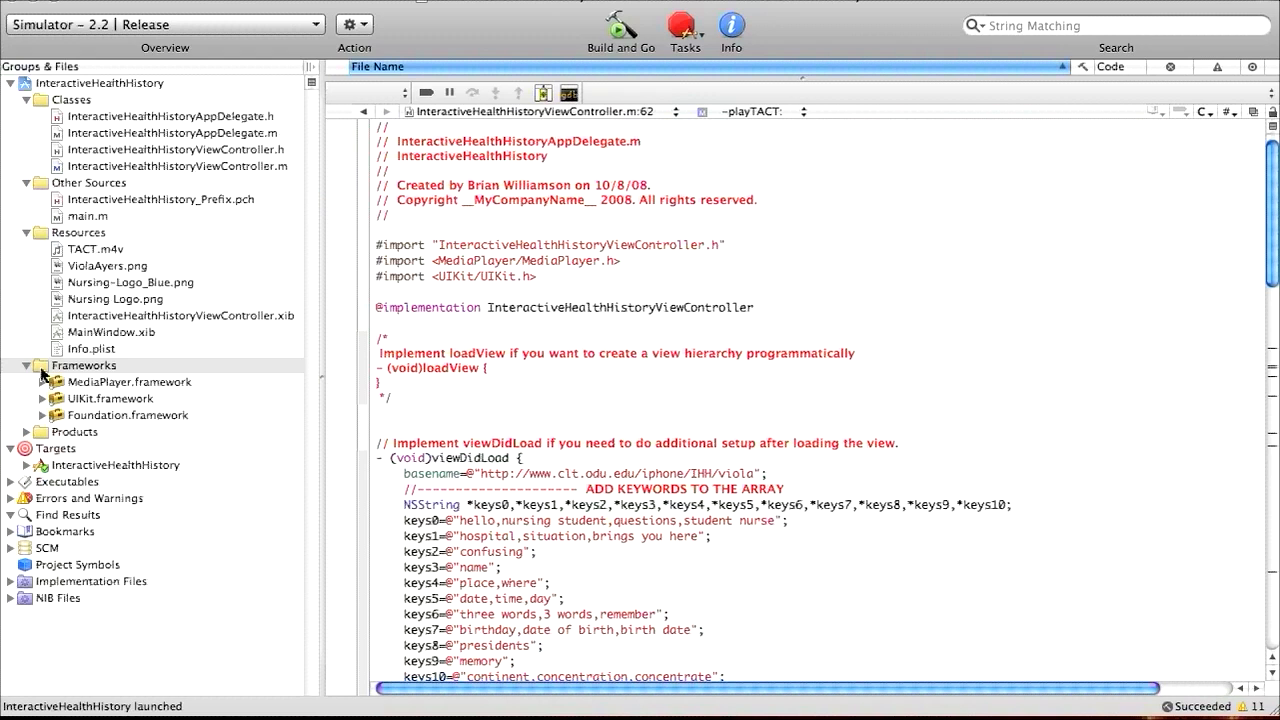
mouse_move(130, 385)
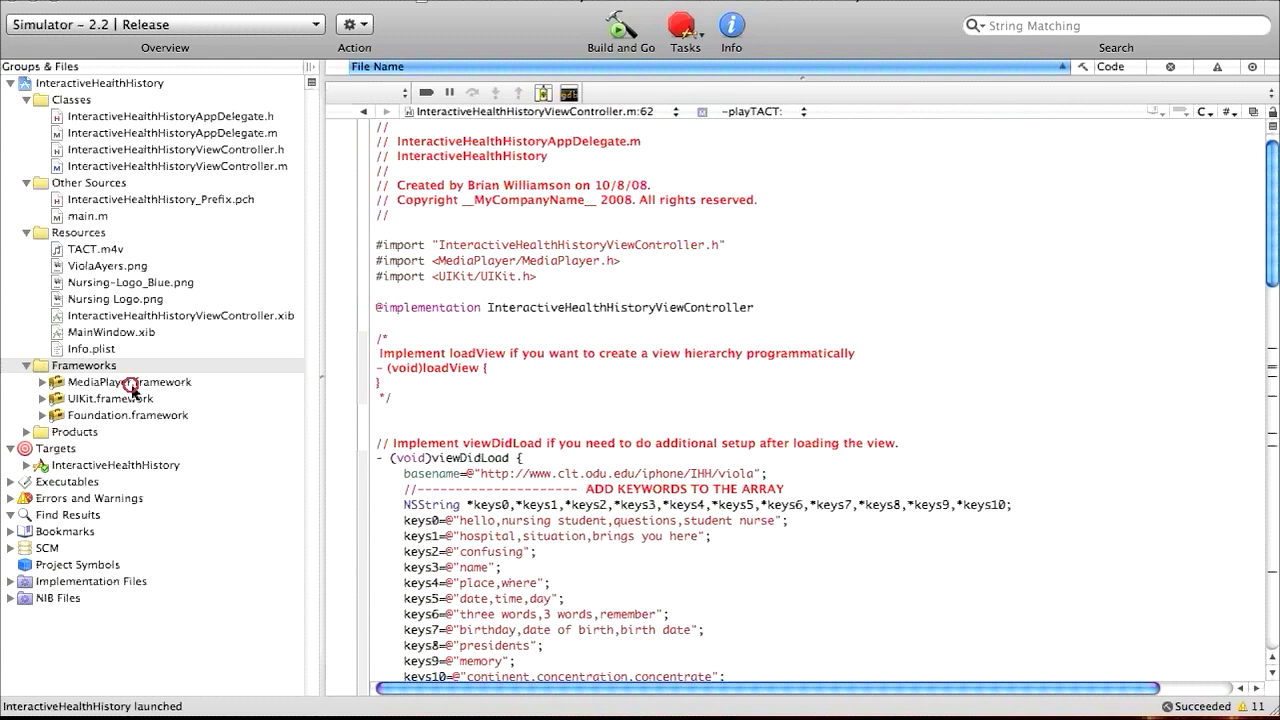
left_click(130, 382)
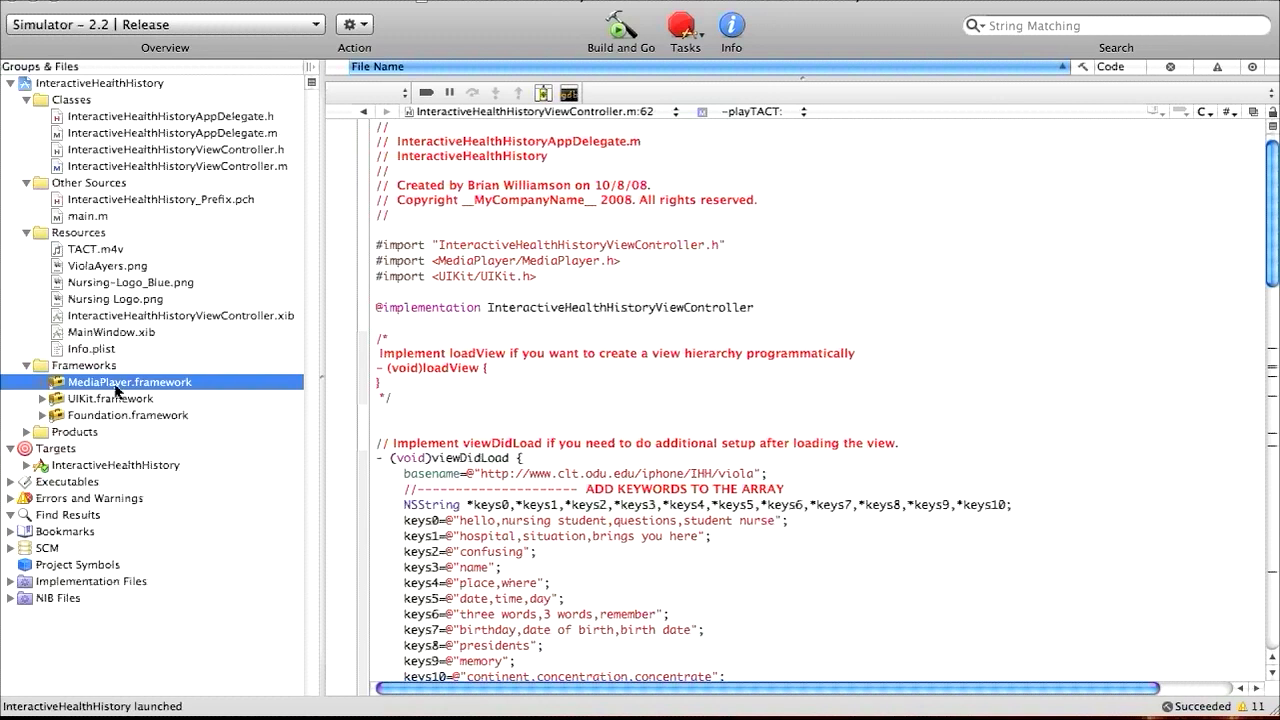
mouse_move(150, 399)
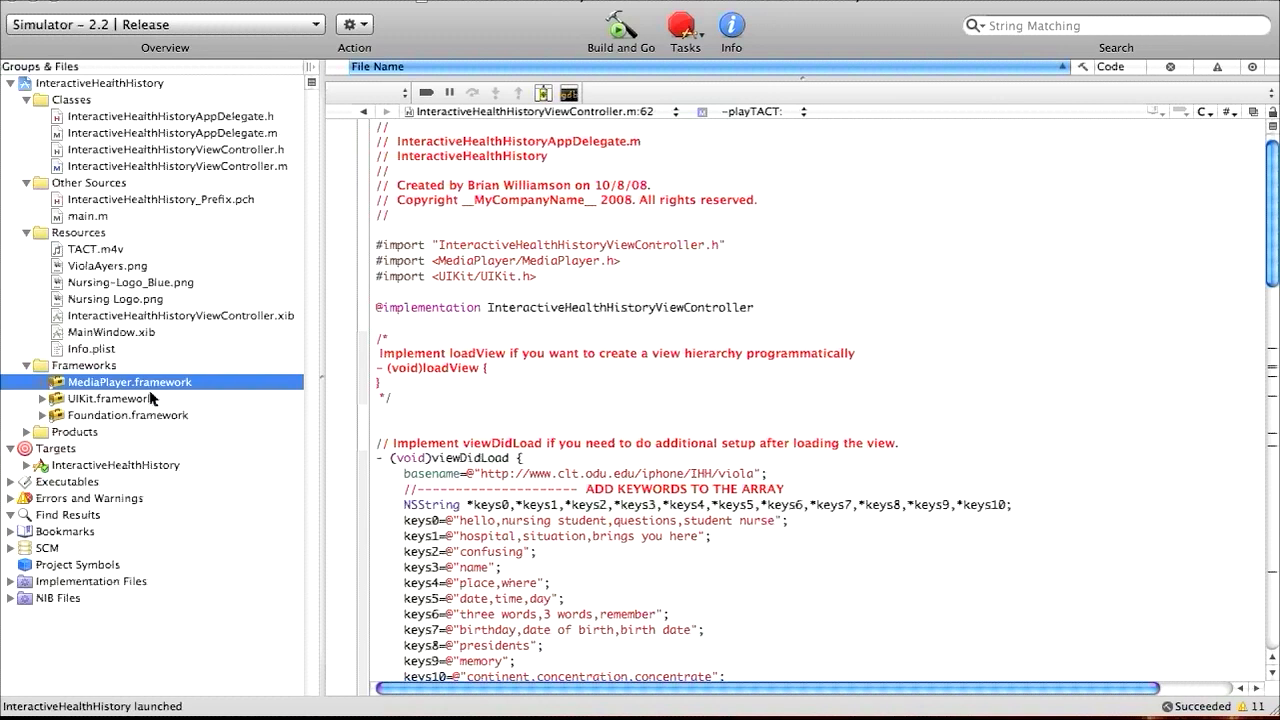
left_click(83, 365)
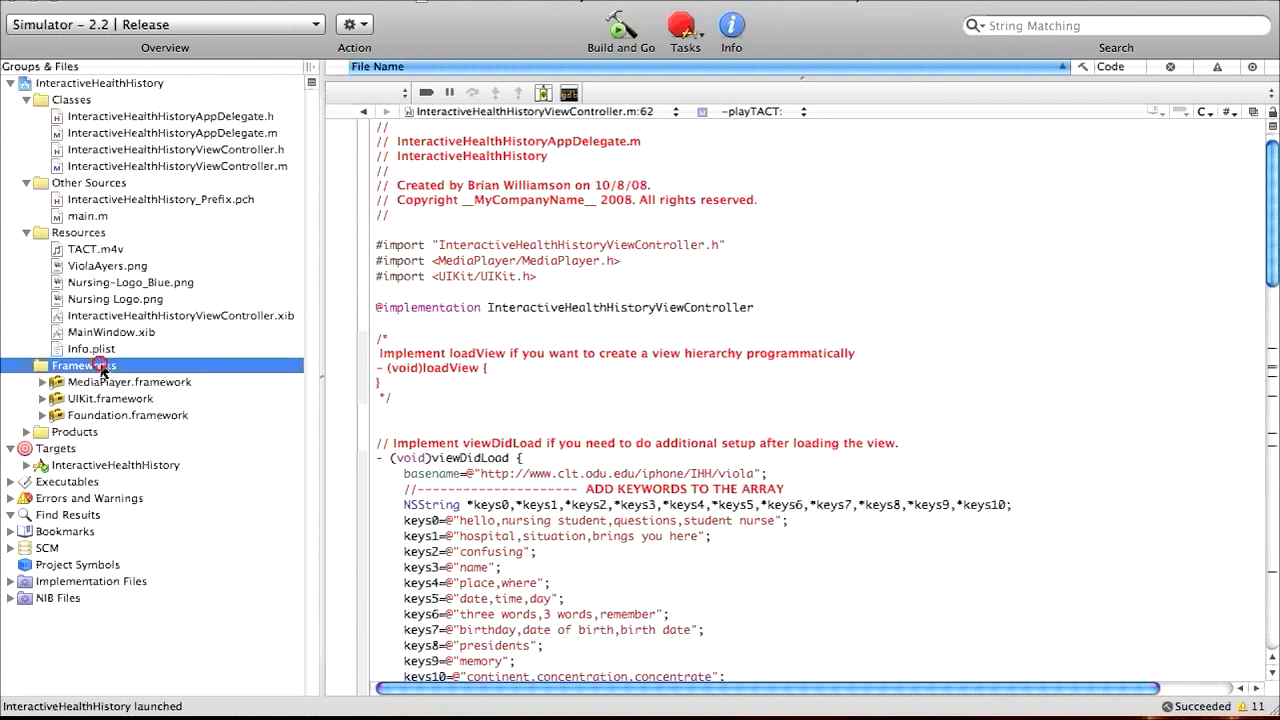
mouse_move(180, 382)
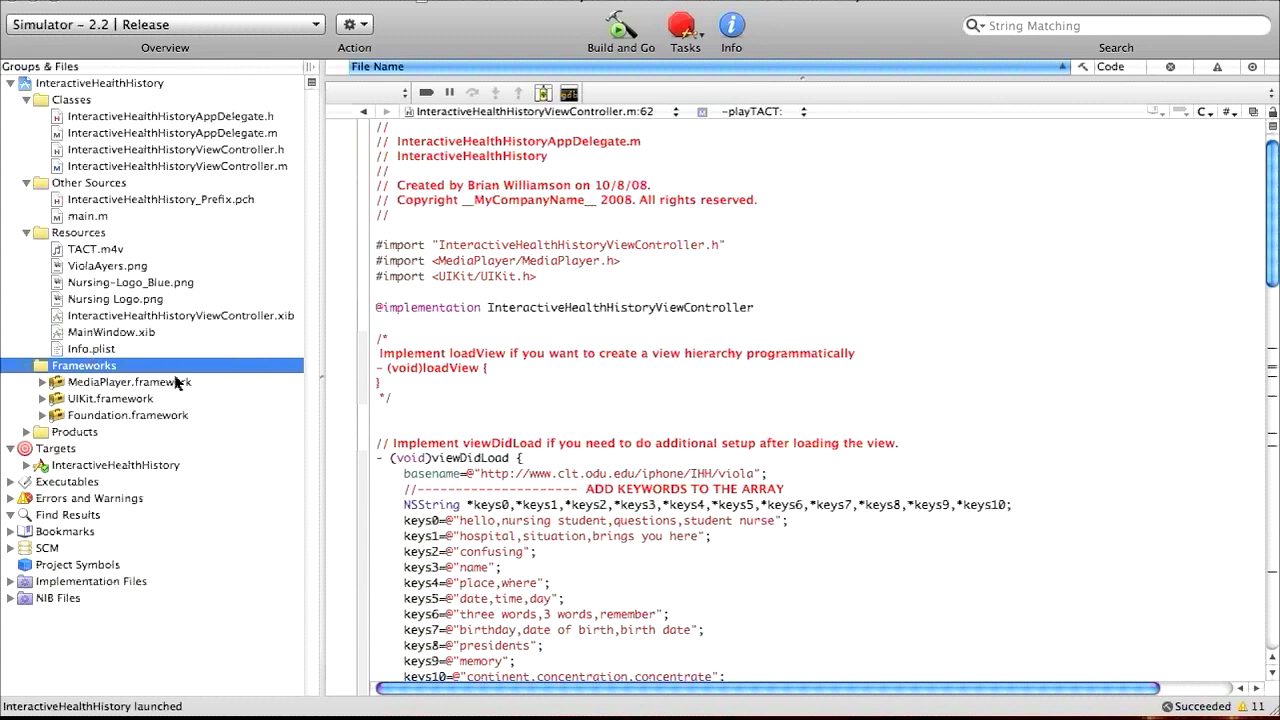
right_click(84, 365)
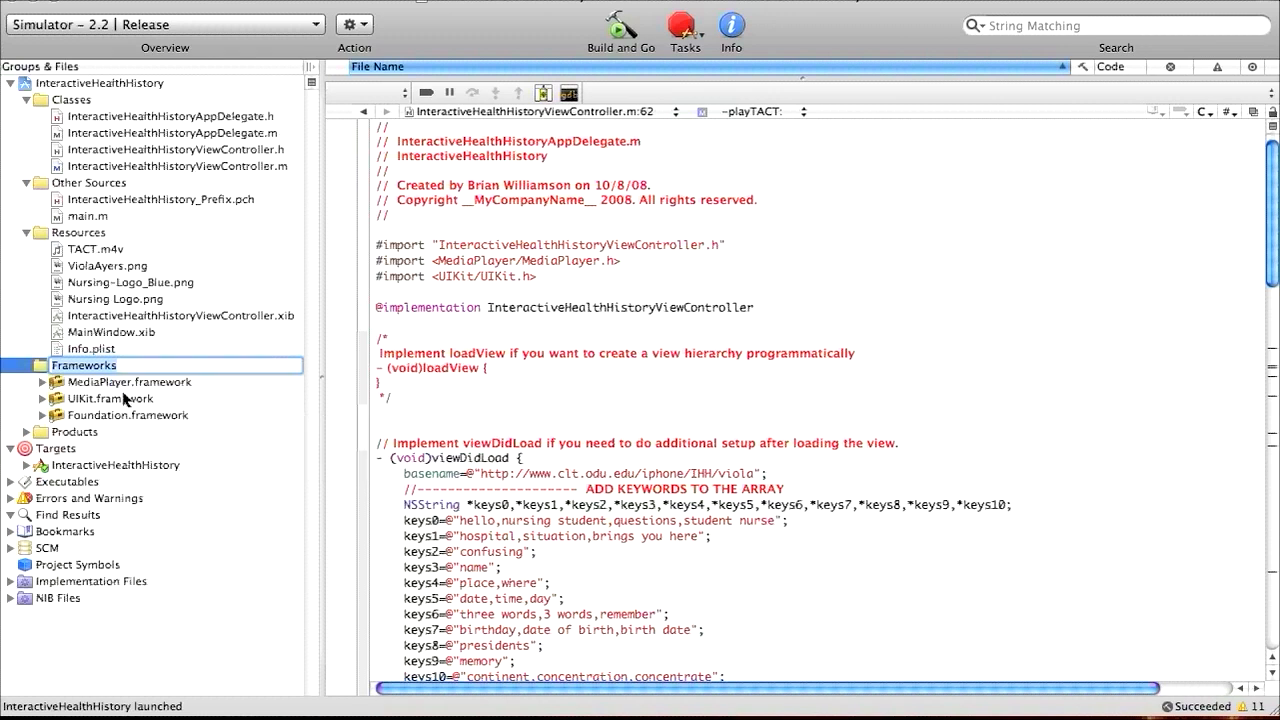
mouse_move(556, 273)
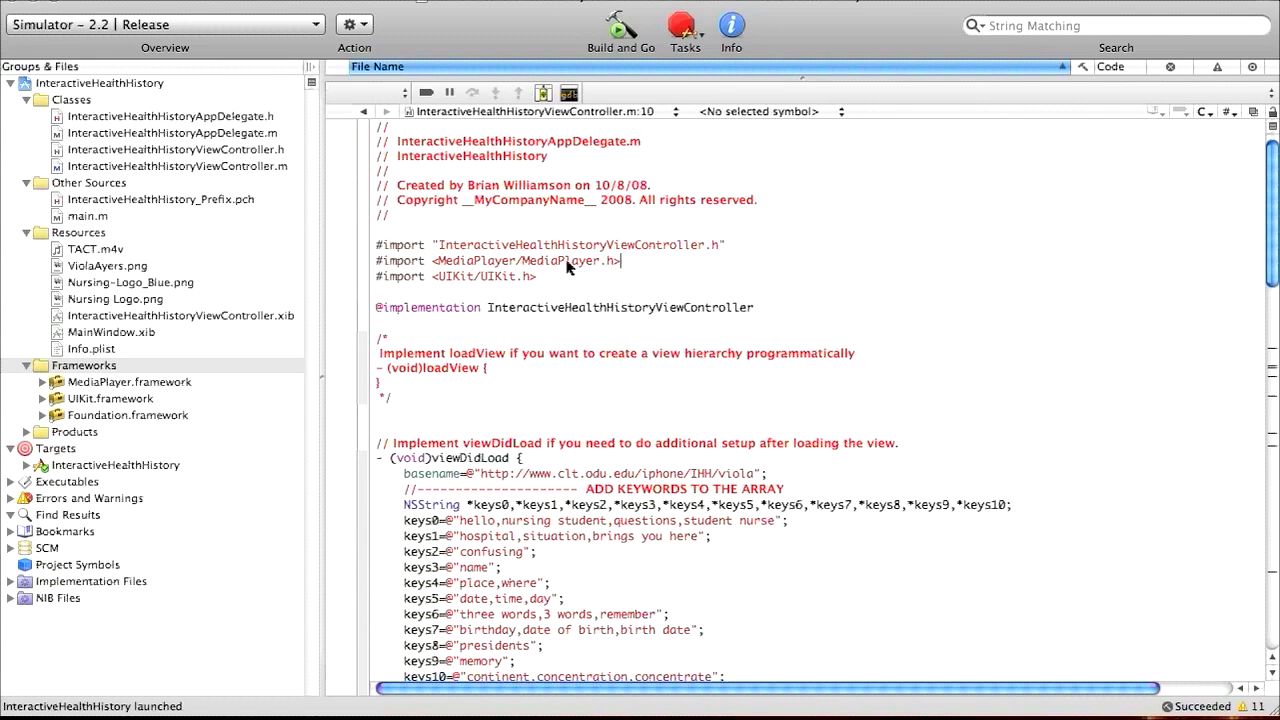
scroll("down", 3)
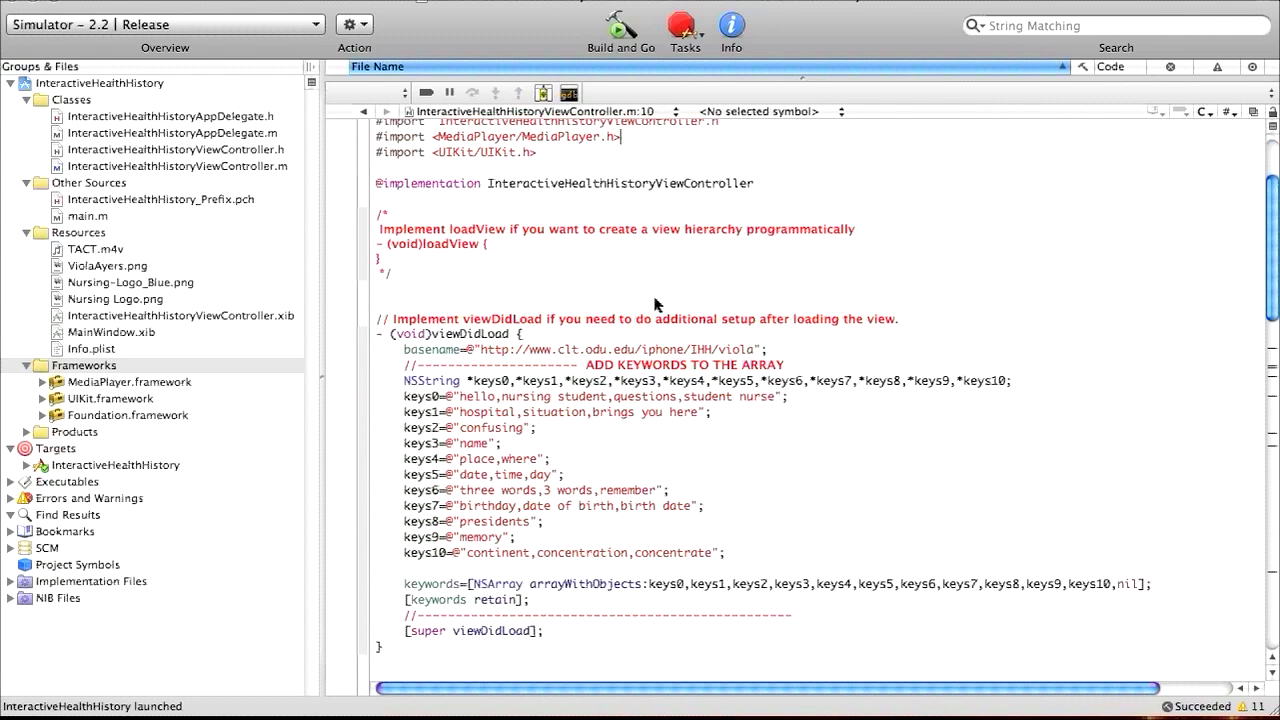
scroll("down", 3)
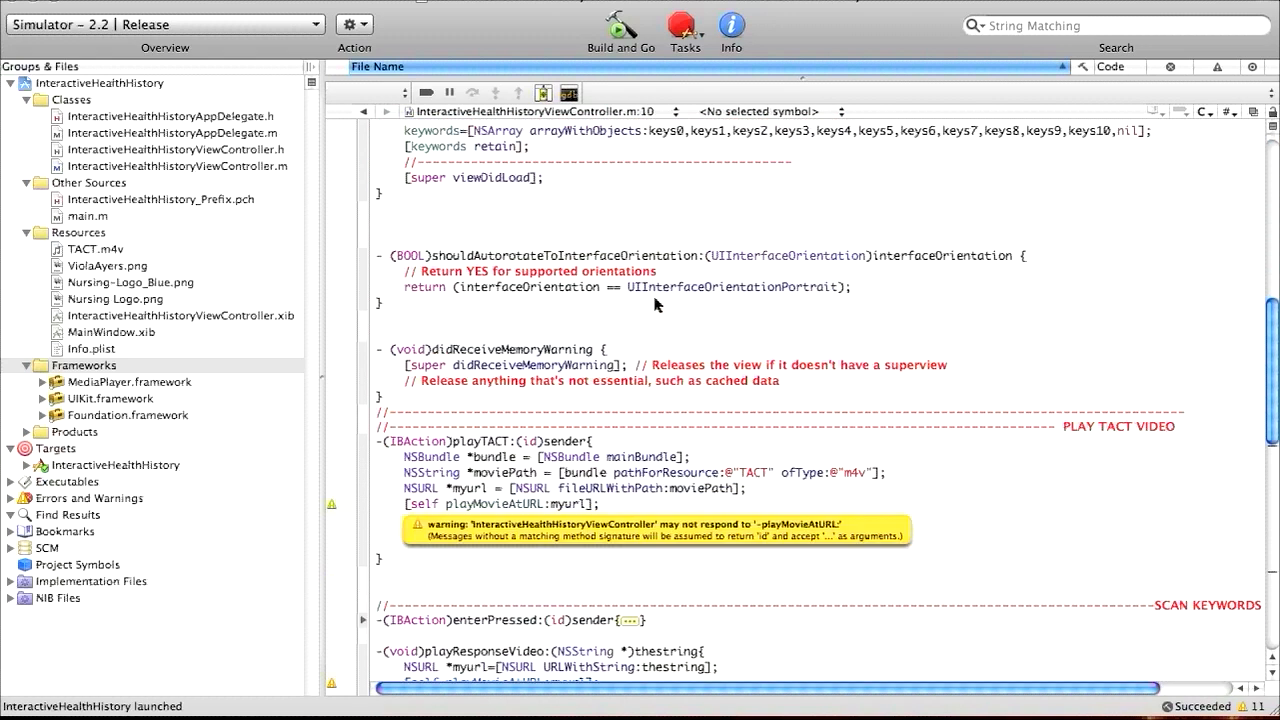
scroll("down", 3)
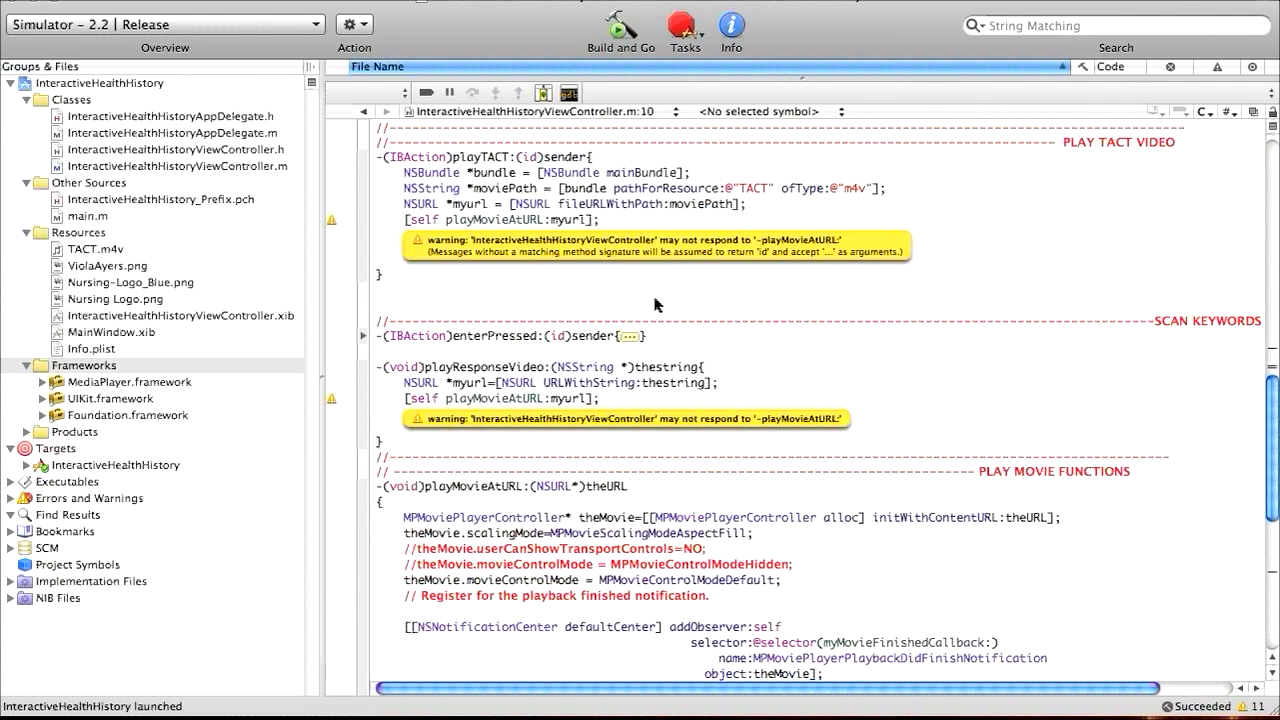
mouse_move(518, 308)
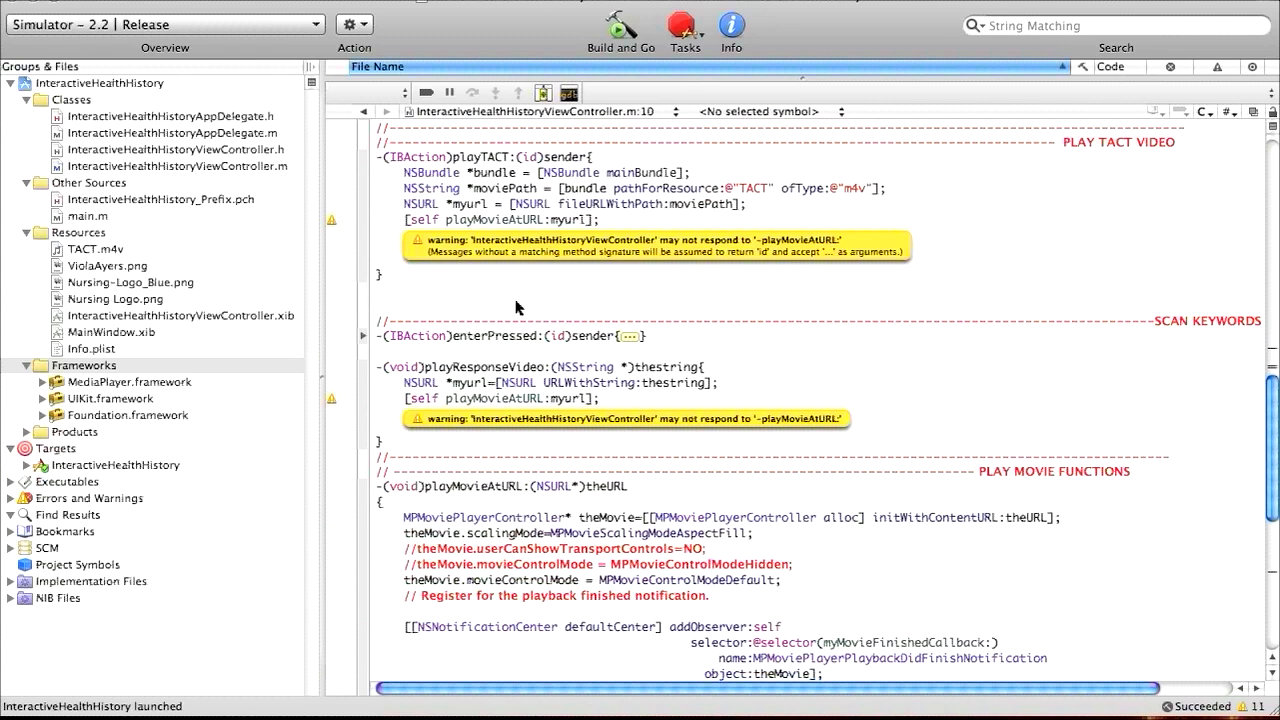
mouse_move(447, 313)
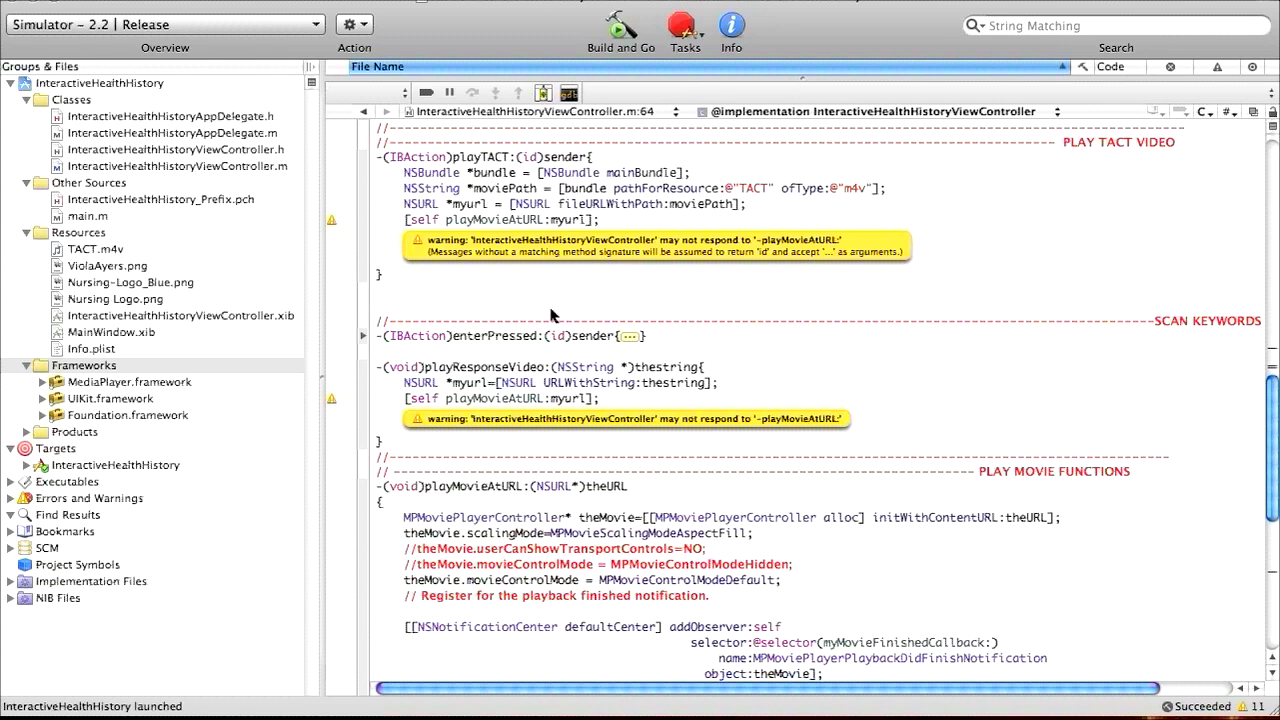
mouse_move(471, 313)
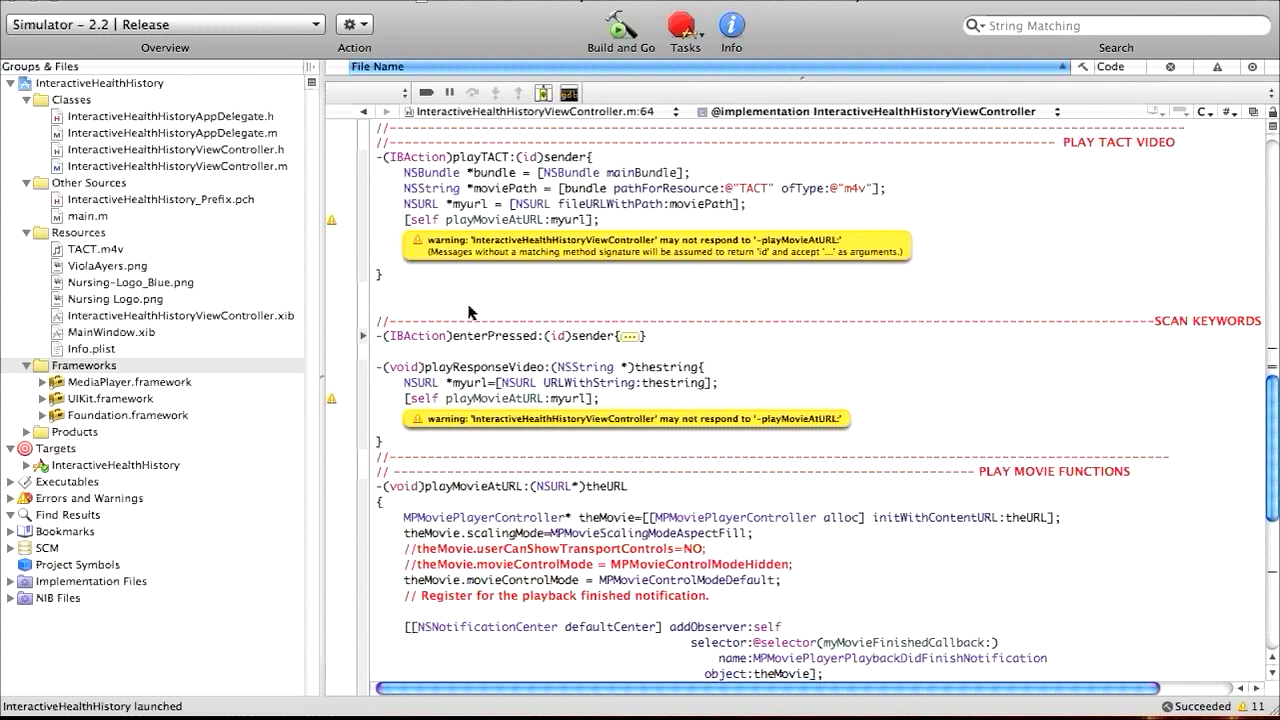
mouse_move(383, 277)
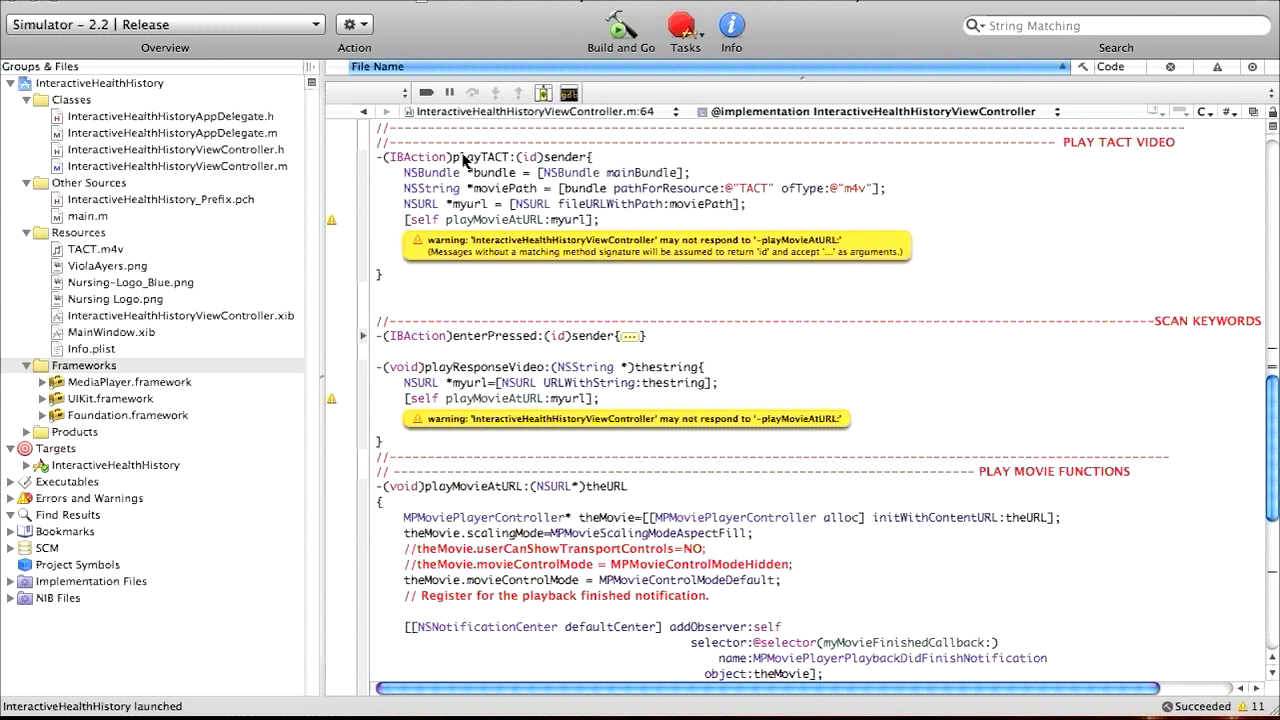
mouse_move(490, 158)
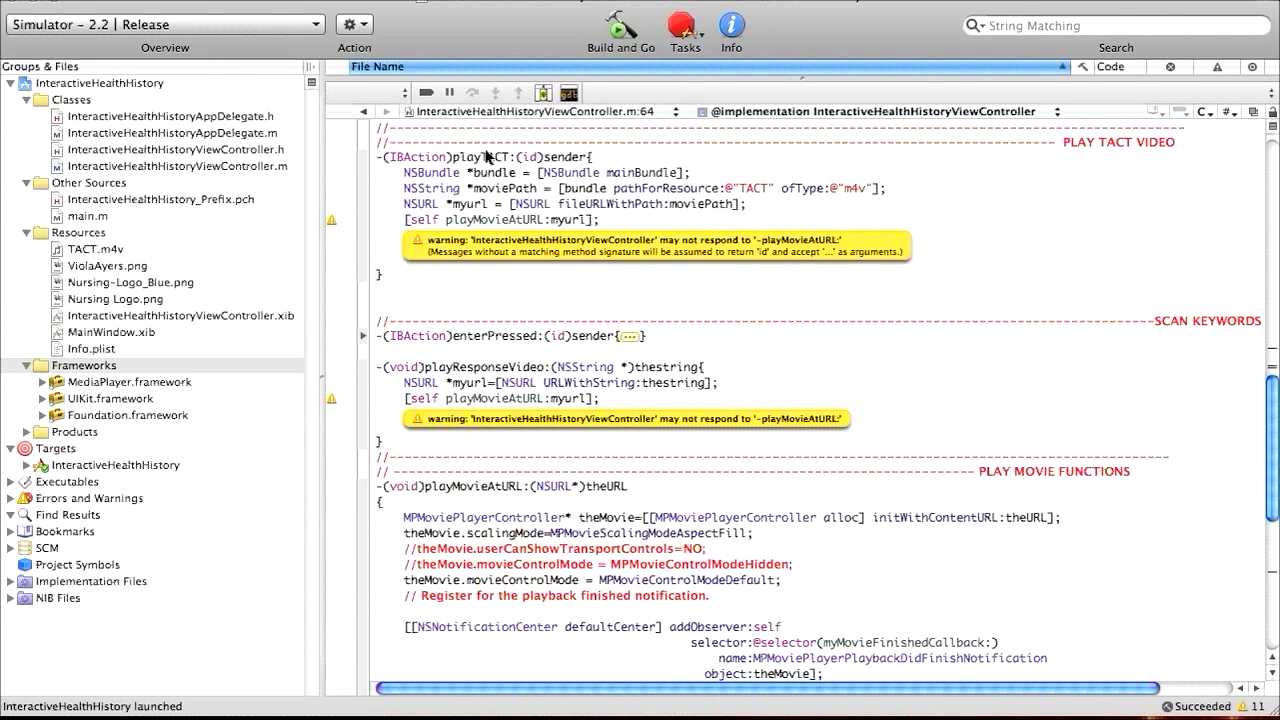
mouse_move(414, 238)
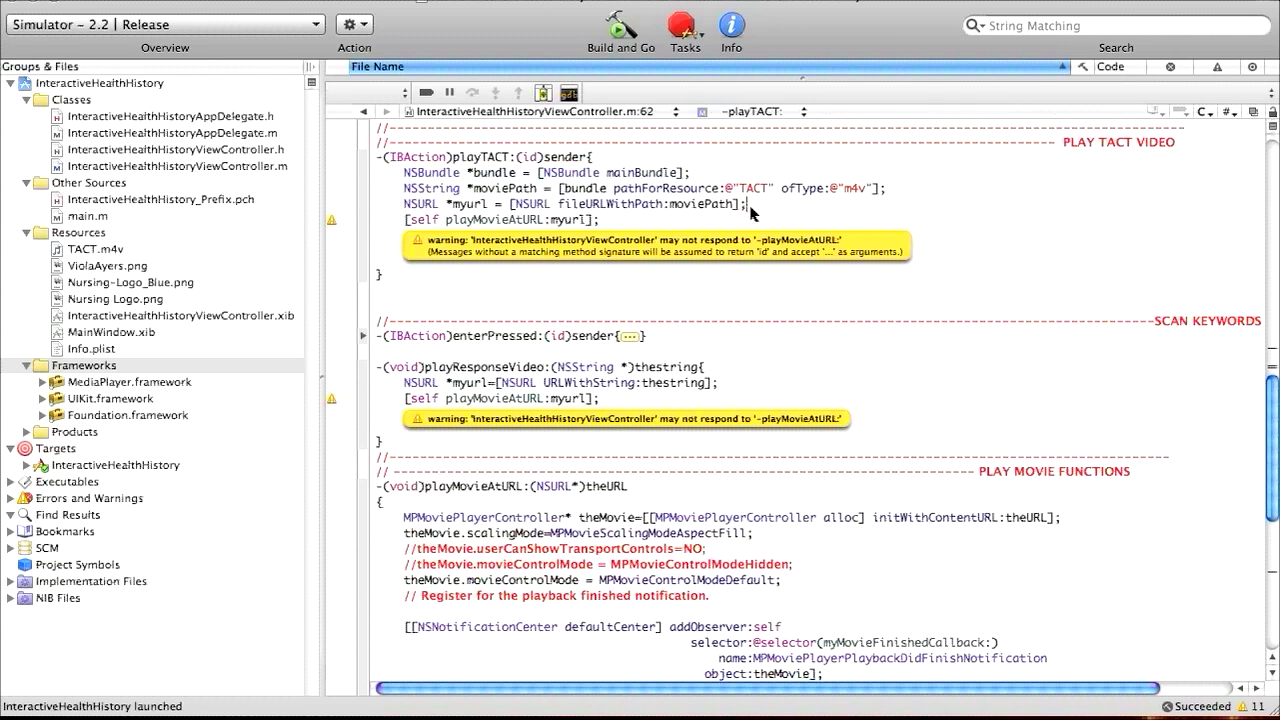
mouse_move(637, 240)
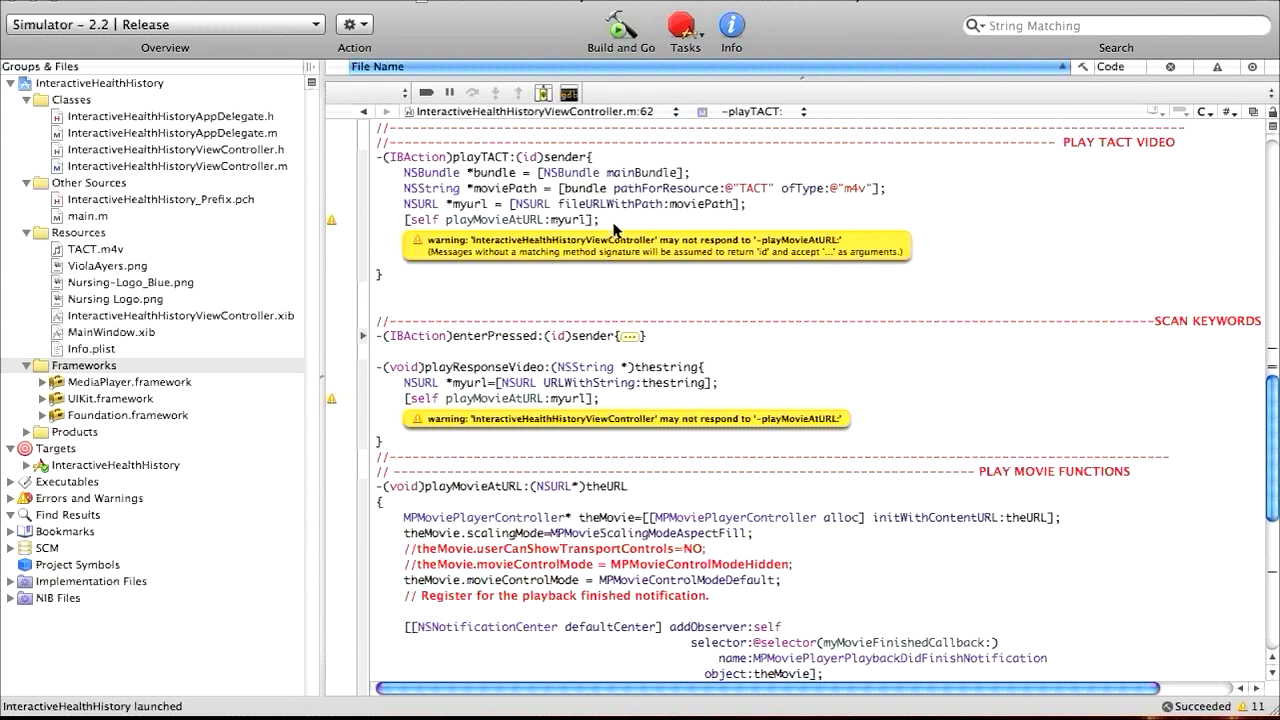
mouse_move(520, 218)
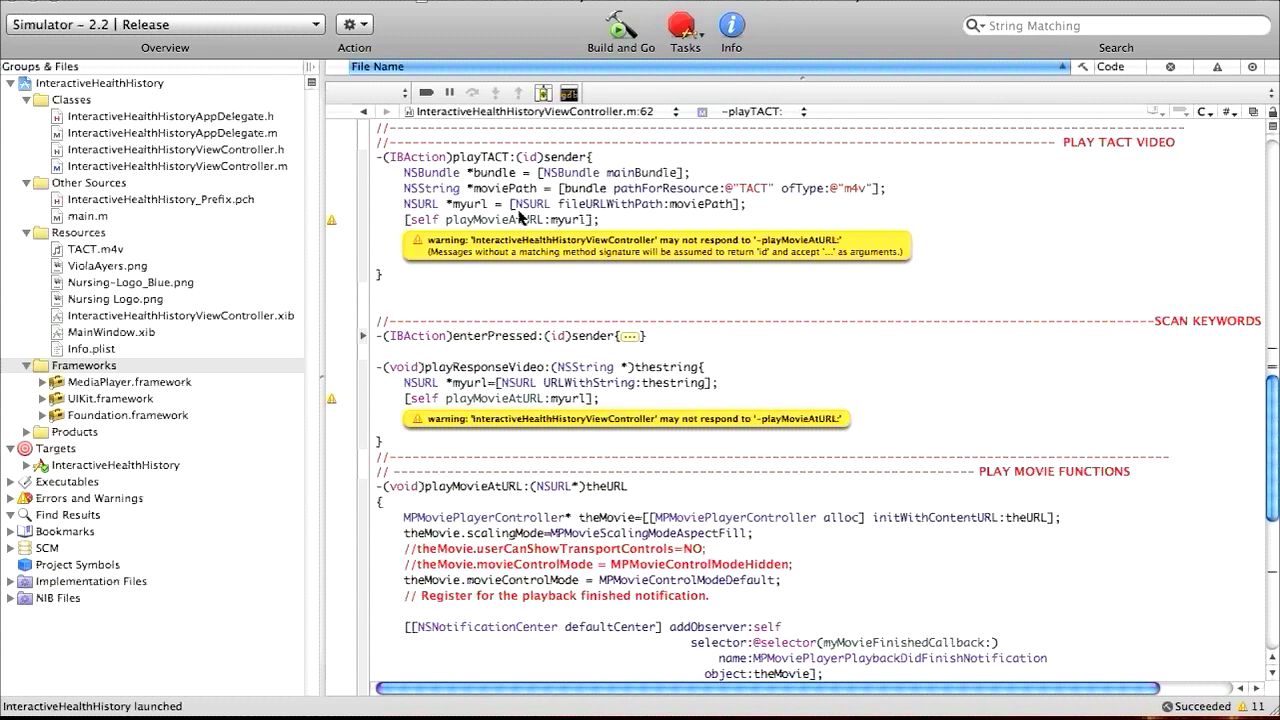
left_click(95, 249)
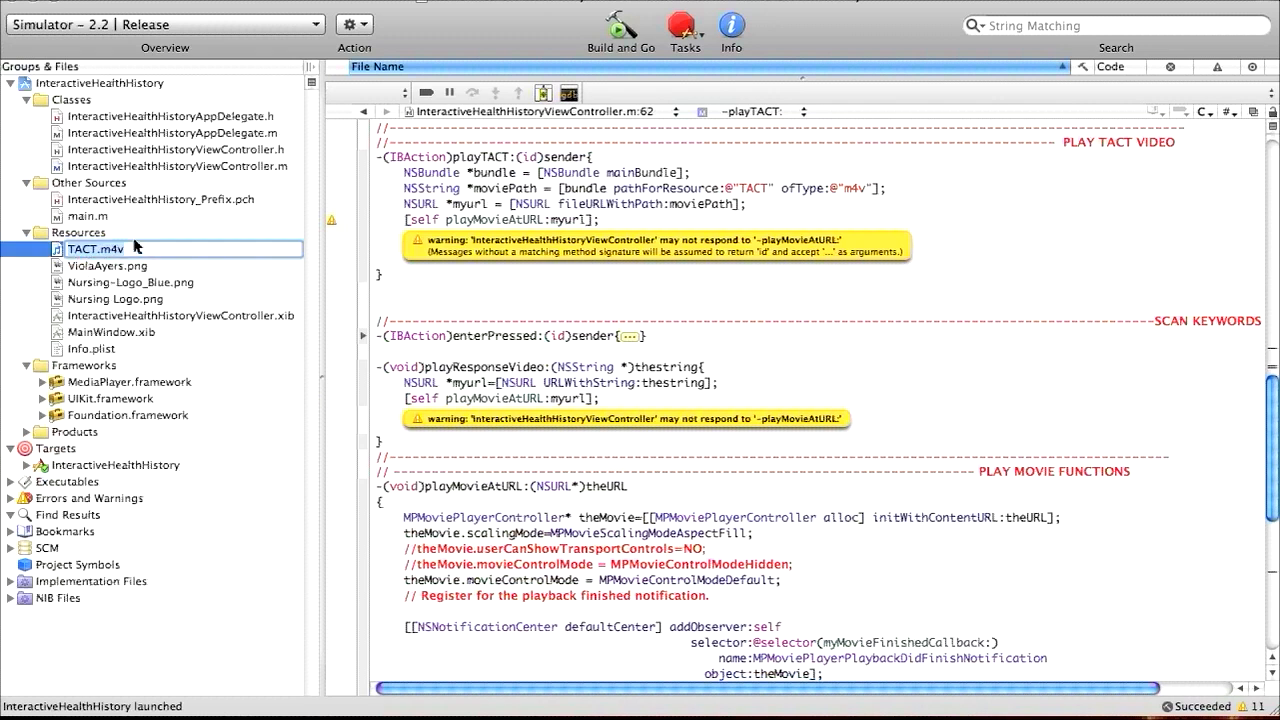
mouse_move(88, 263)
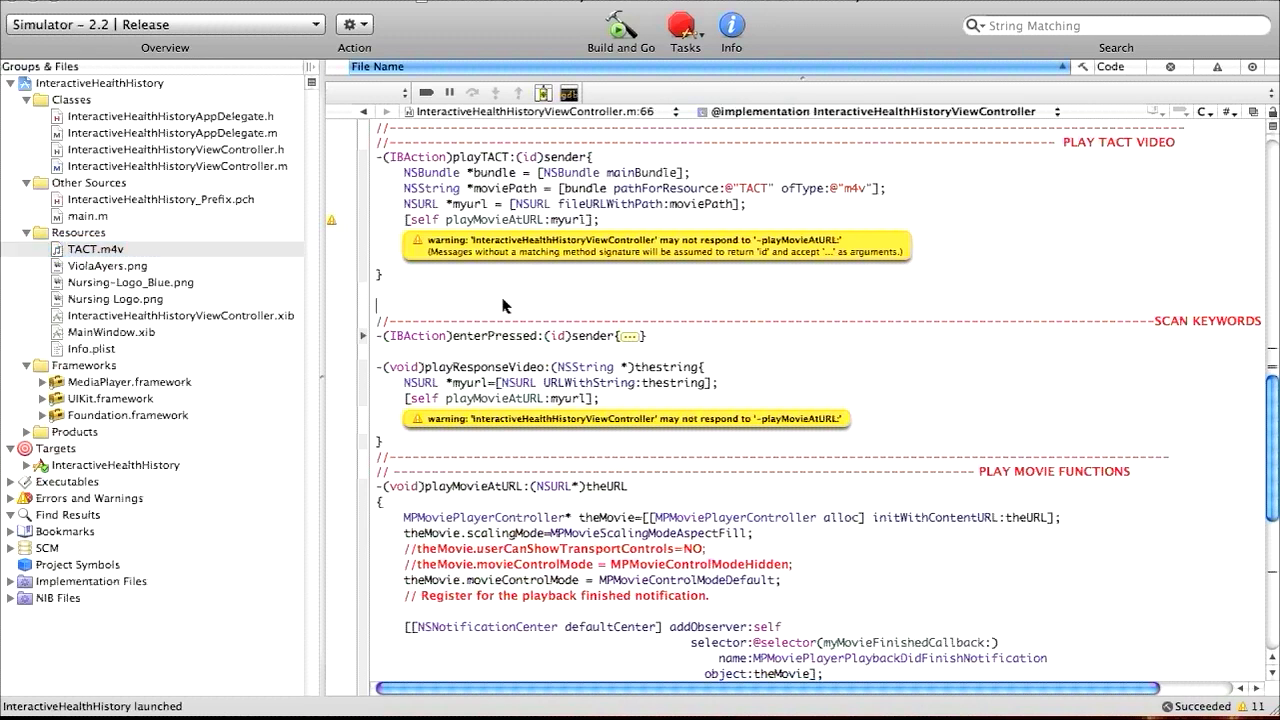
mouse_move(611, 255)
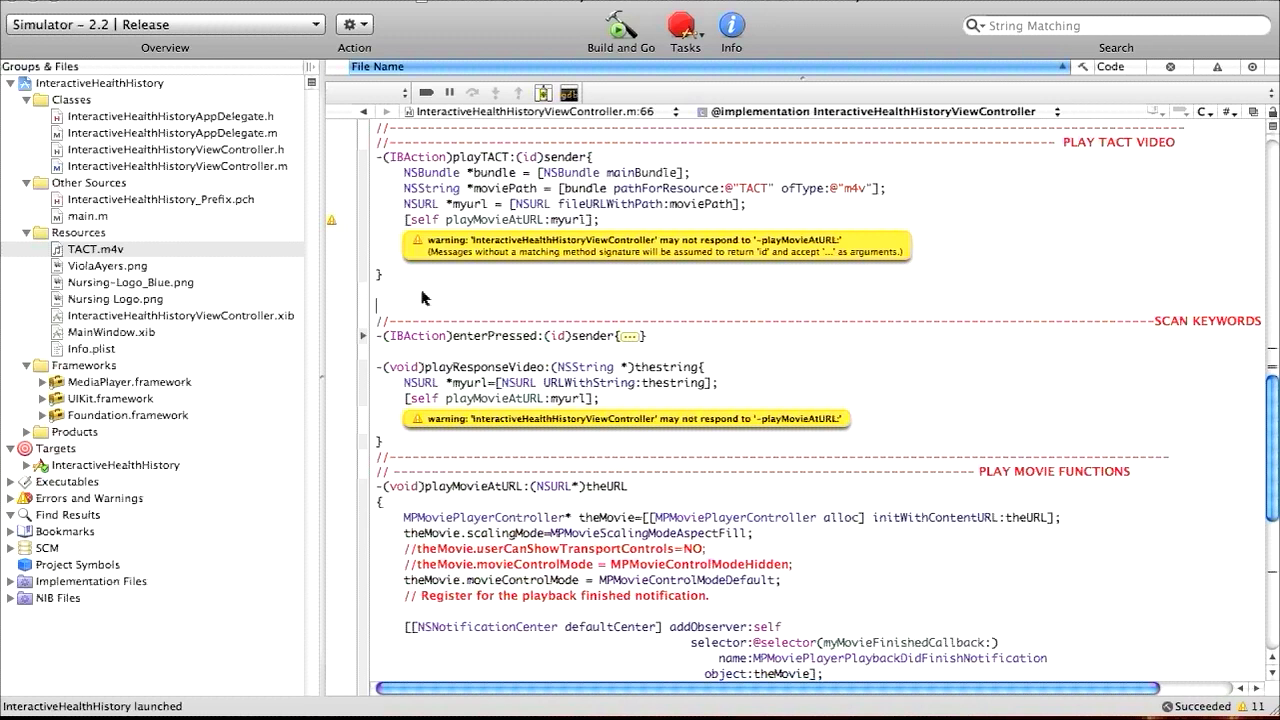
mouse_move(408, 281)
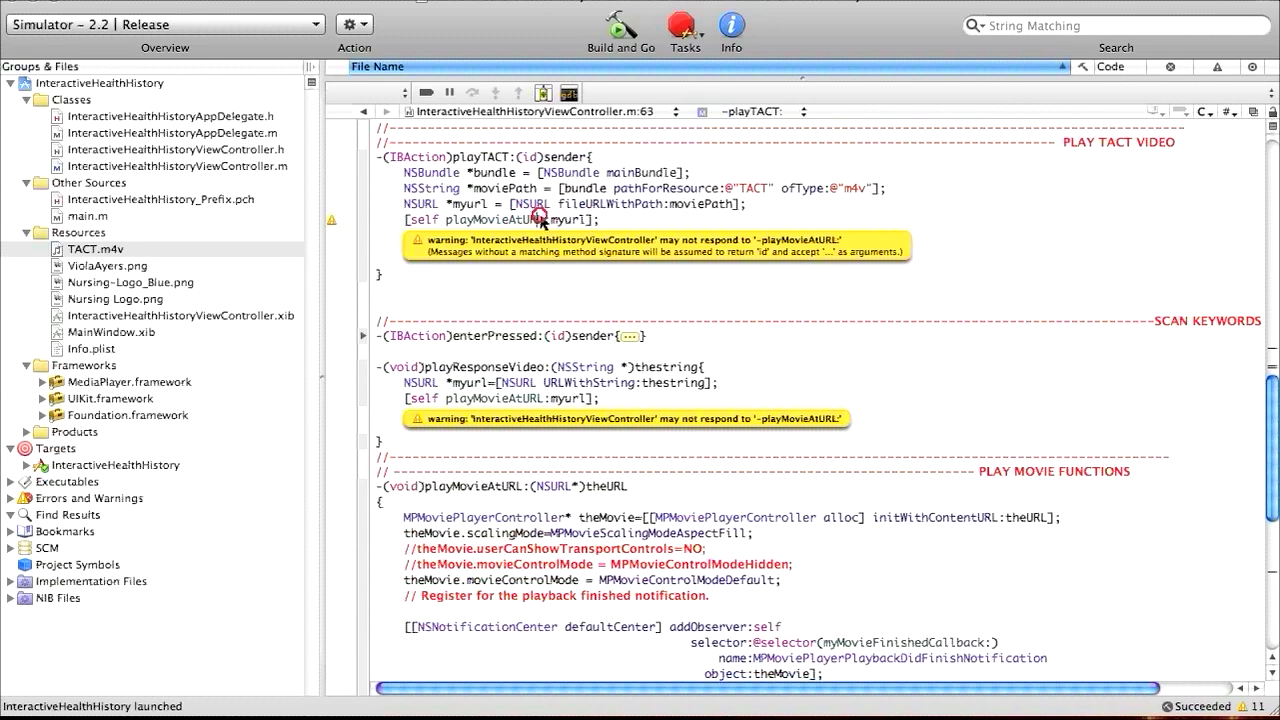
mouse_move(600, 221)
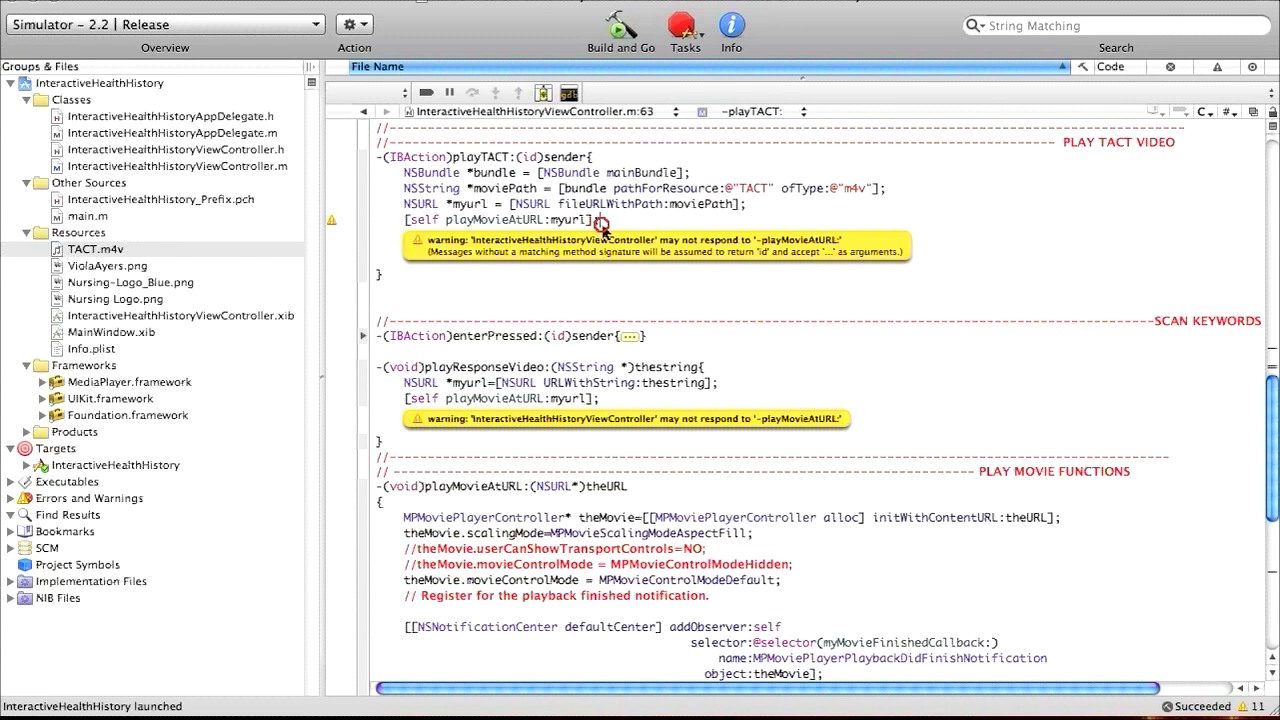
mouse_move(493, 188)
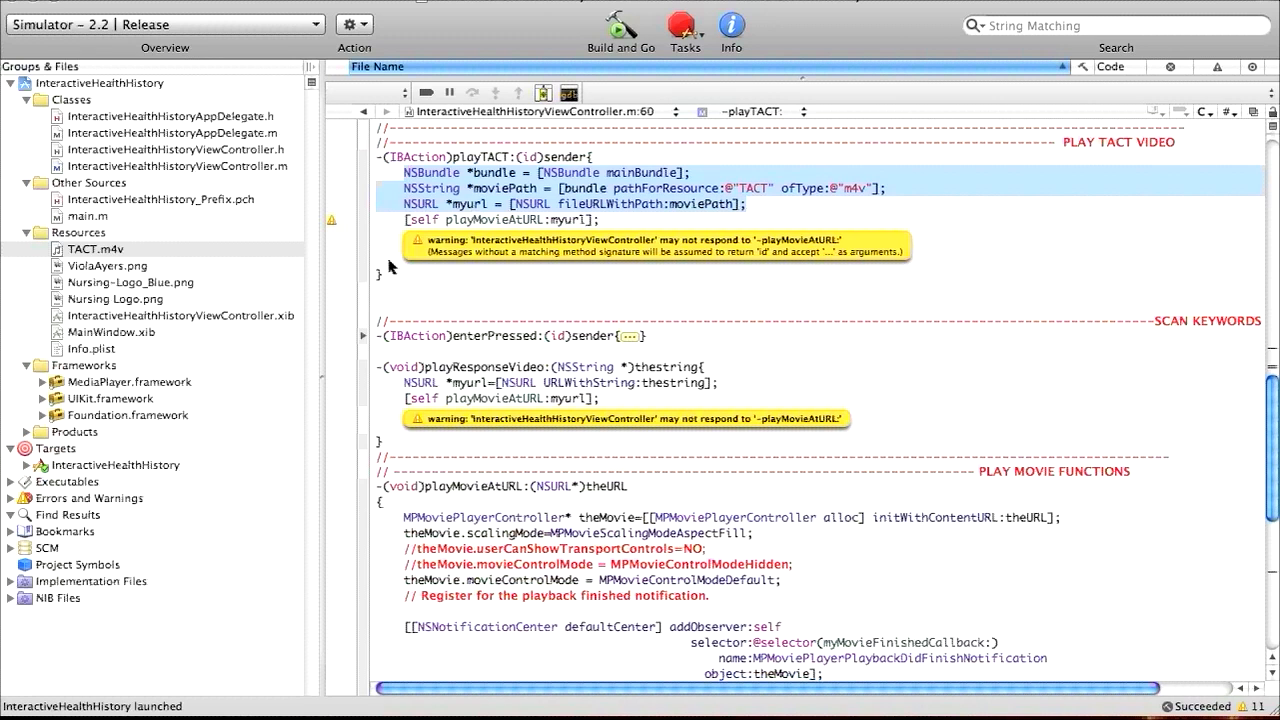
mouse_move(760, 232)
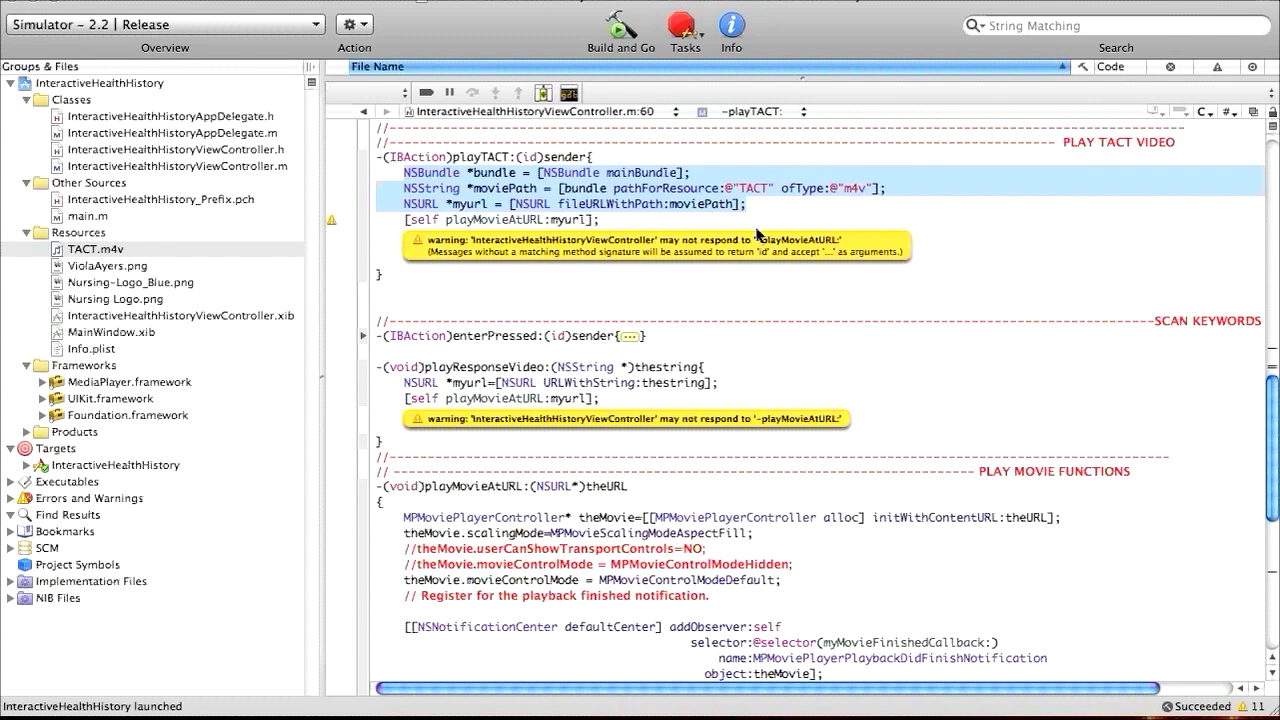
mouse_move(417, 177)
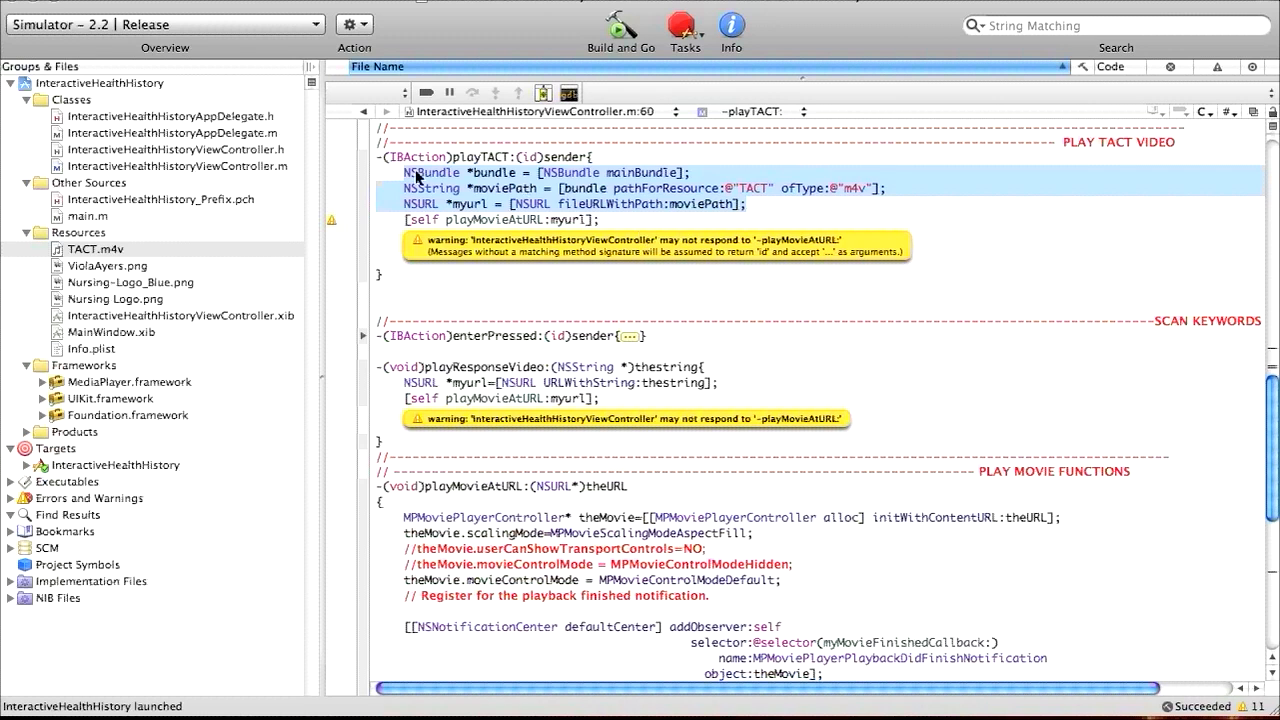
mouse_move(450, 190)
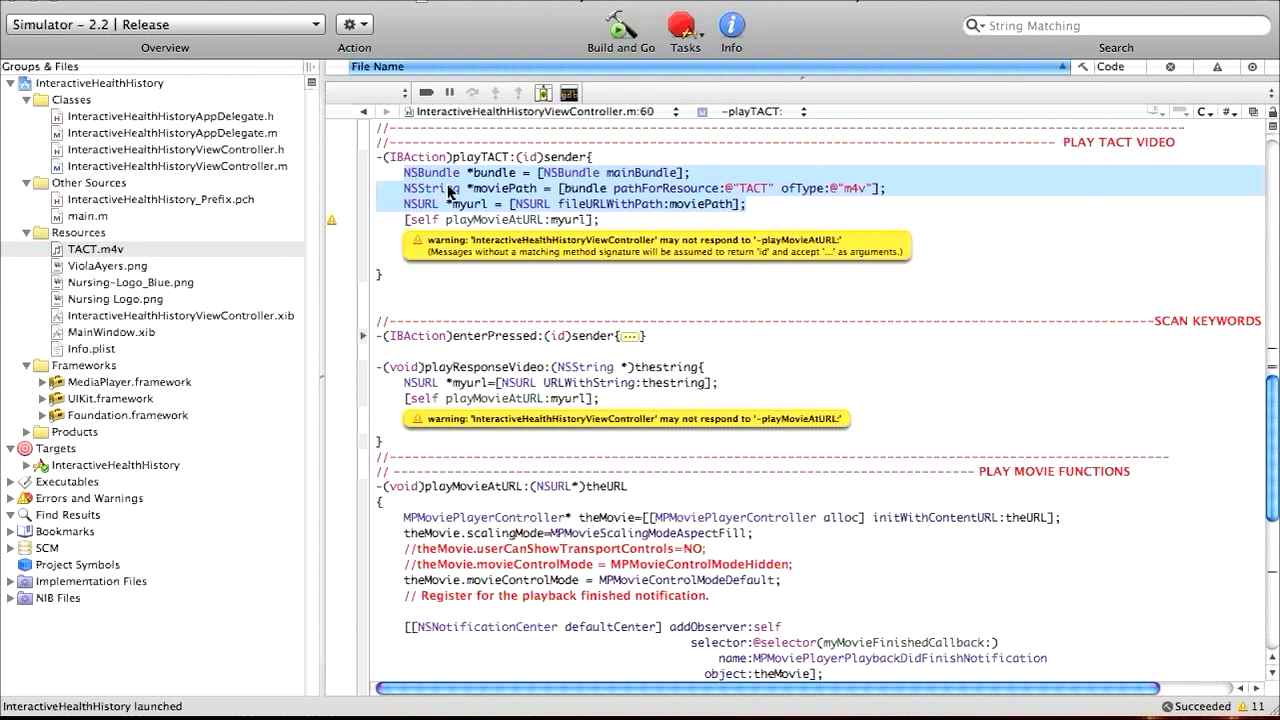
mouse_move(590, 188)
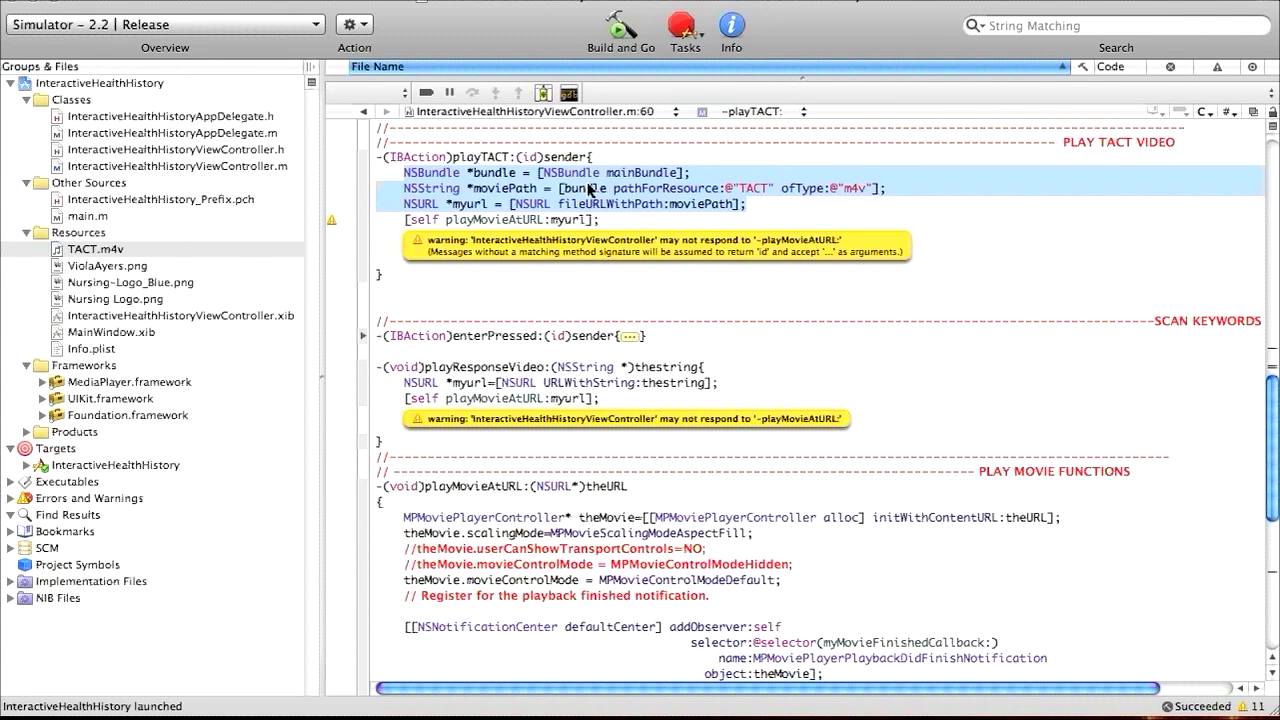
mouse_move(697, 192)
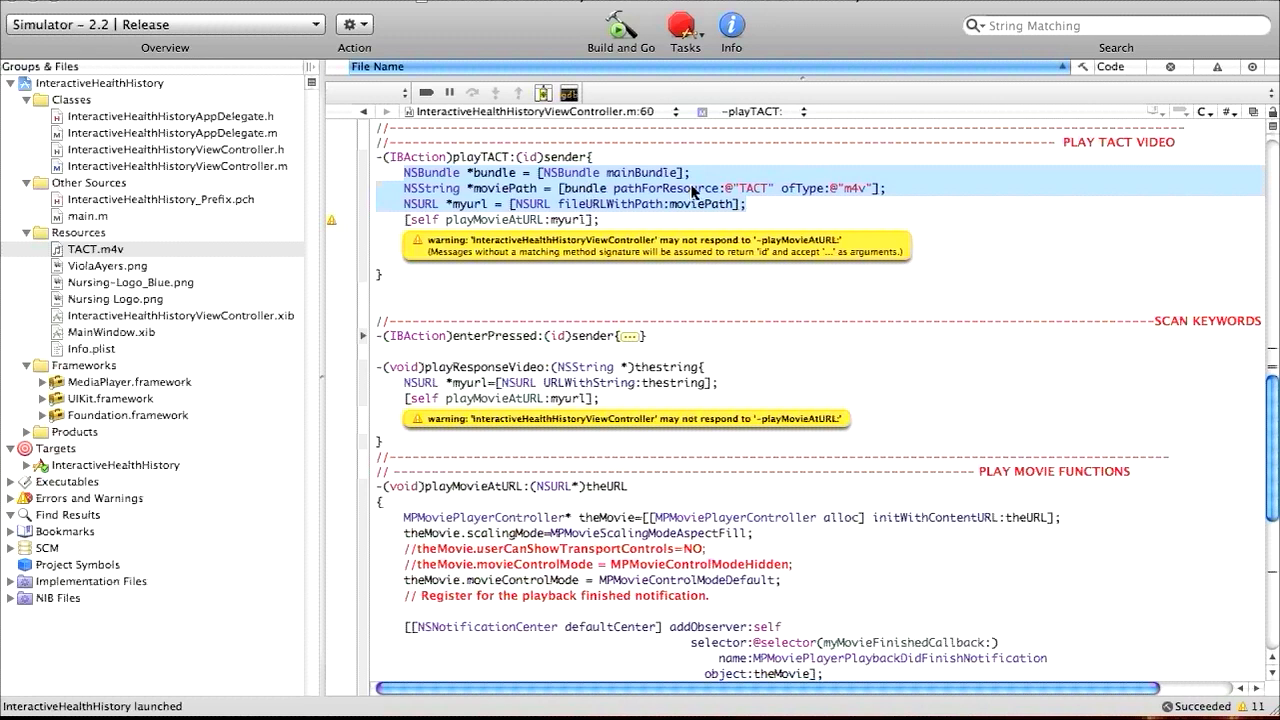
mouse_move(765, 195)
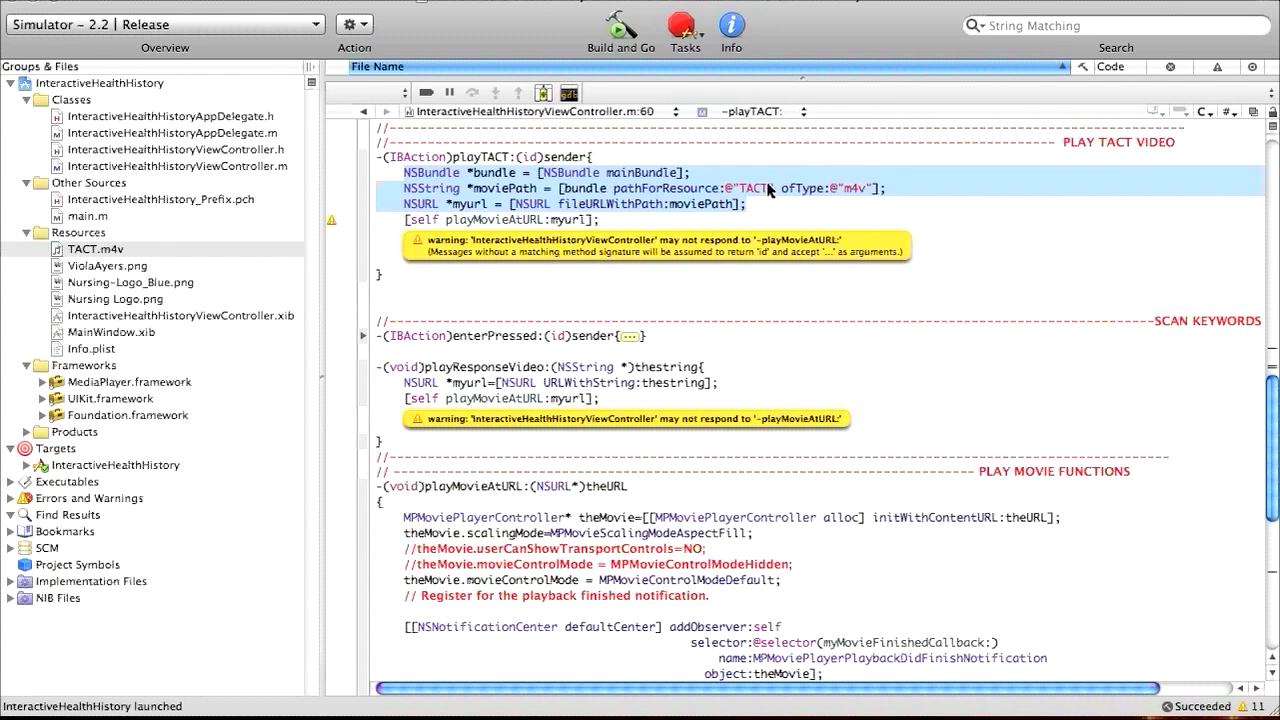
mouse_move(830, 198)
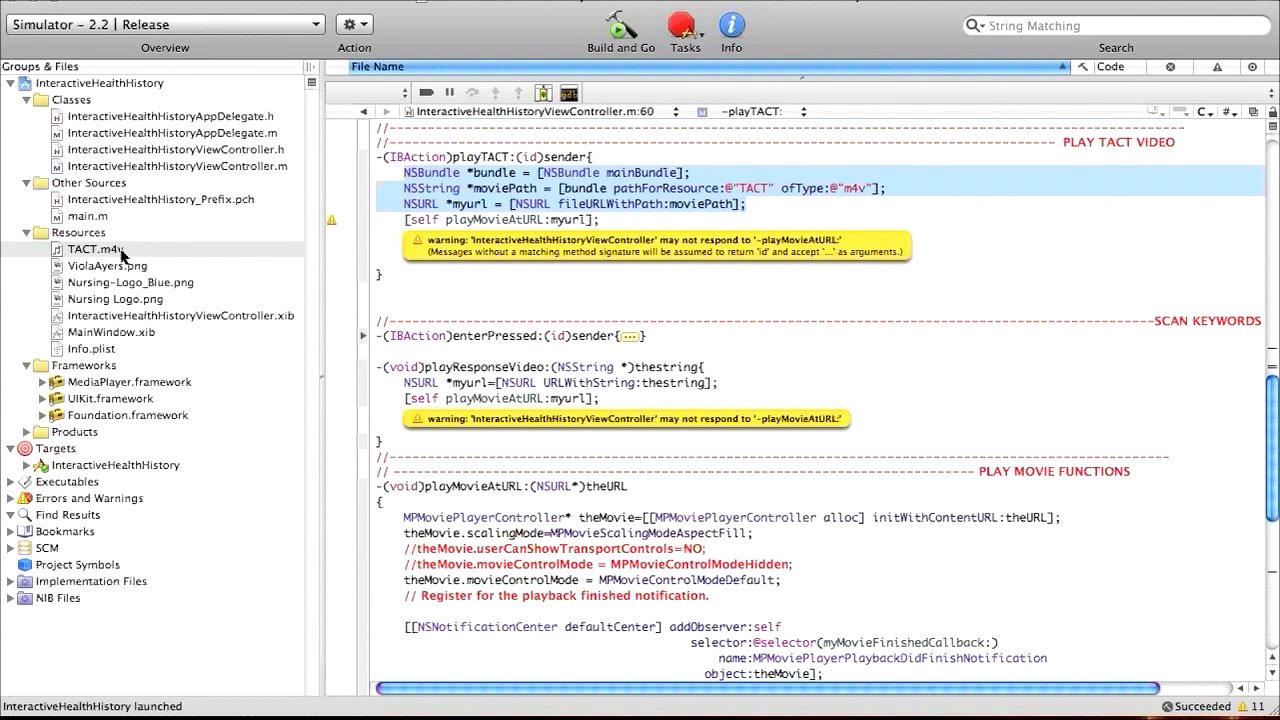
mouse_move(617, 228)
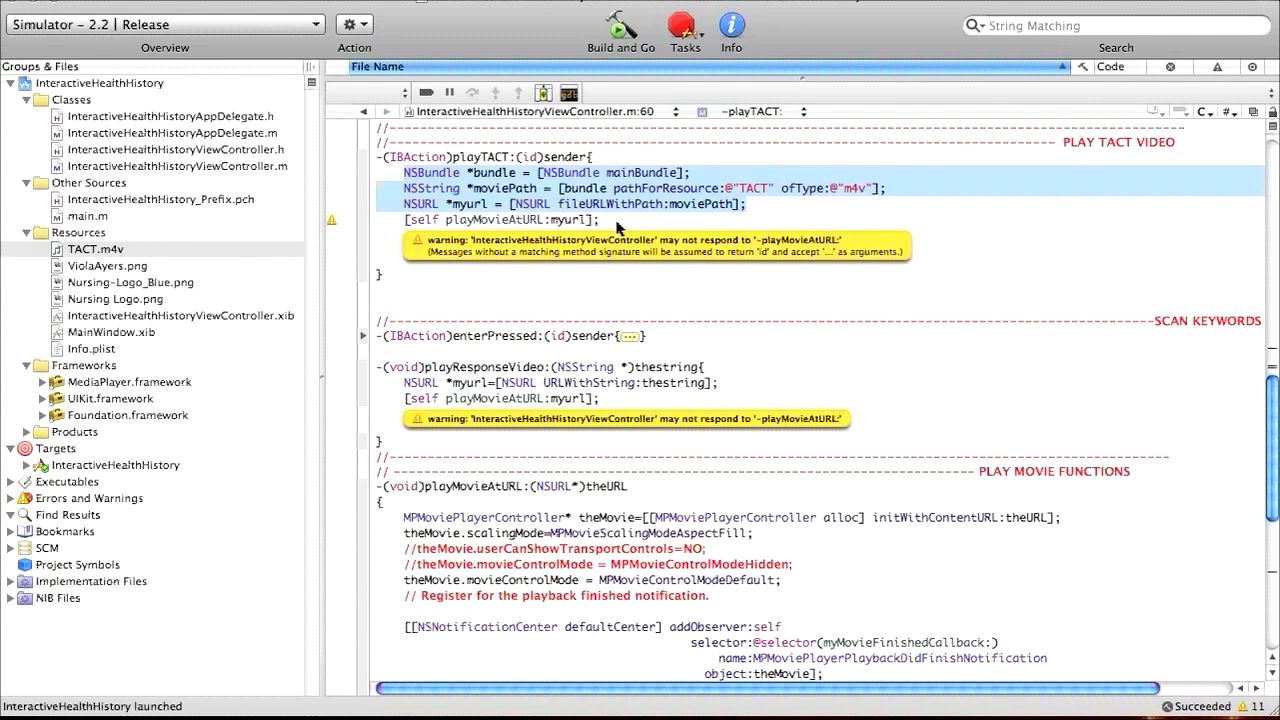
mouse_move(485, 203)
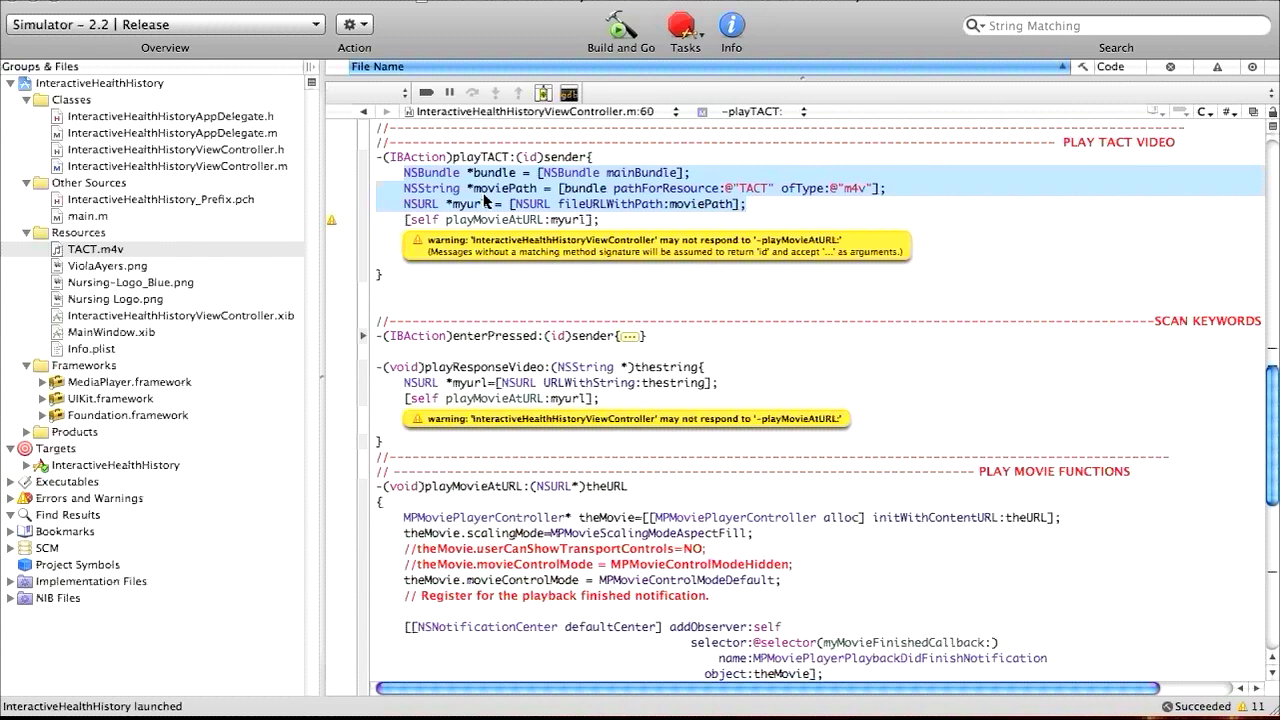
mouse_move(425, 218)
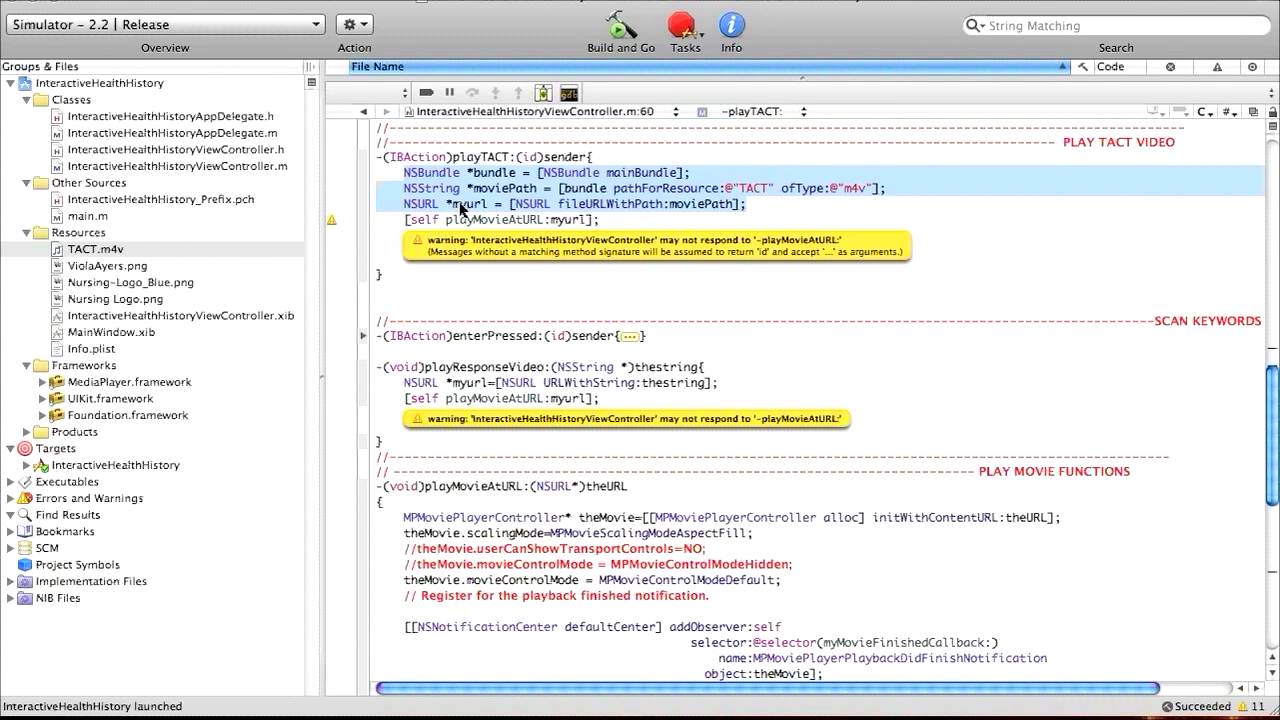
mouse_move(578, 215)
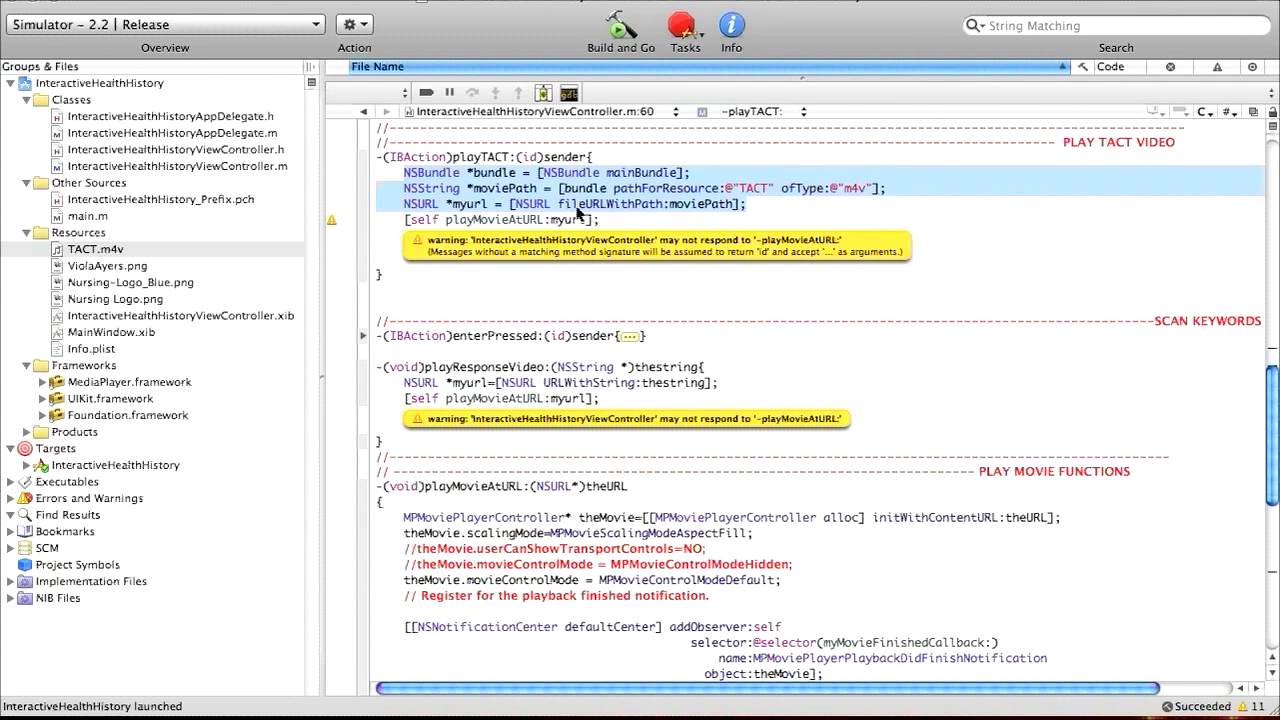
mouse_move(522, 189)
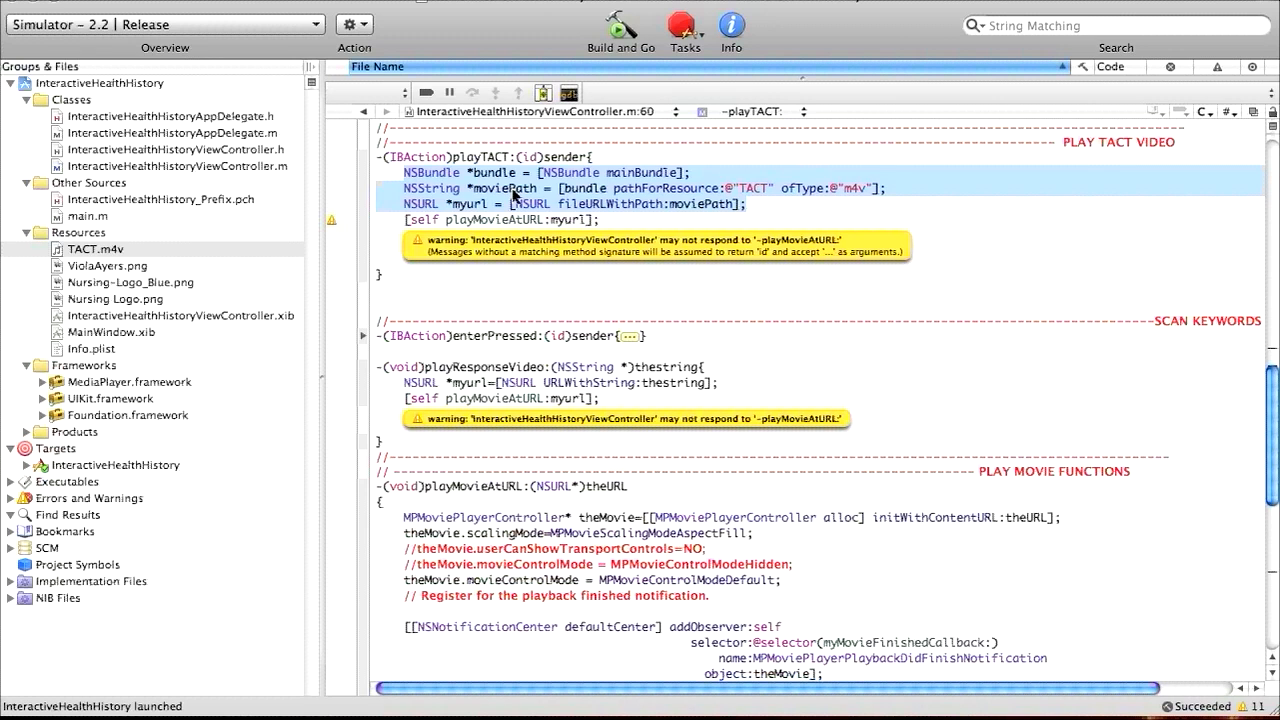
mouse_move(490, 218)
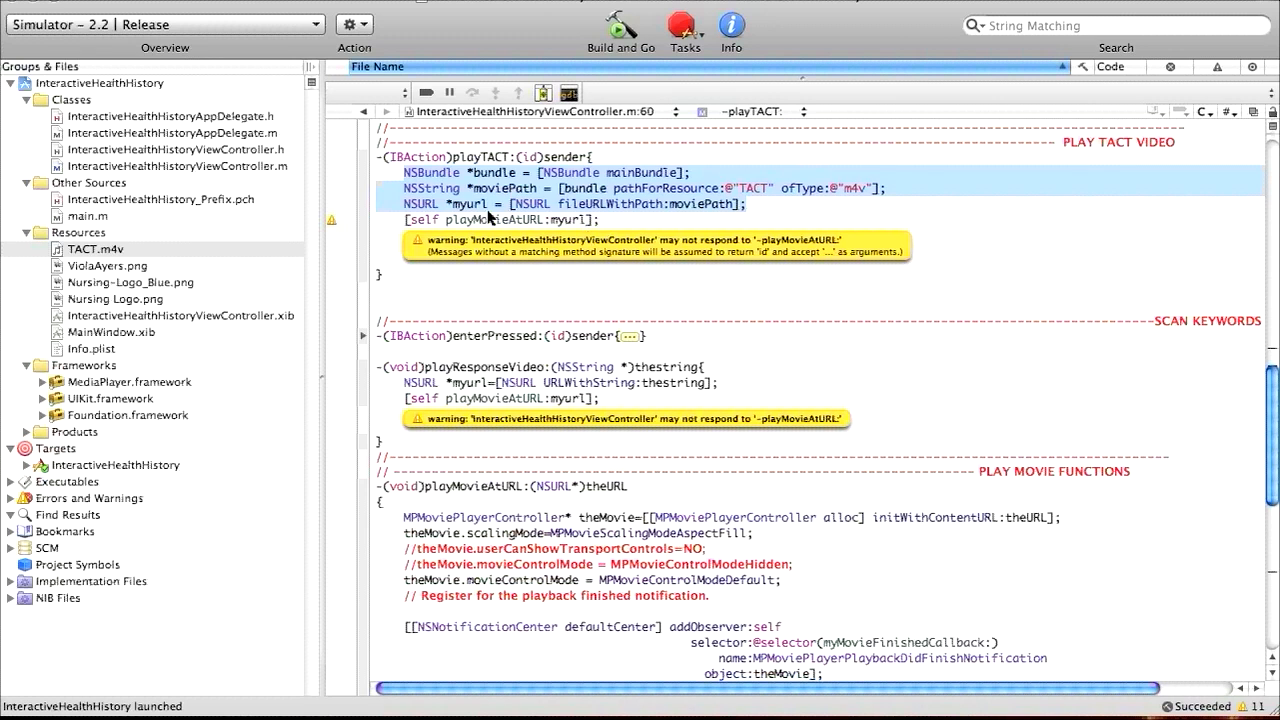
mouse_move(653, 206)
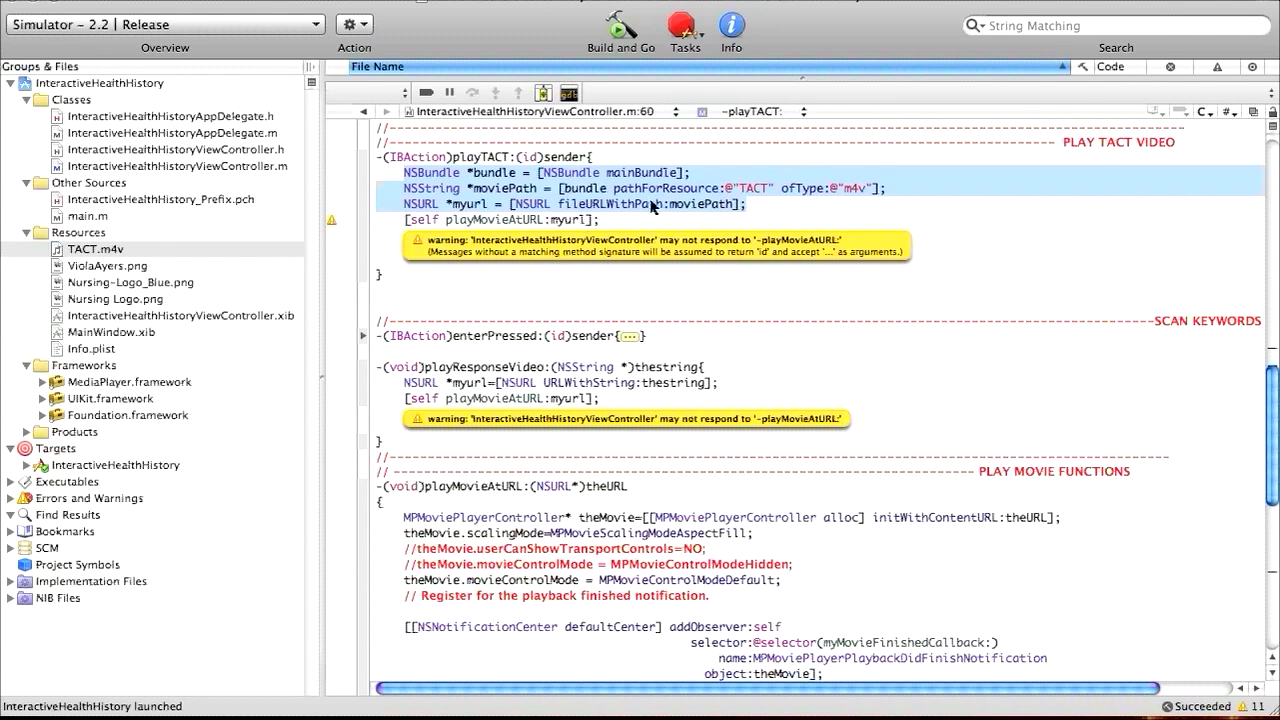
mouse_move(405, 222)
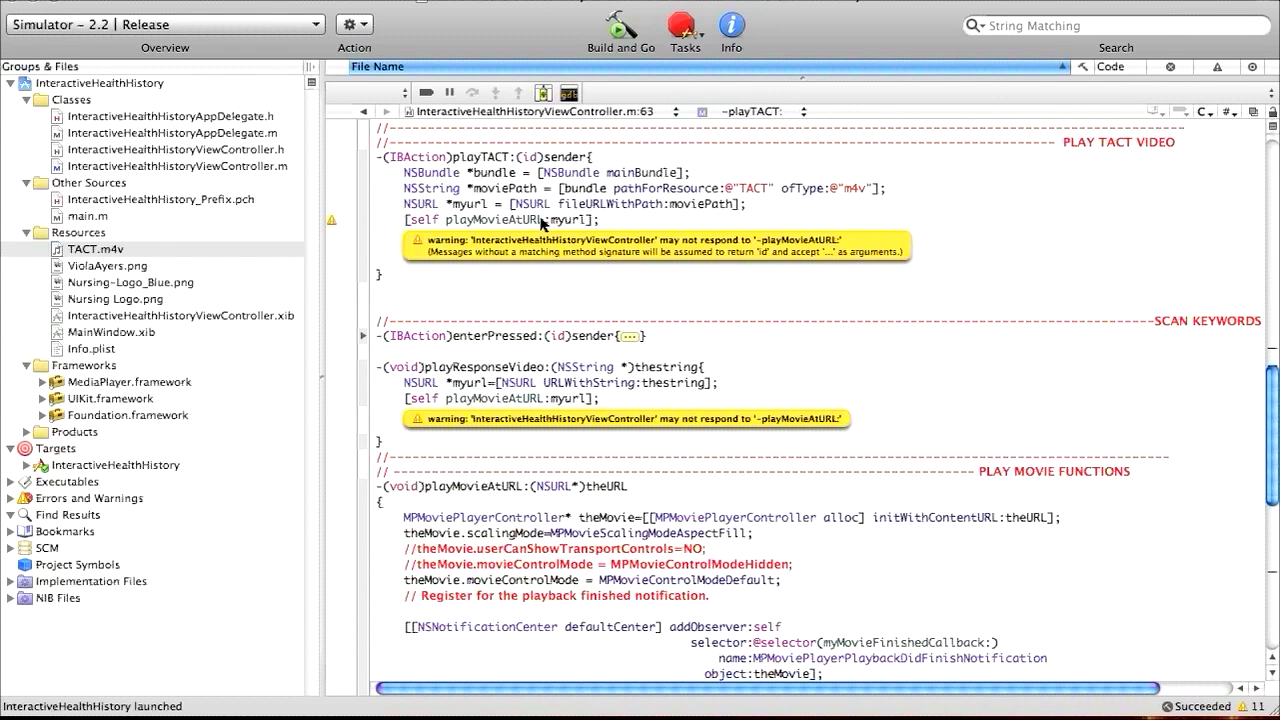
Scroll the editor to the PLAY MOVIE FUNCTIONS section showing playMovieAtURL
scroll("up", 3)
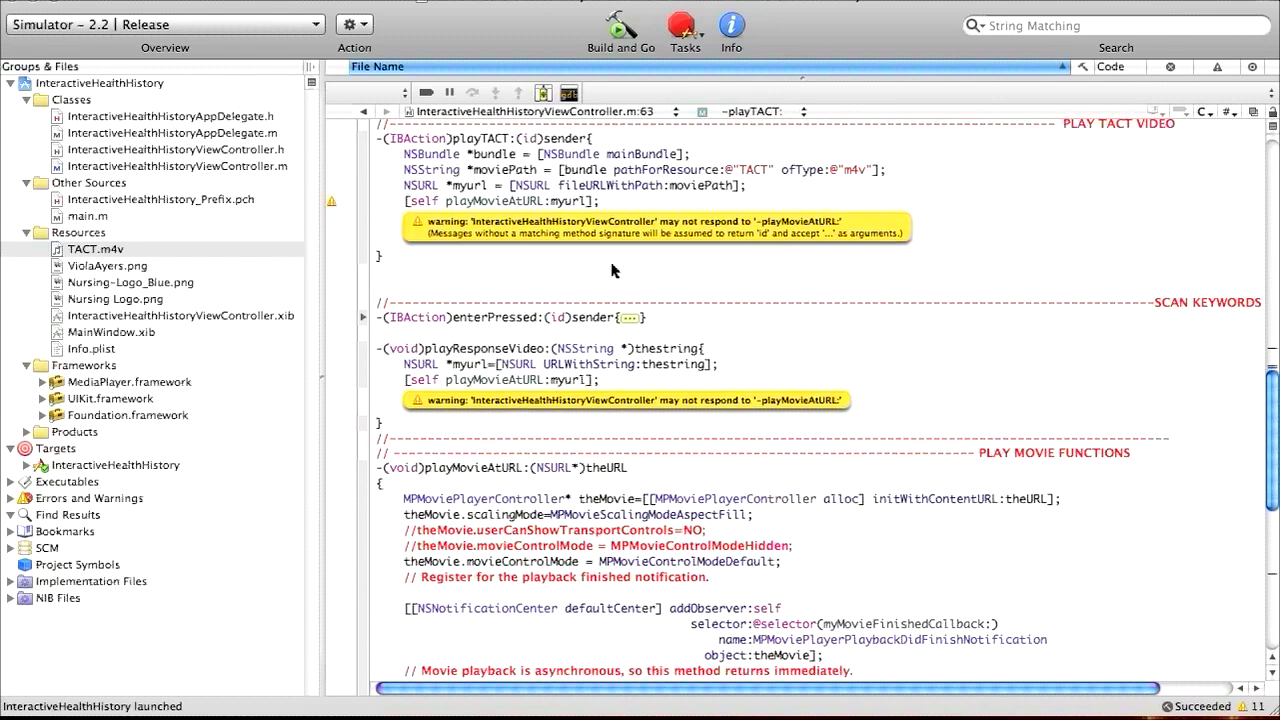
scroll("down", 3)
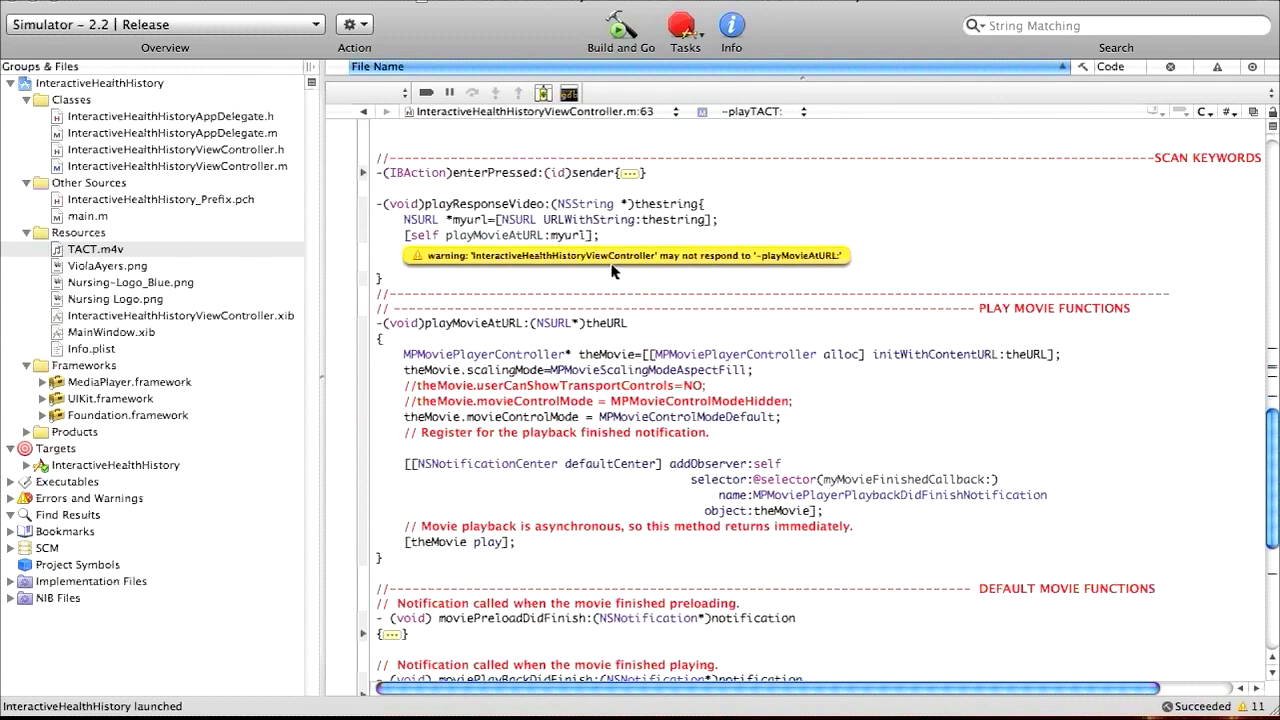
scroll("down", 3)
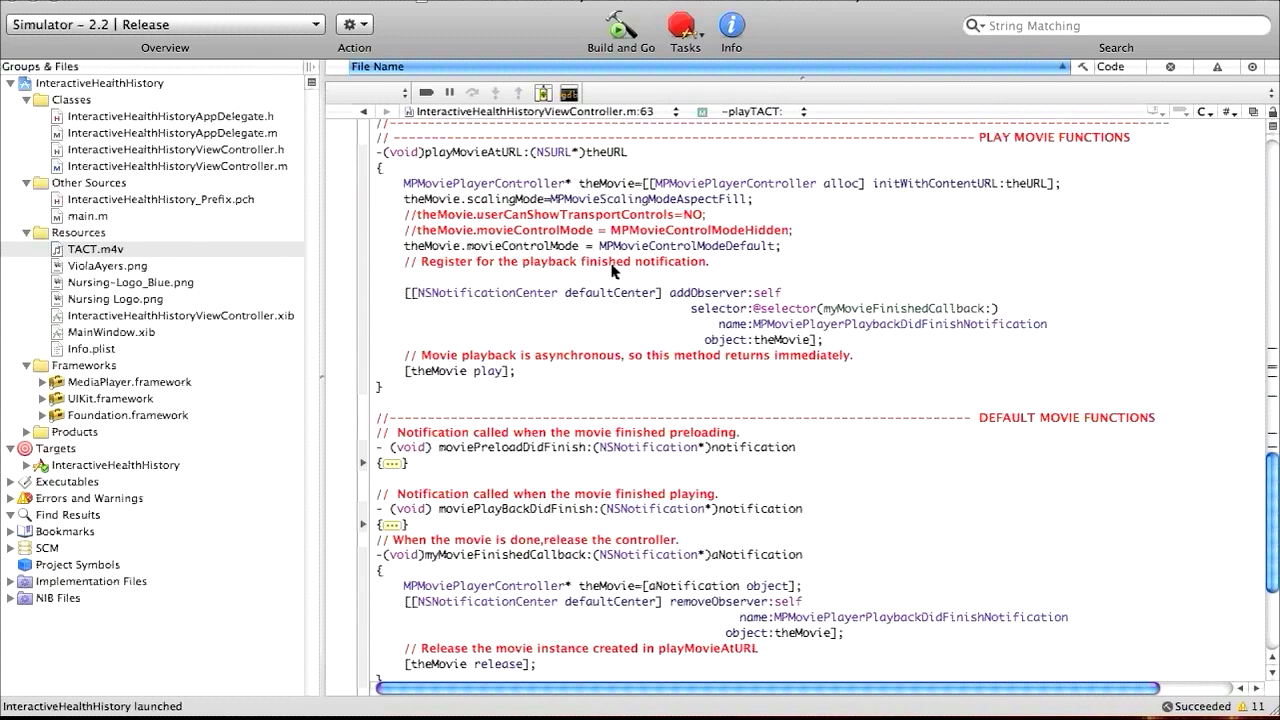
scroll("up", 3)
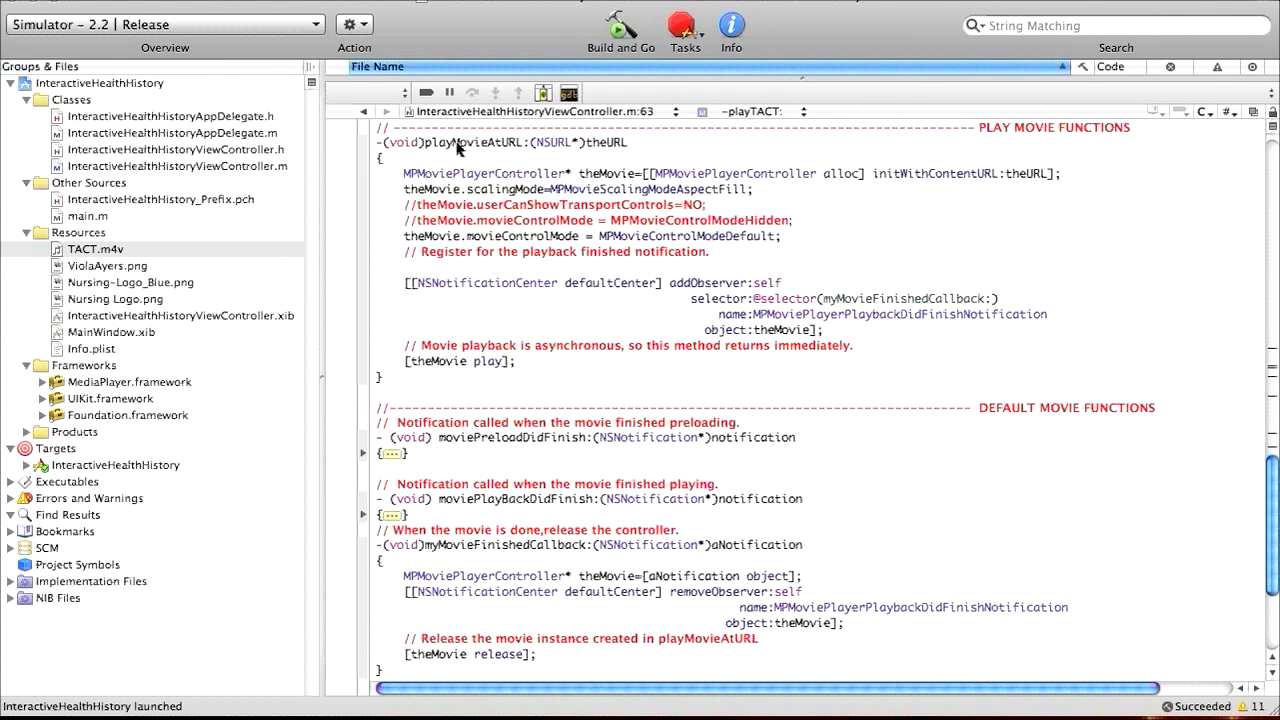
mouse_move(620, 143)
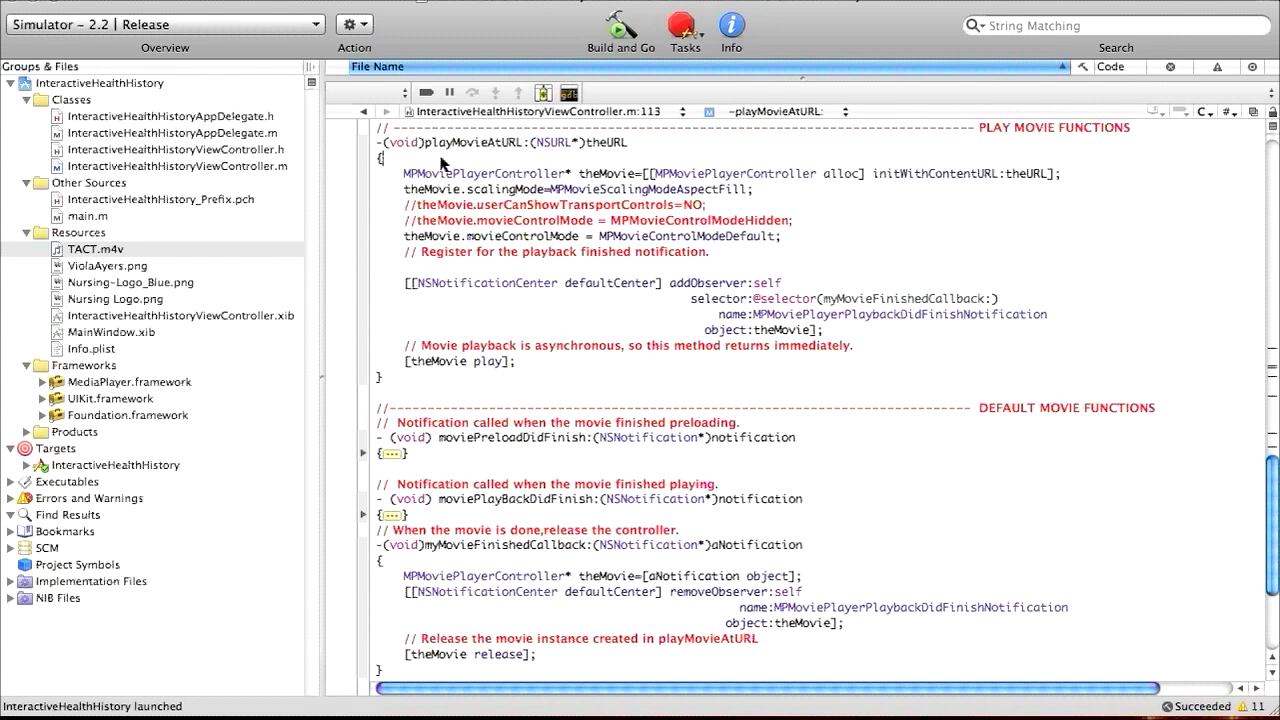
mouse_move(512, 367)
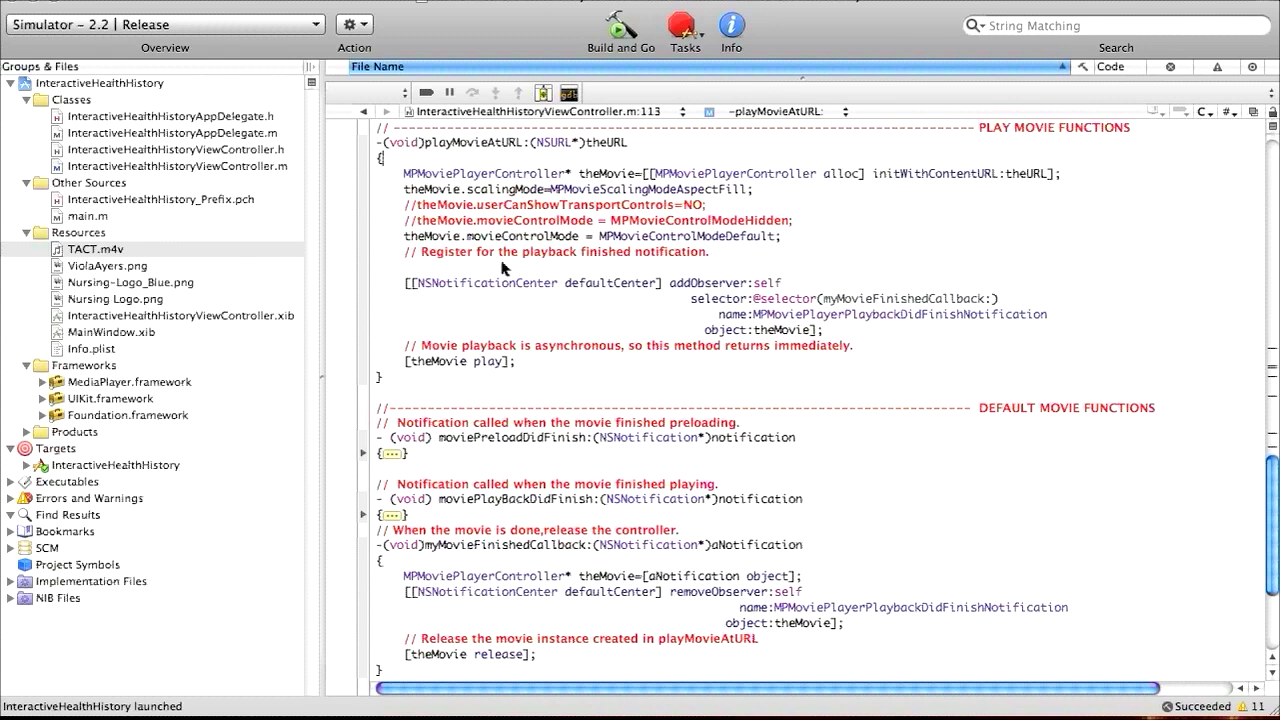
mouse_move(660, 210)
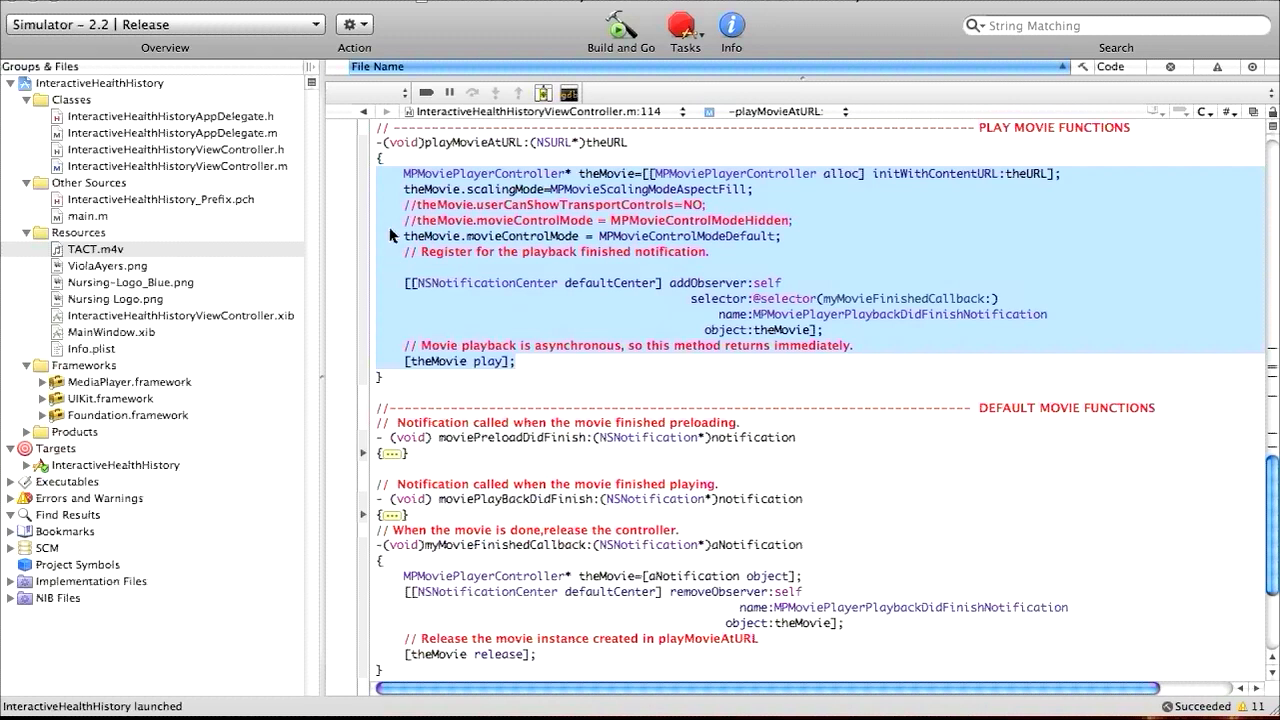
mouse_move(432, 170)
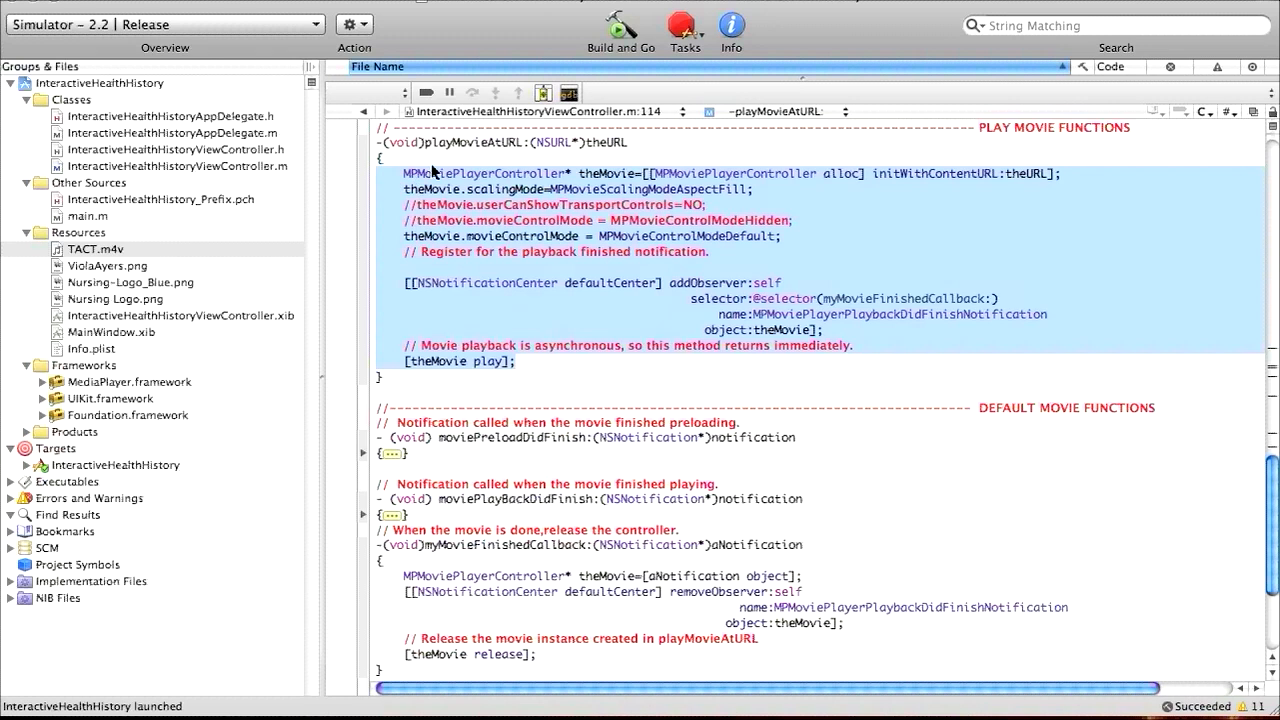
mouse_move(625, 182)
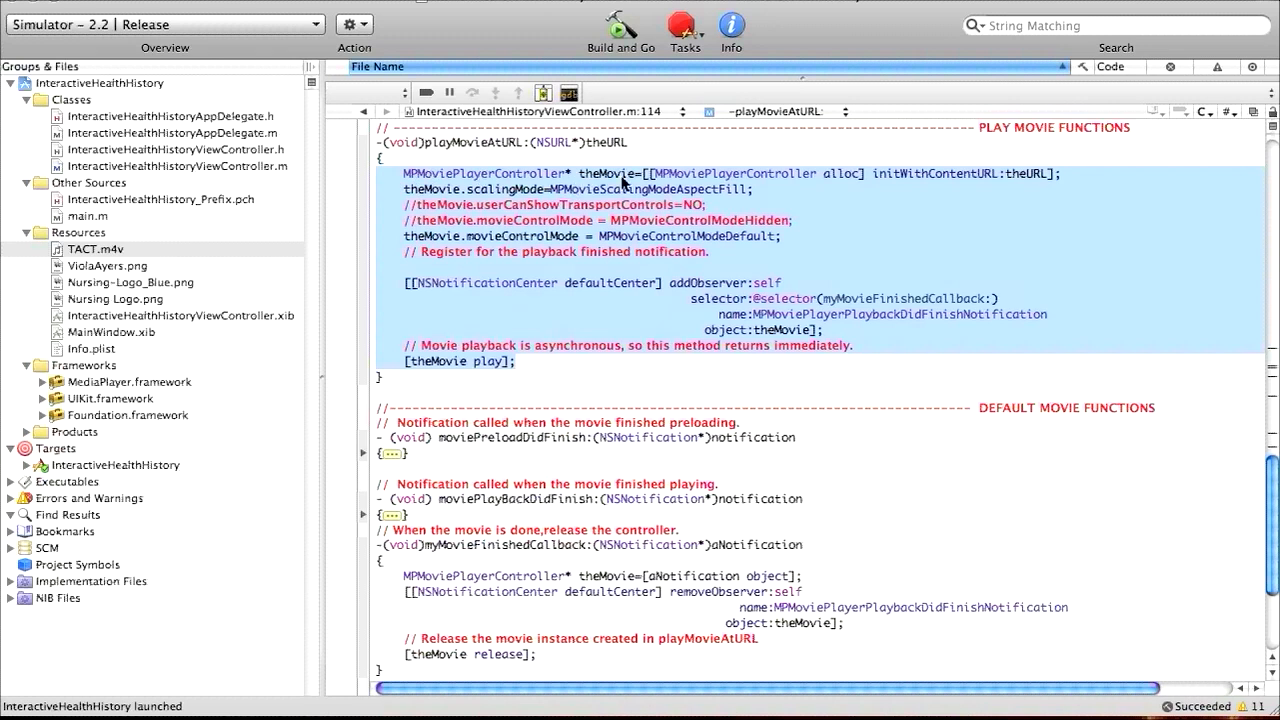
mouse_move(705, 175)
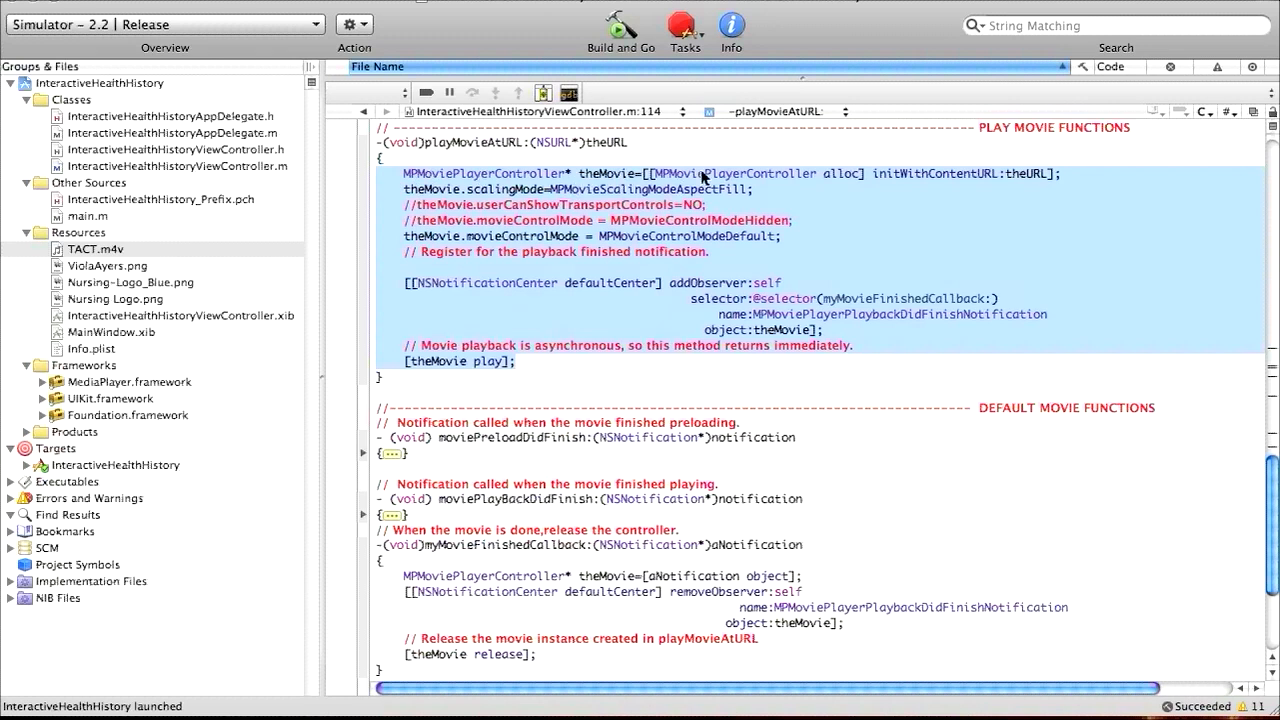
mouse_move(848, 185)
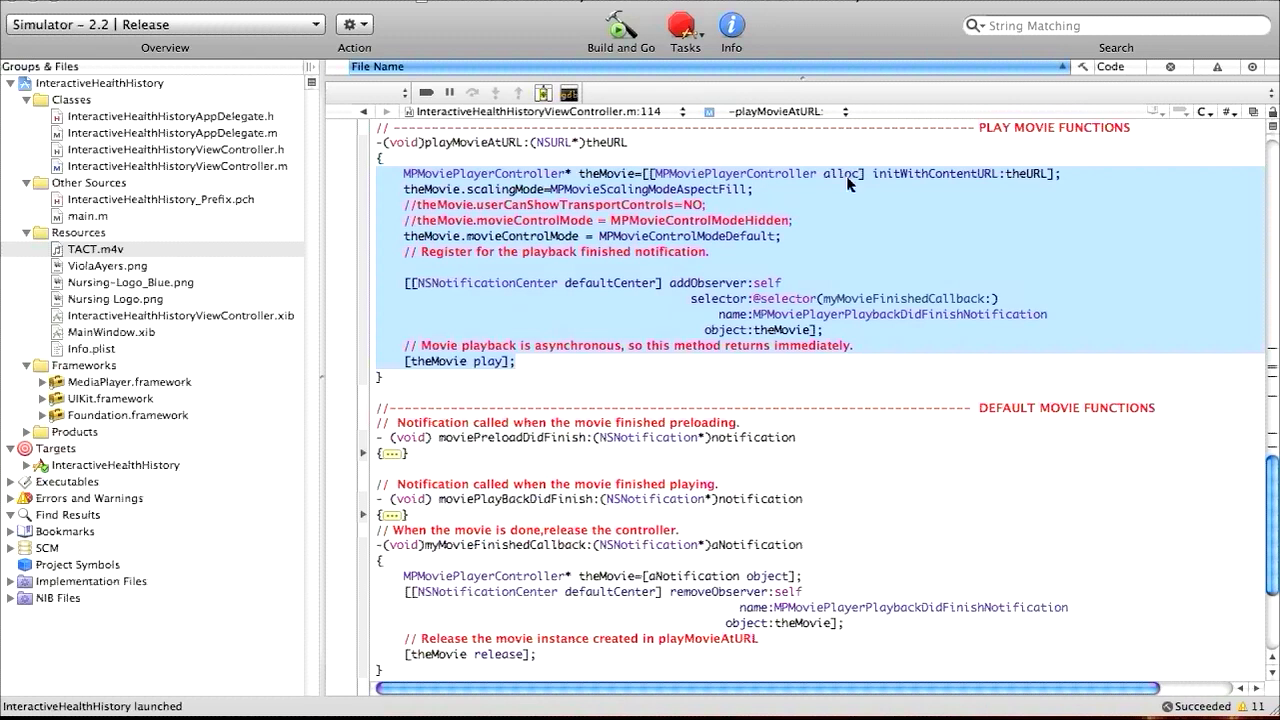
mouse_move(990, 188)
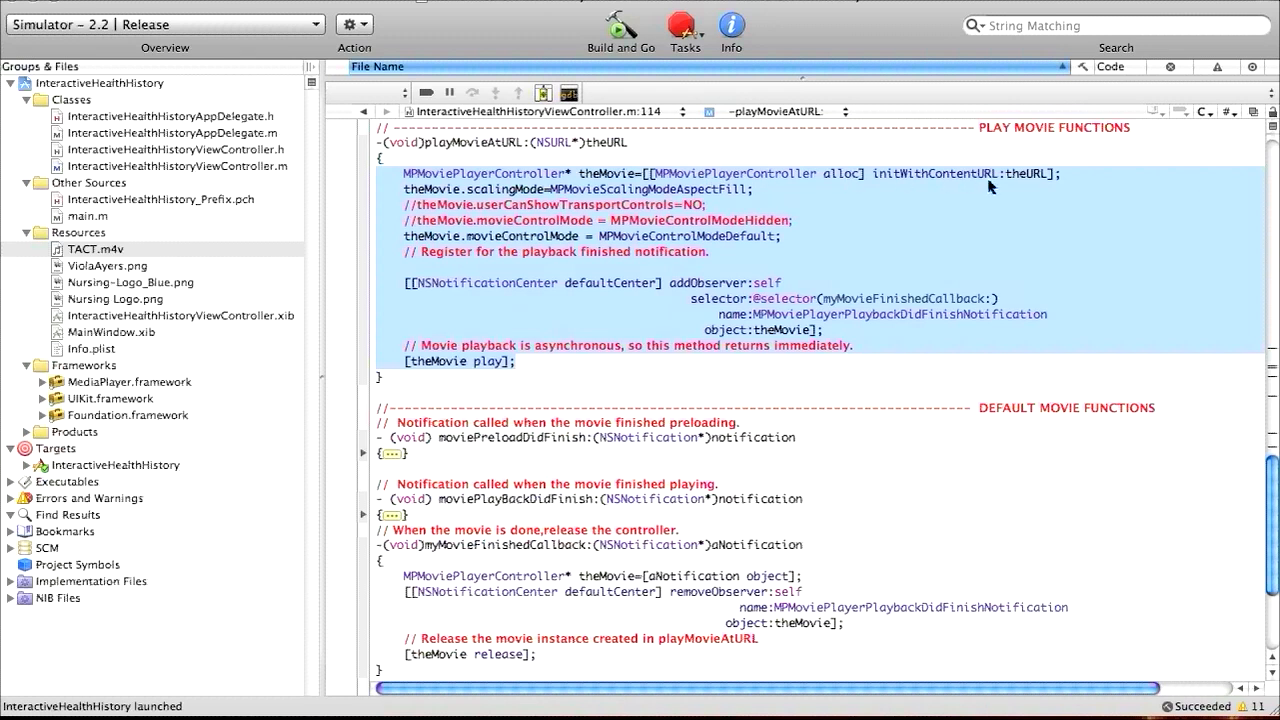
mouse_move(650, 222)
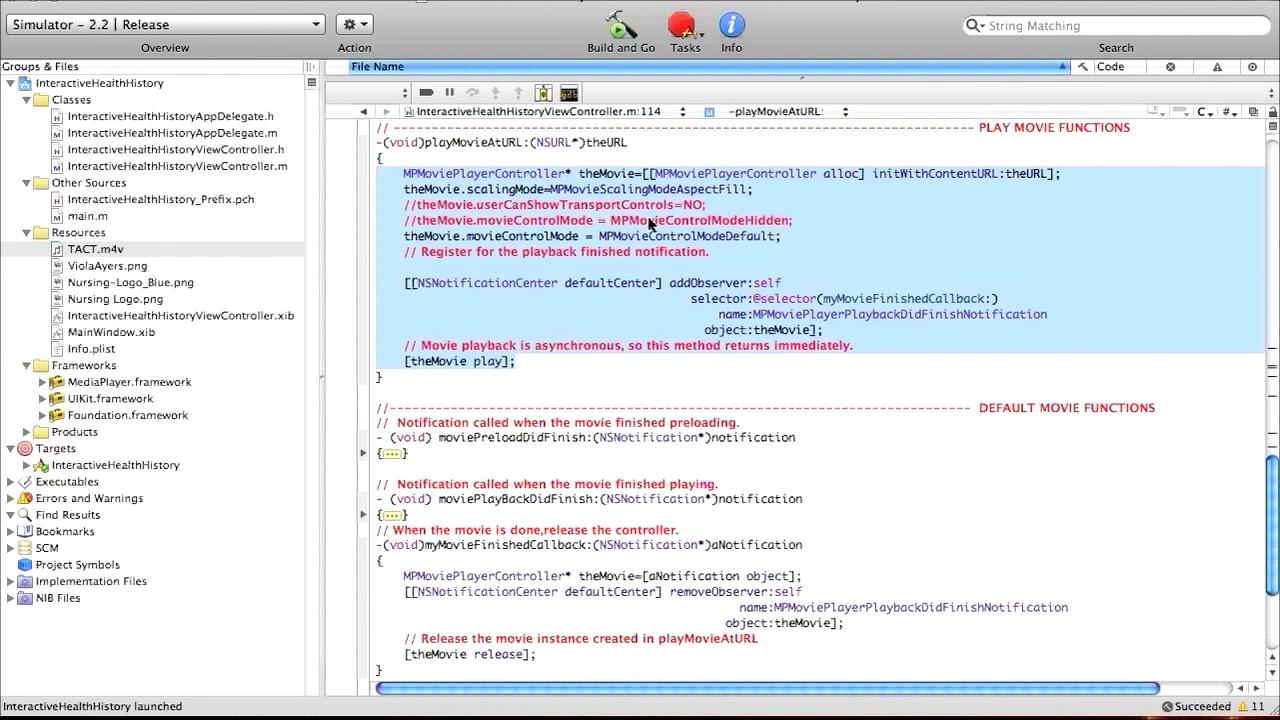
mouse_move(620, 205)
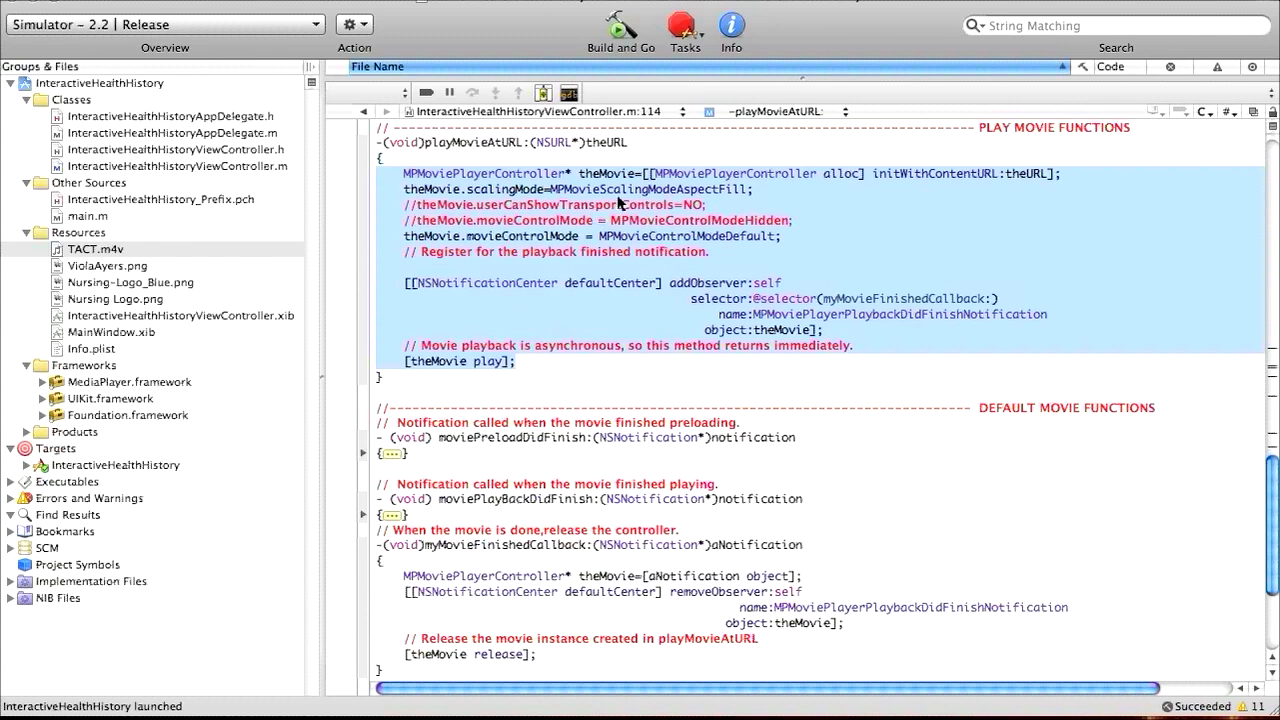
mouse_move(653, 243)
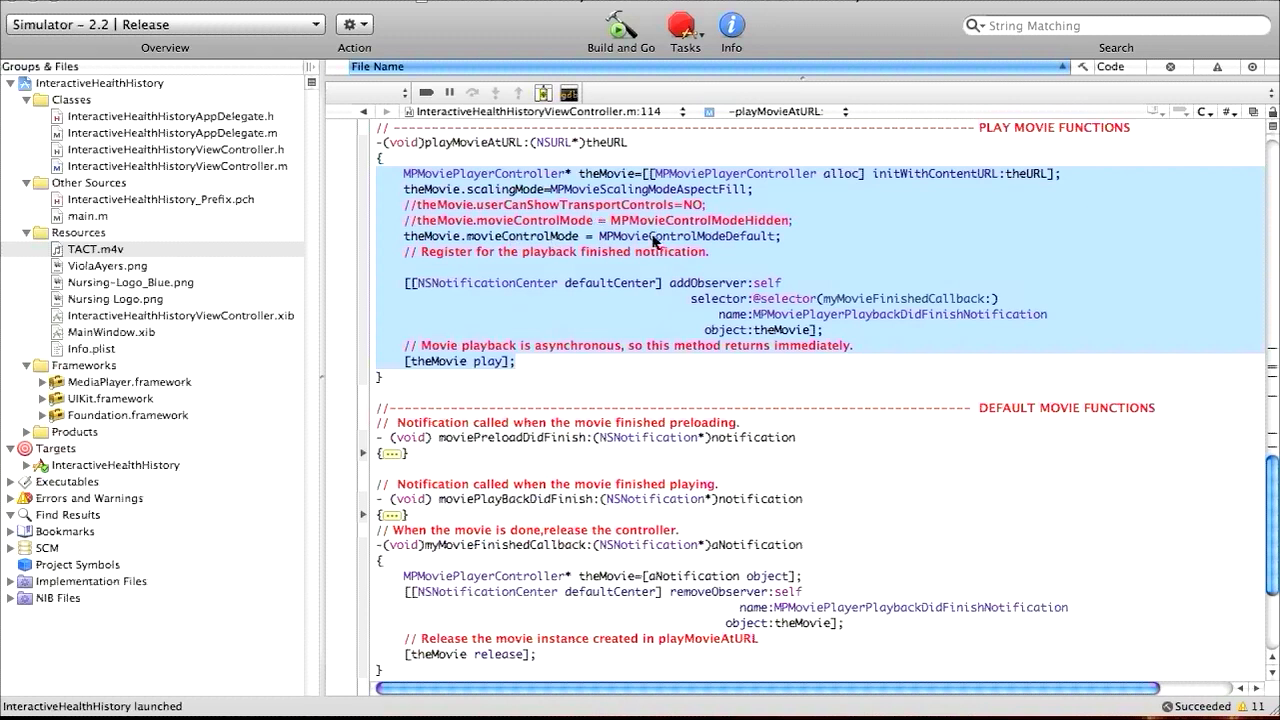
mouse_move(632, 242)
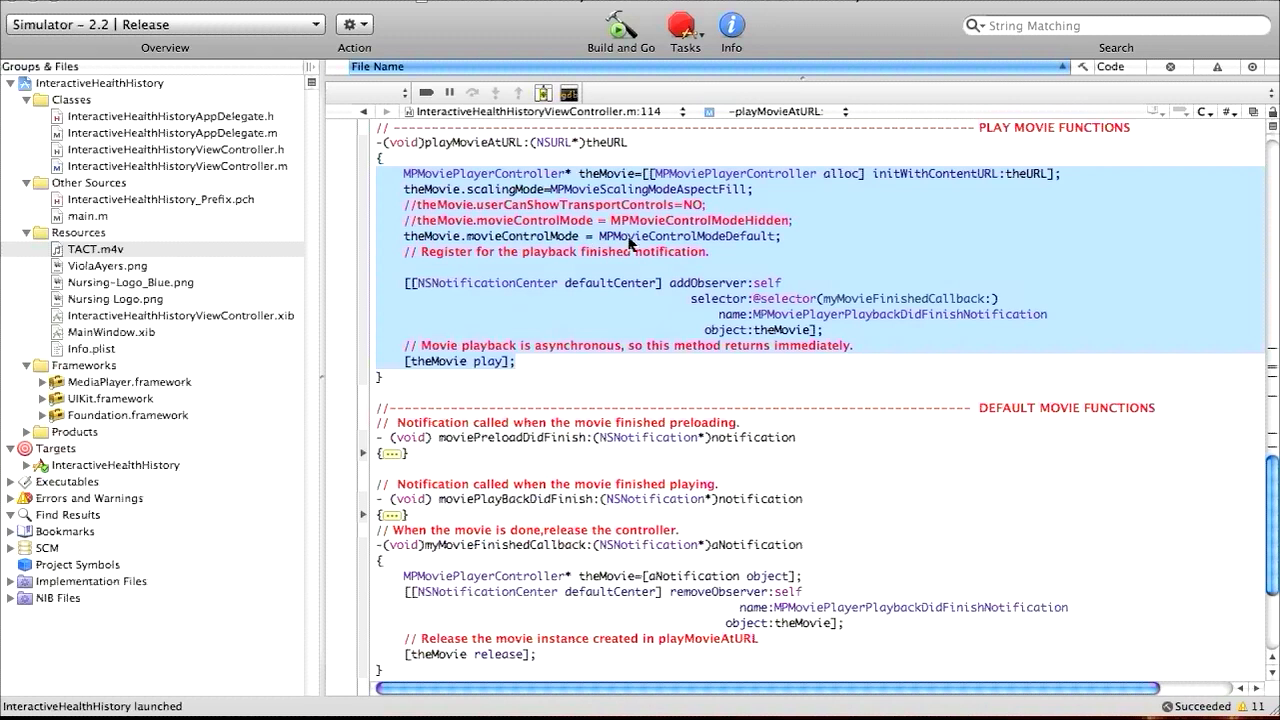
mouse_move(457, 310)
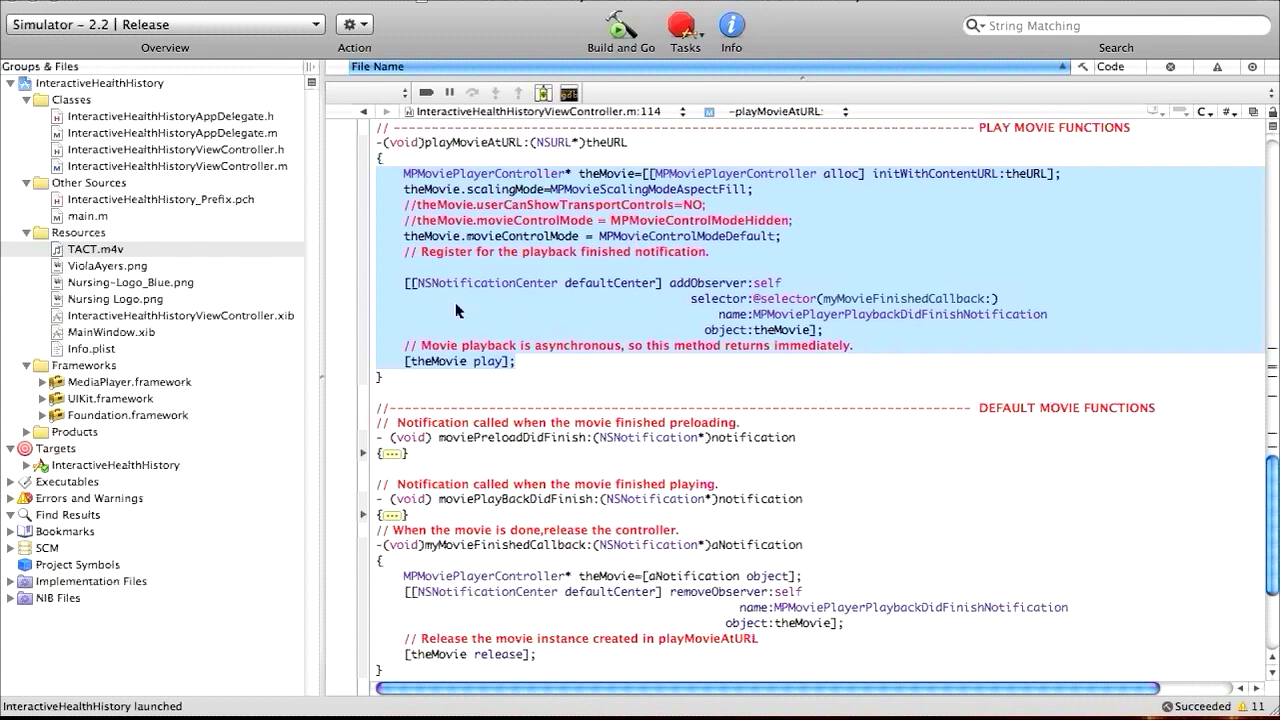
mouse_move(500, 290)
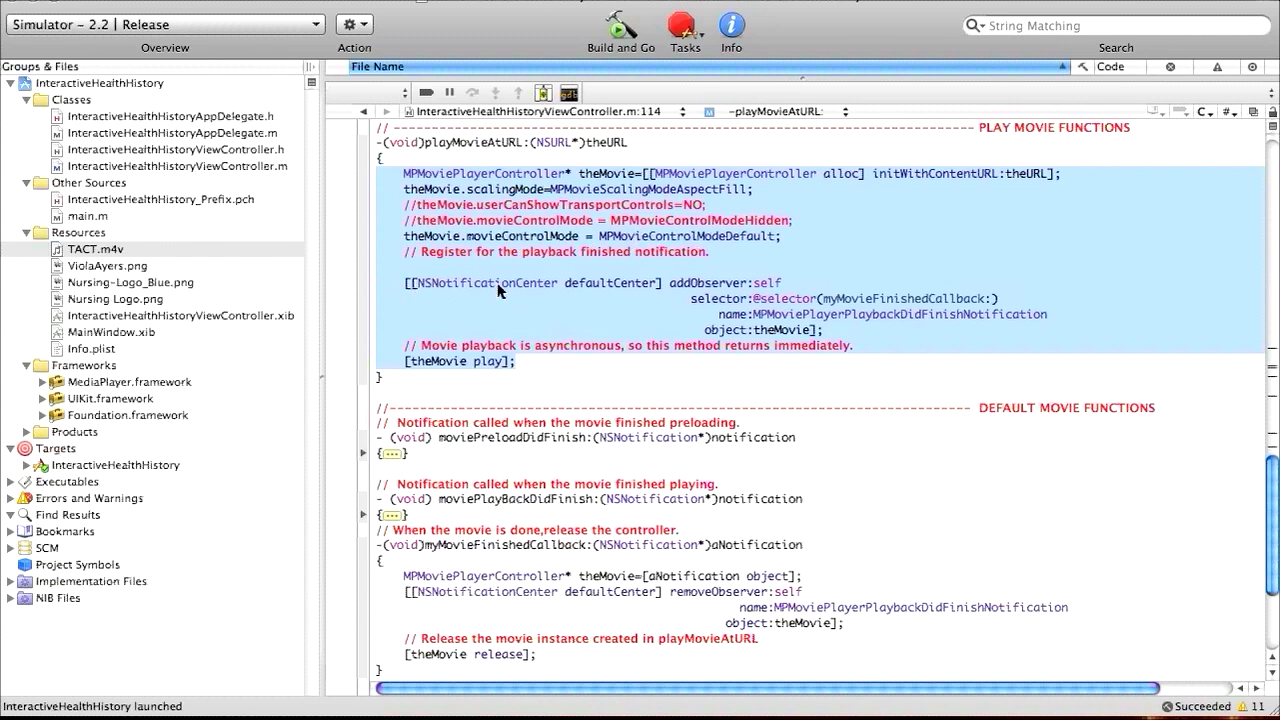
mouse_move(622, 291)
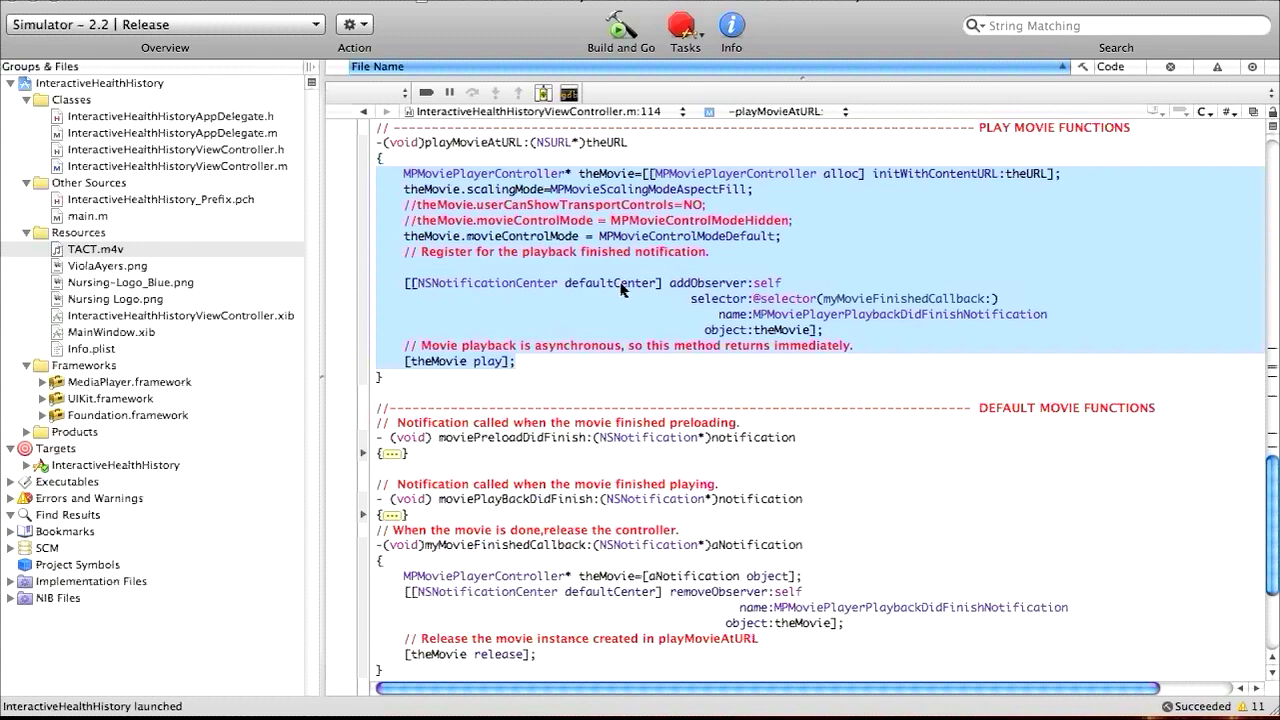
mouse_move(773, 287)
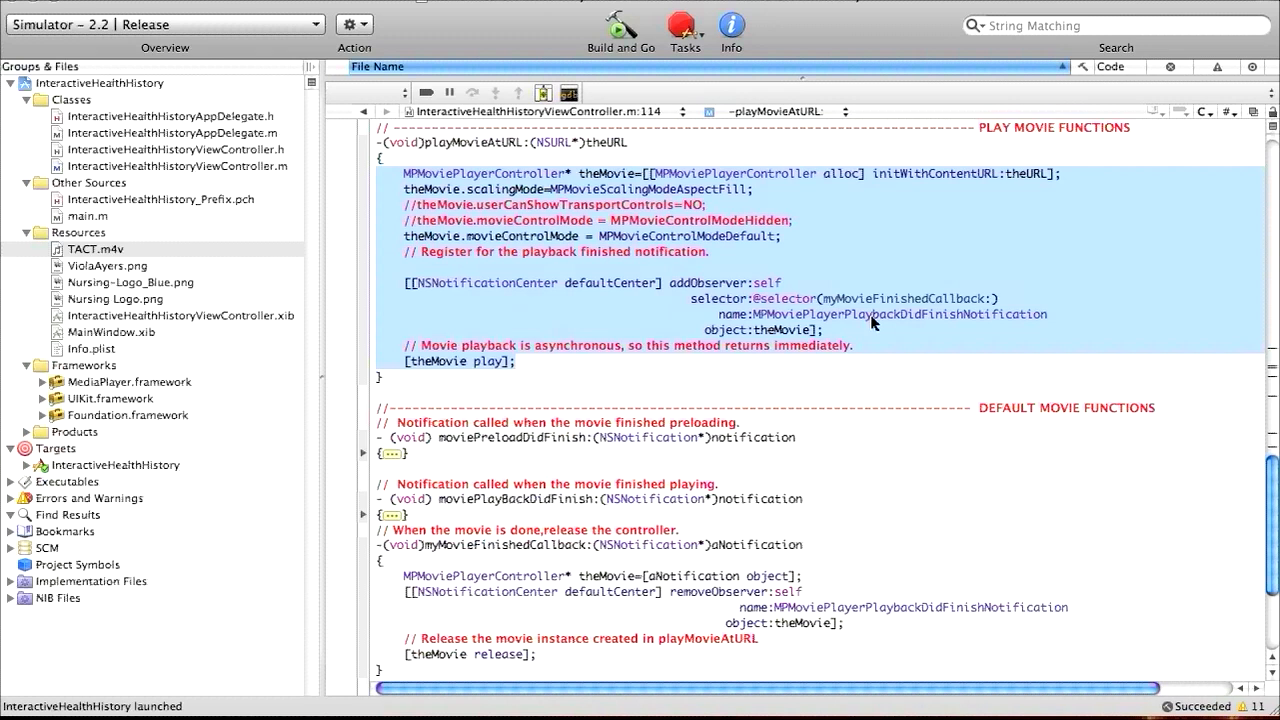
mouse_move(818, 327)
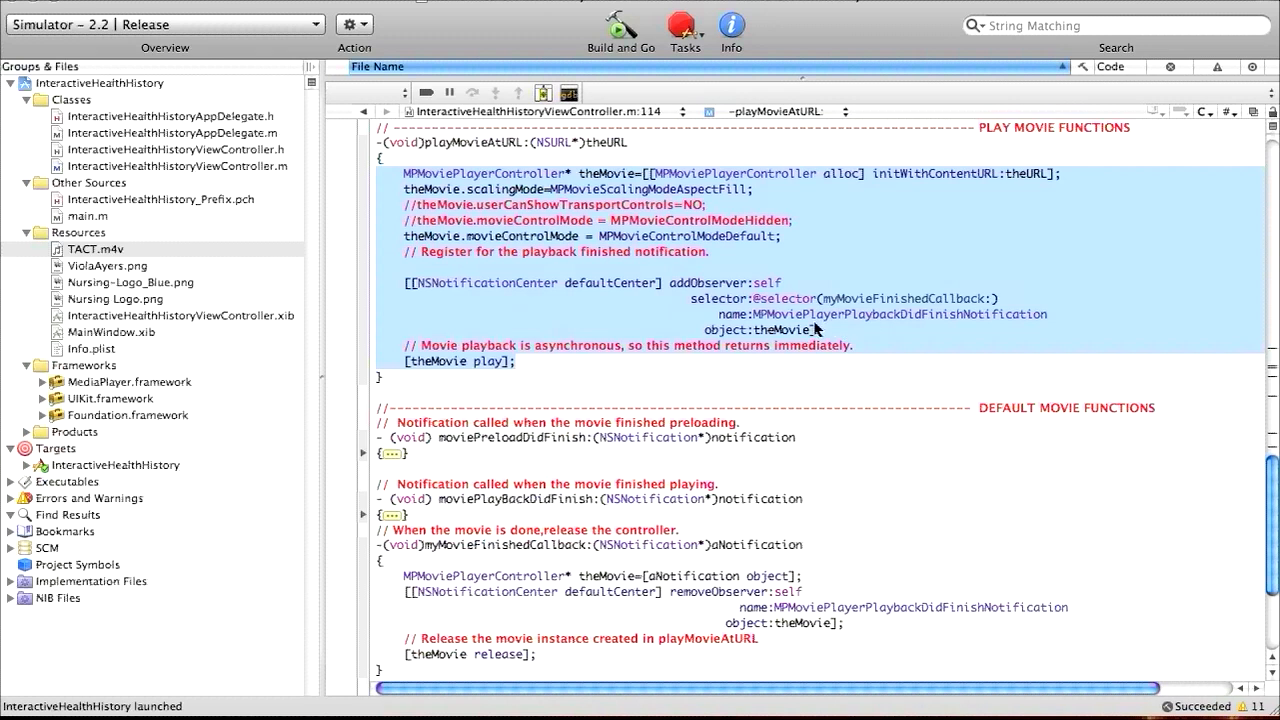
mouse_move(840, 335)
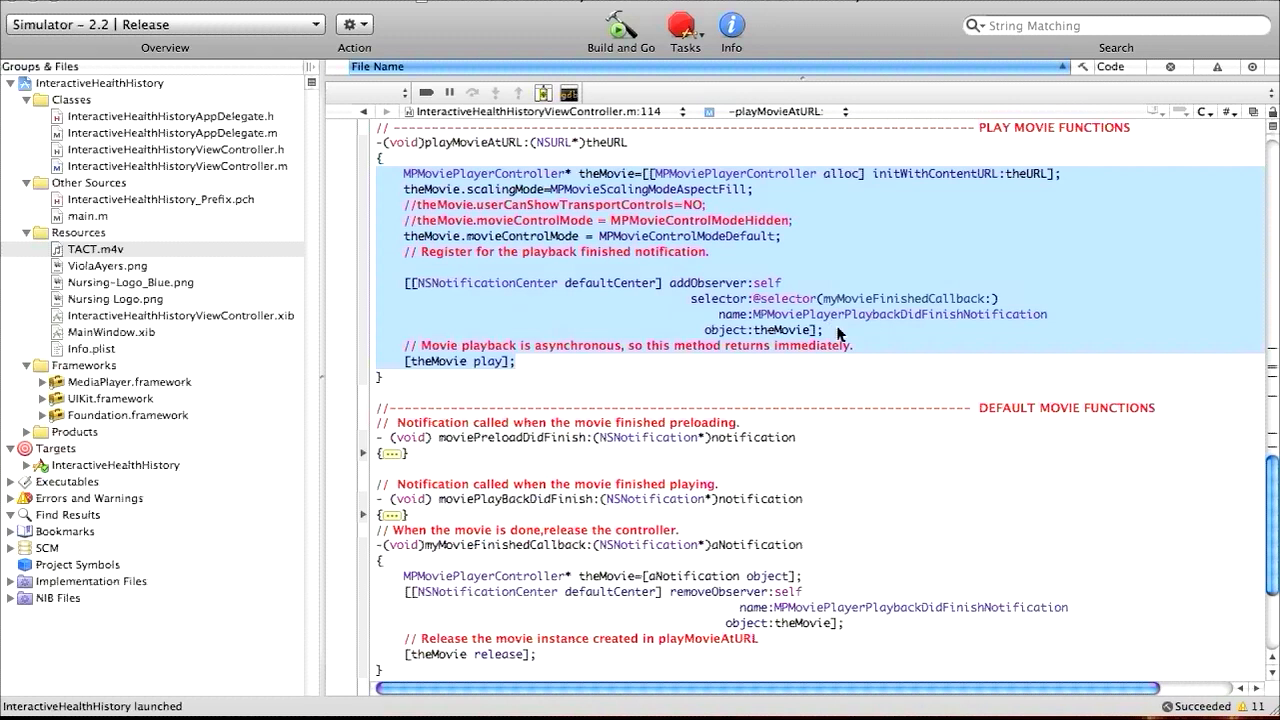
mouse_move(826, 330)
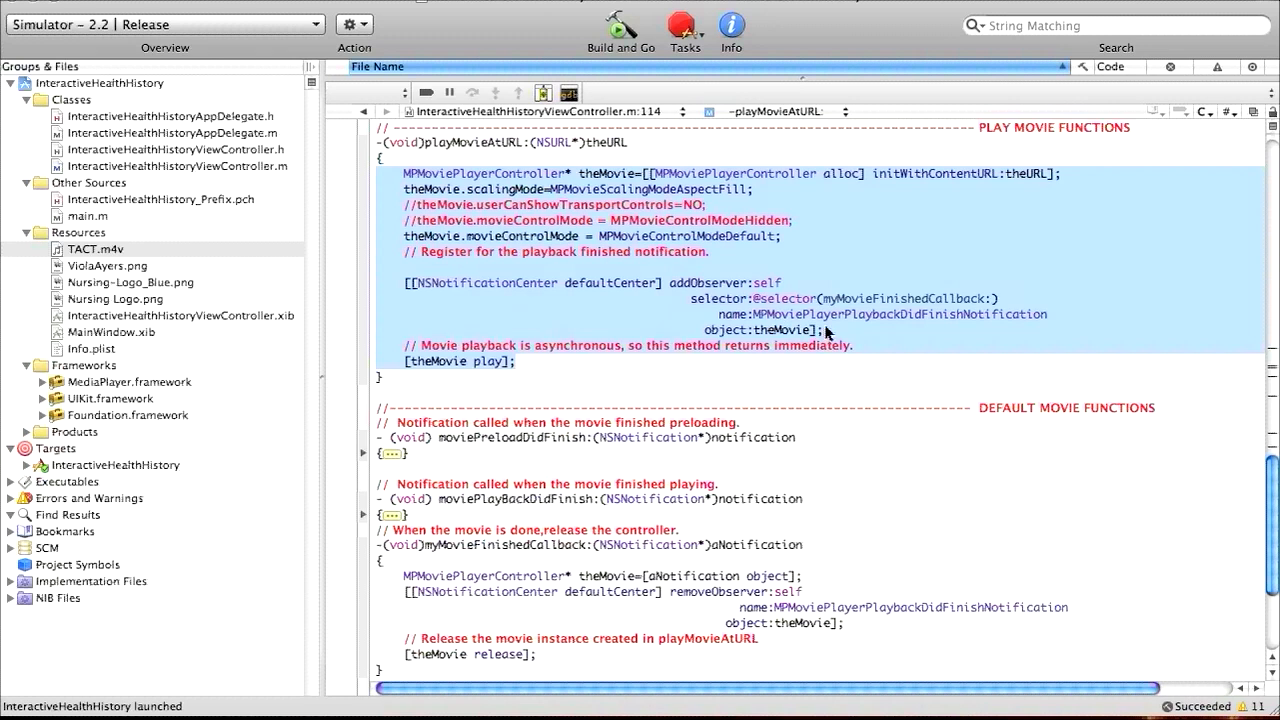
mouse_move(860, 337)
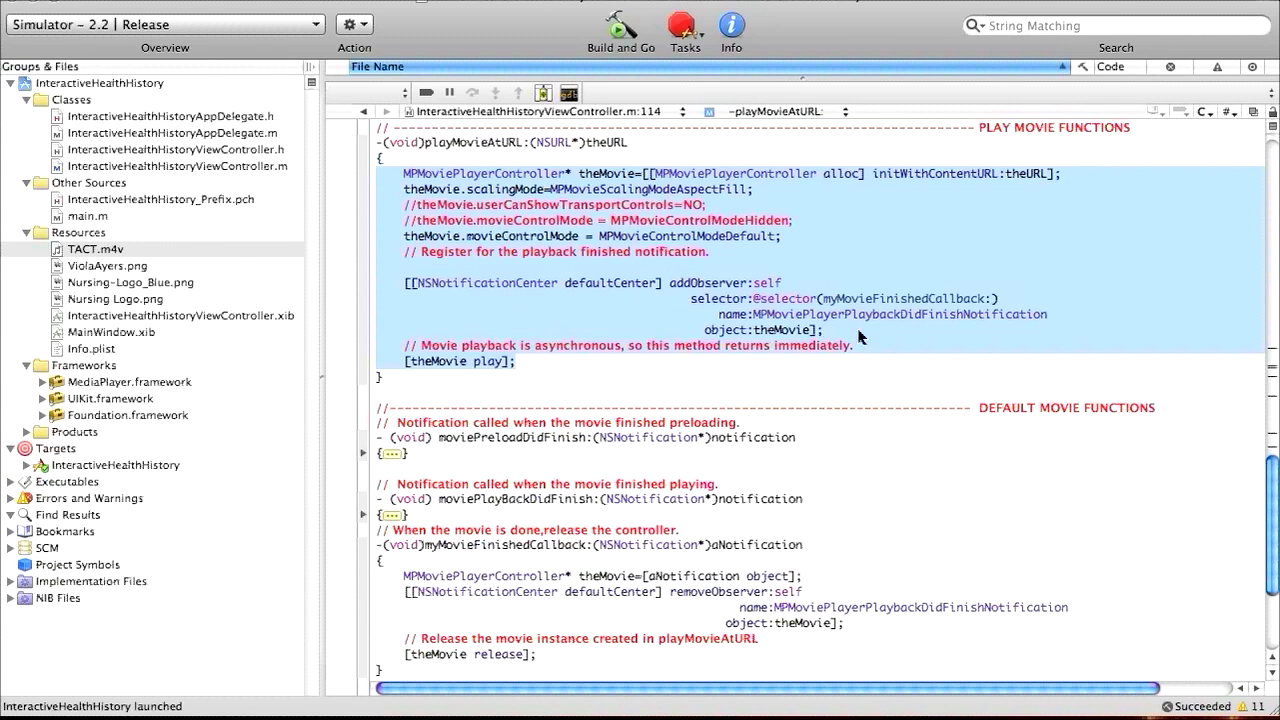
mouse_move(650, 343)
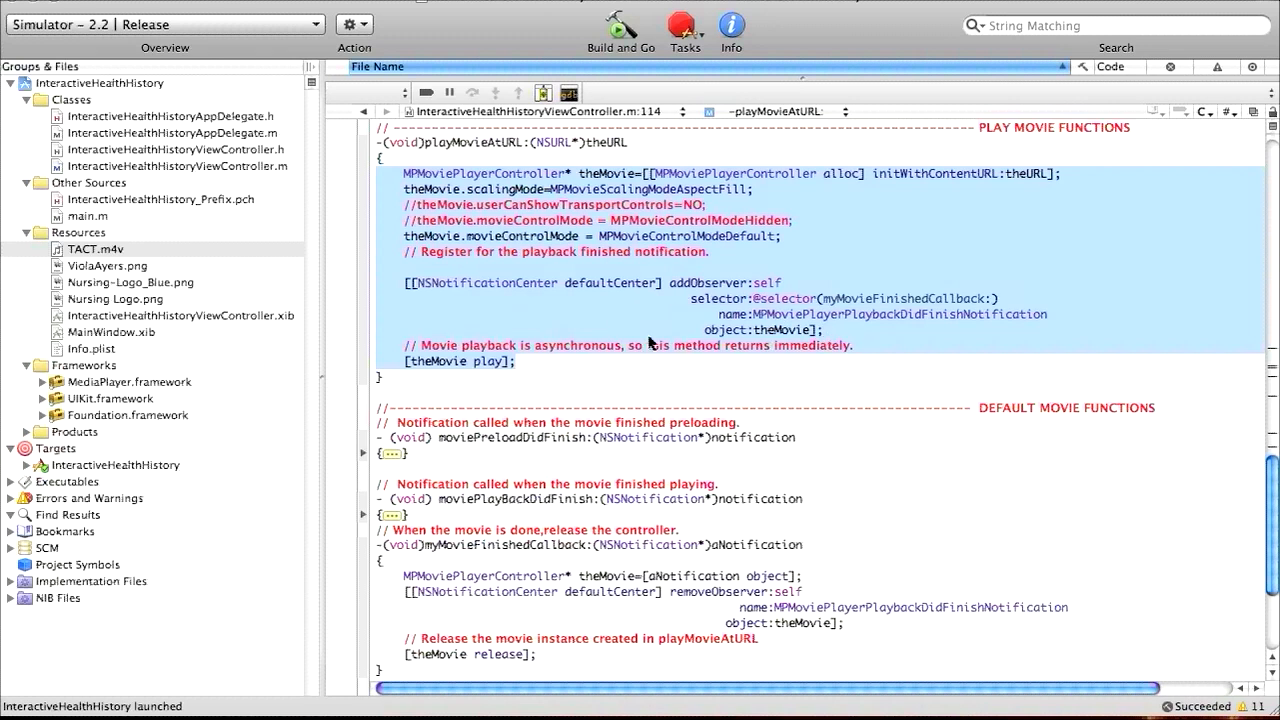
mouse_move(840, 335)
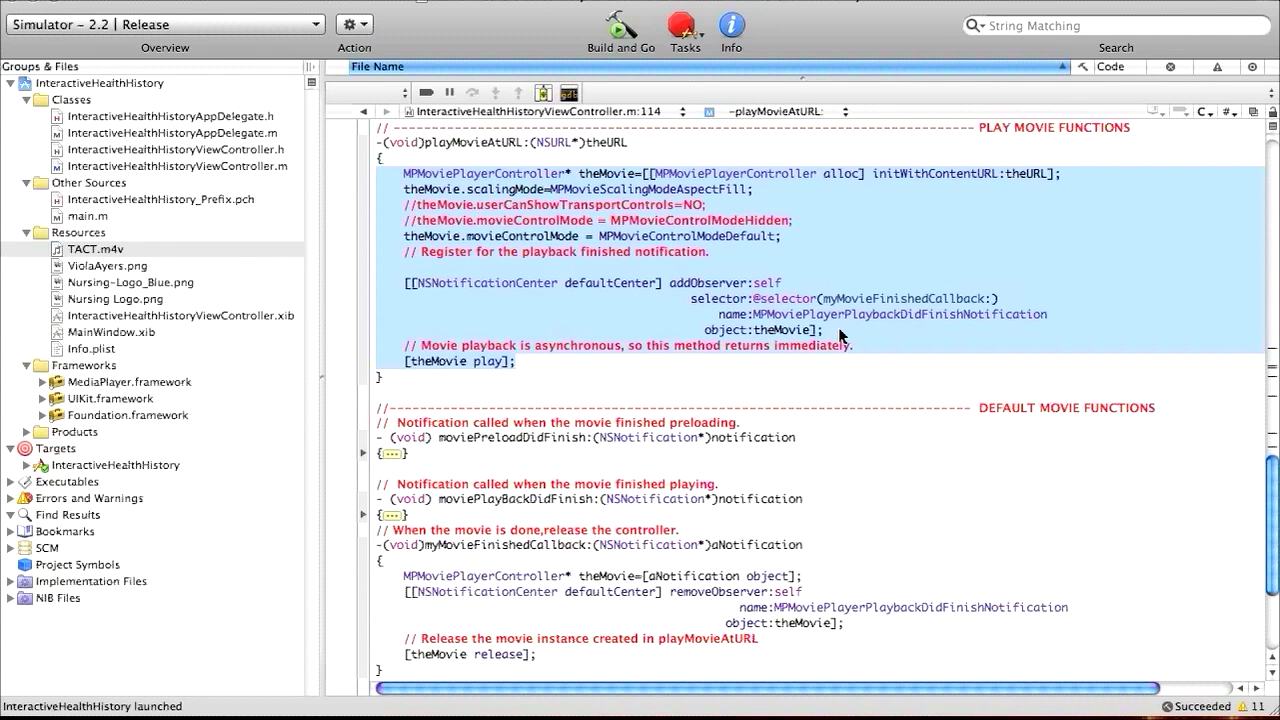
mouse_move(832, 330)
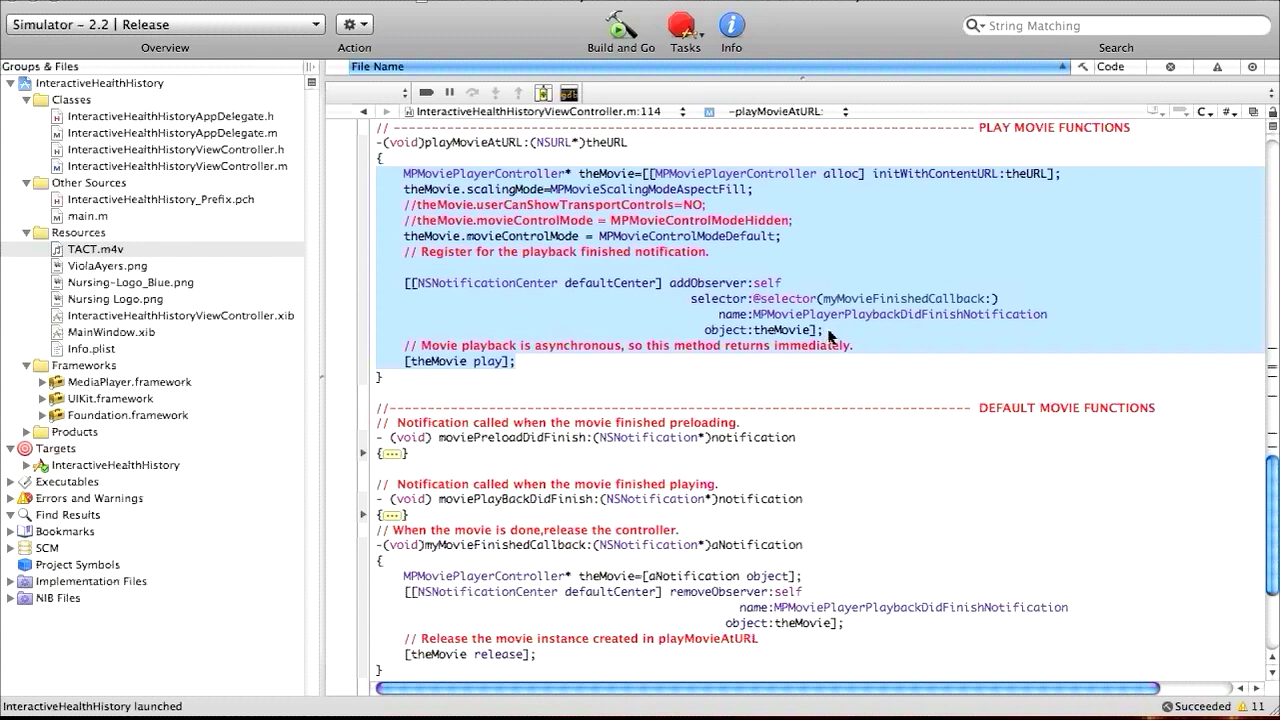
mouse_move(641, 371)
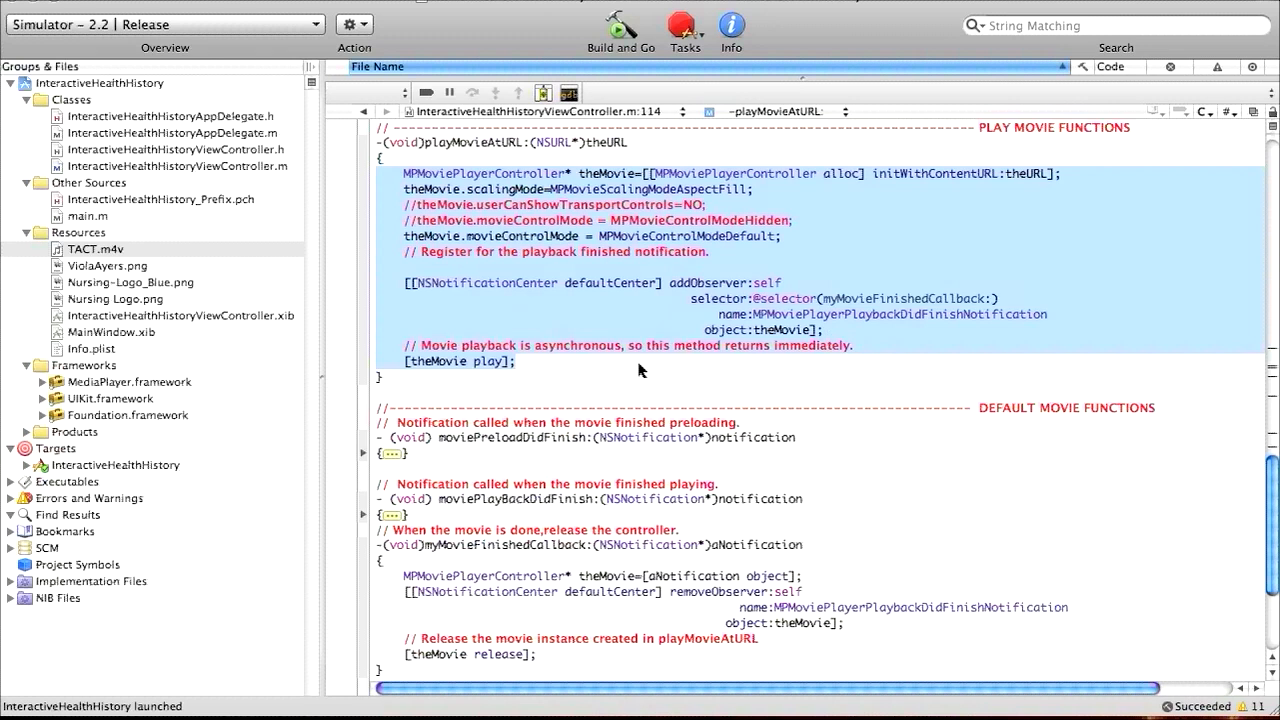
mouse_move(447, 368)
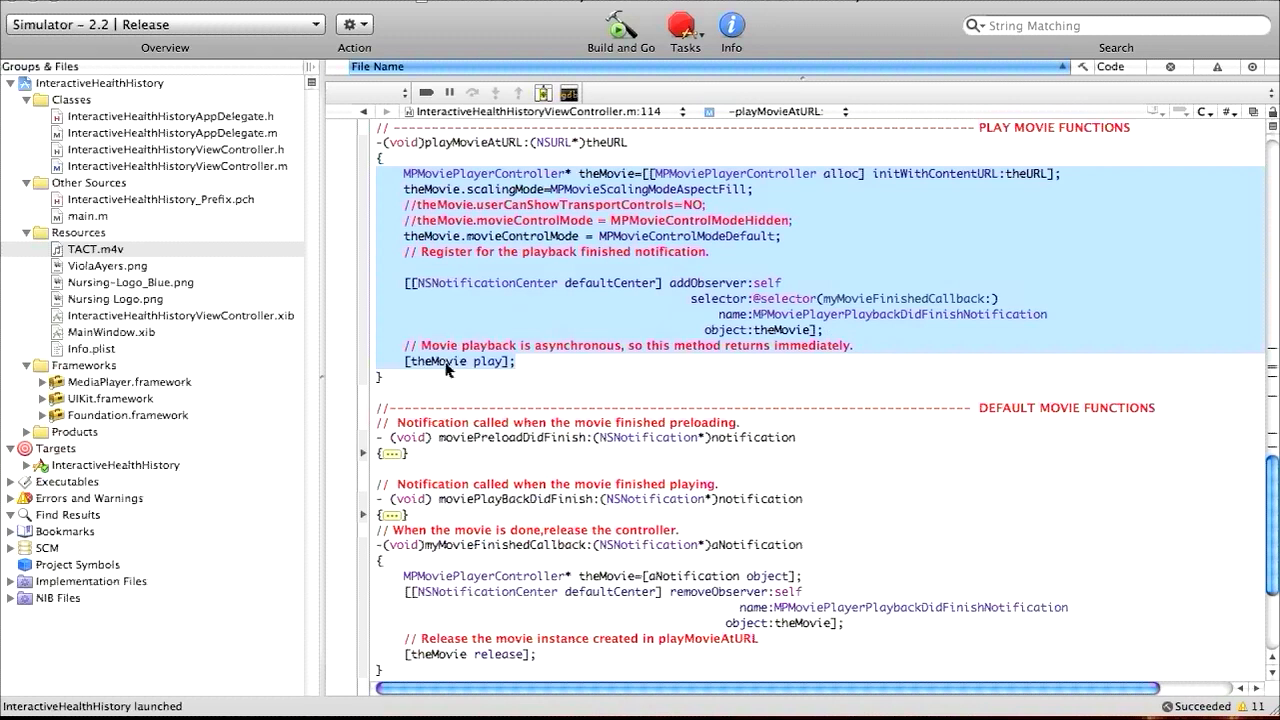
mouse_move(440, 183)
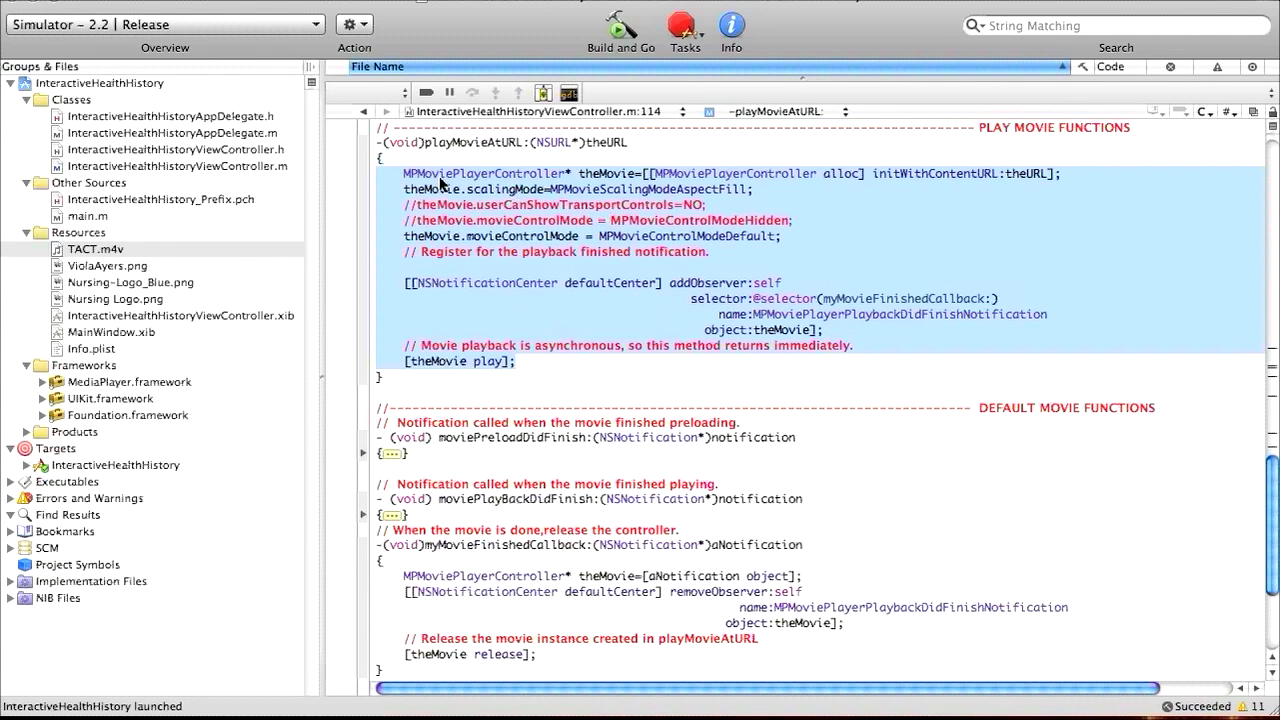
mouse_move(672, 186)
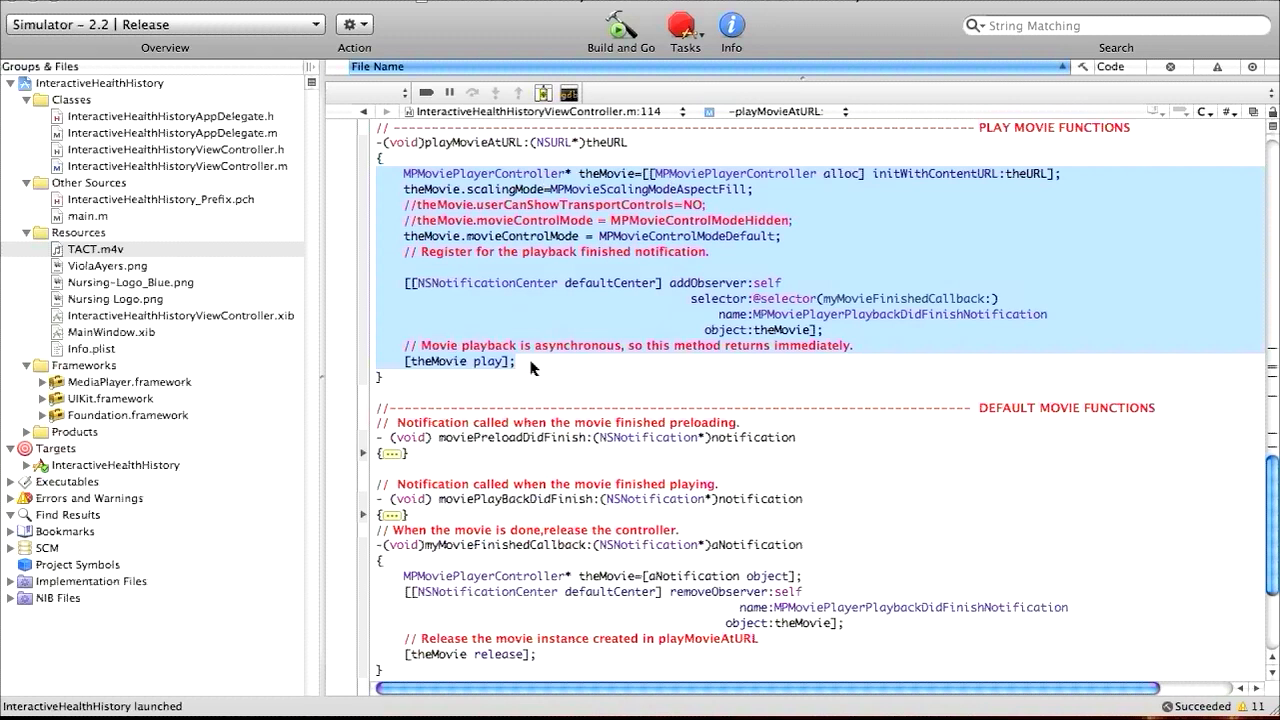
mouse_move(537, 173)
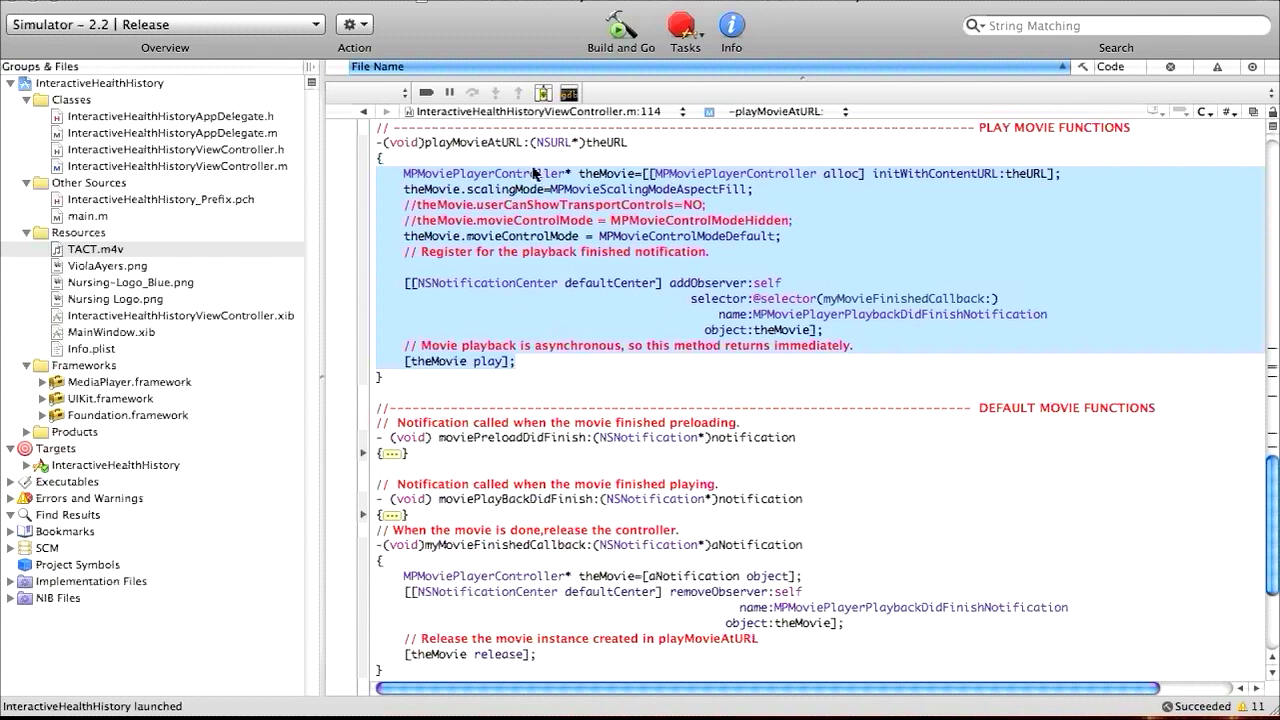
left_click(538, 365)
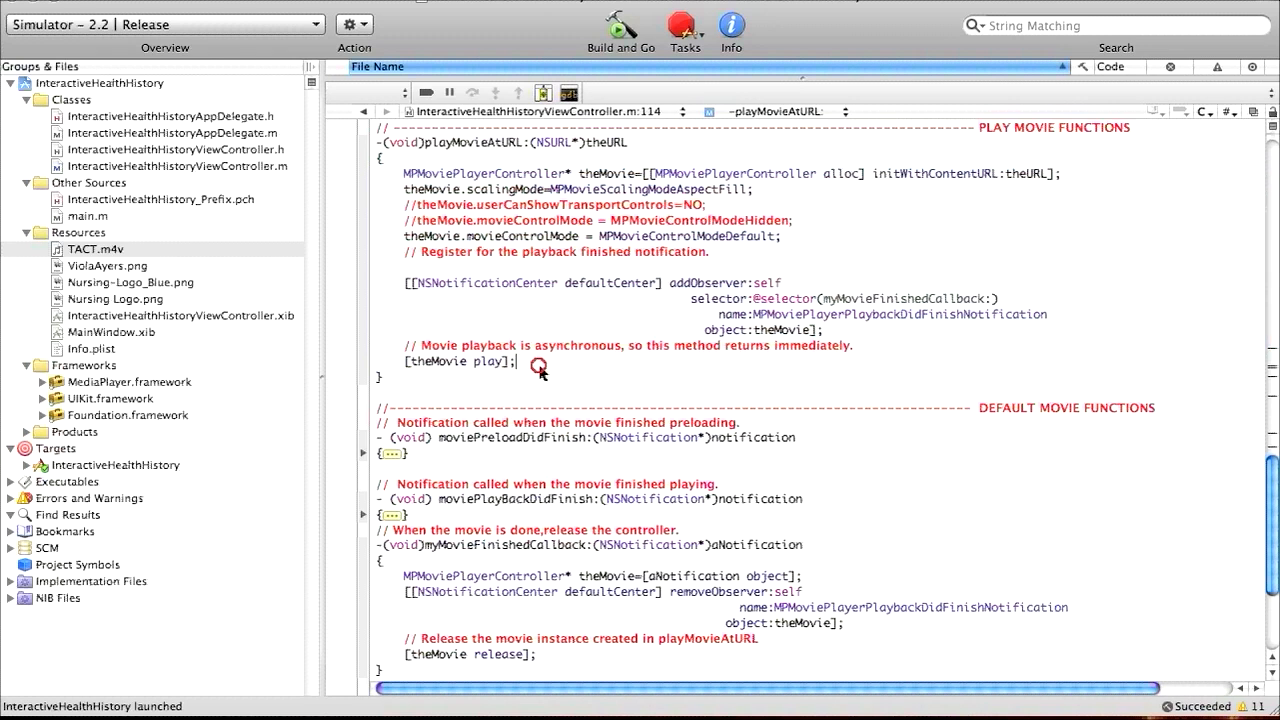
Scroll down to myMovieFinishedCallback, which removes the observer and releases the movie
scroll("down", 3)
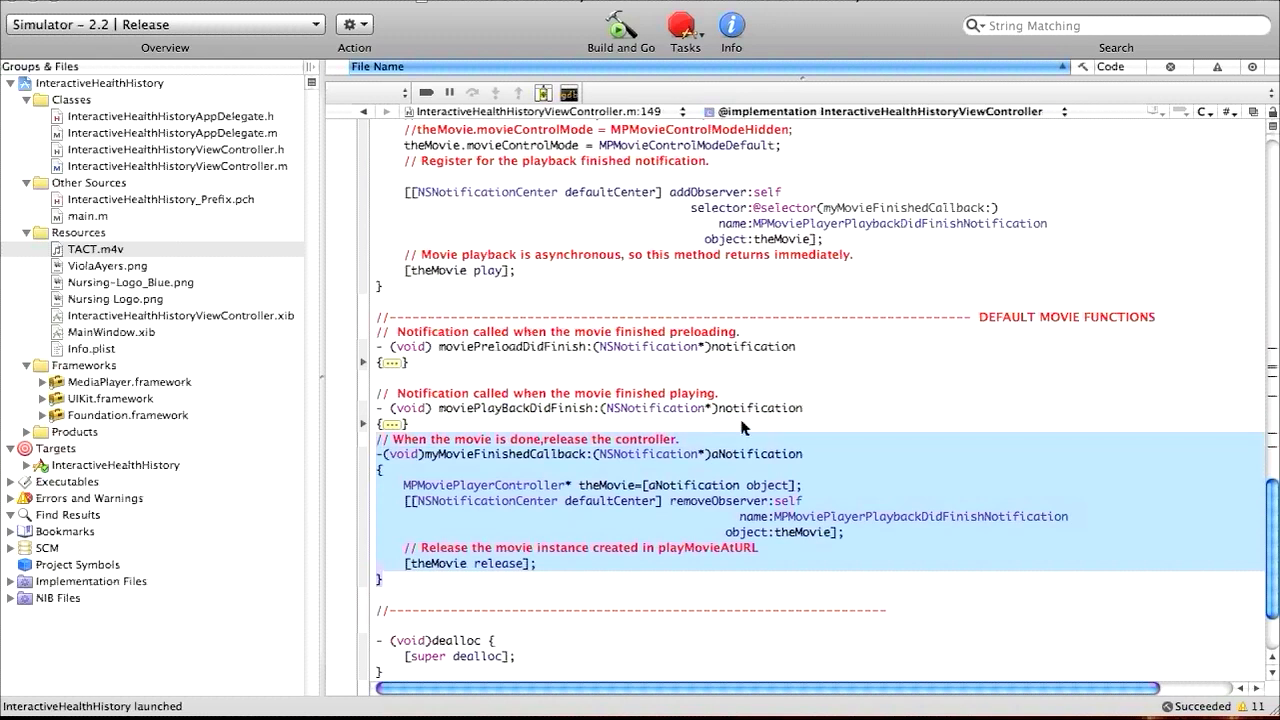
mouse_move(753, 431)
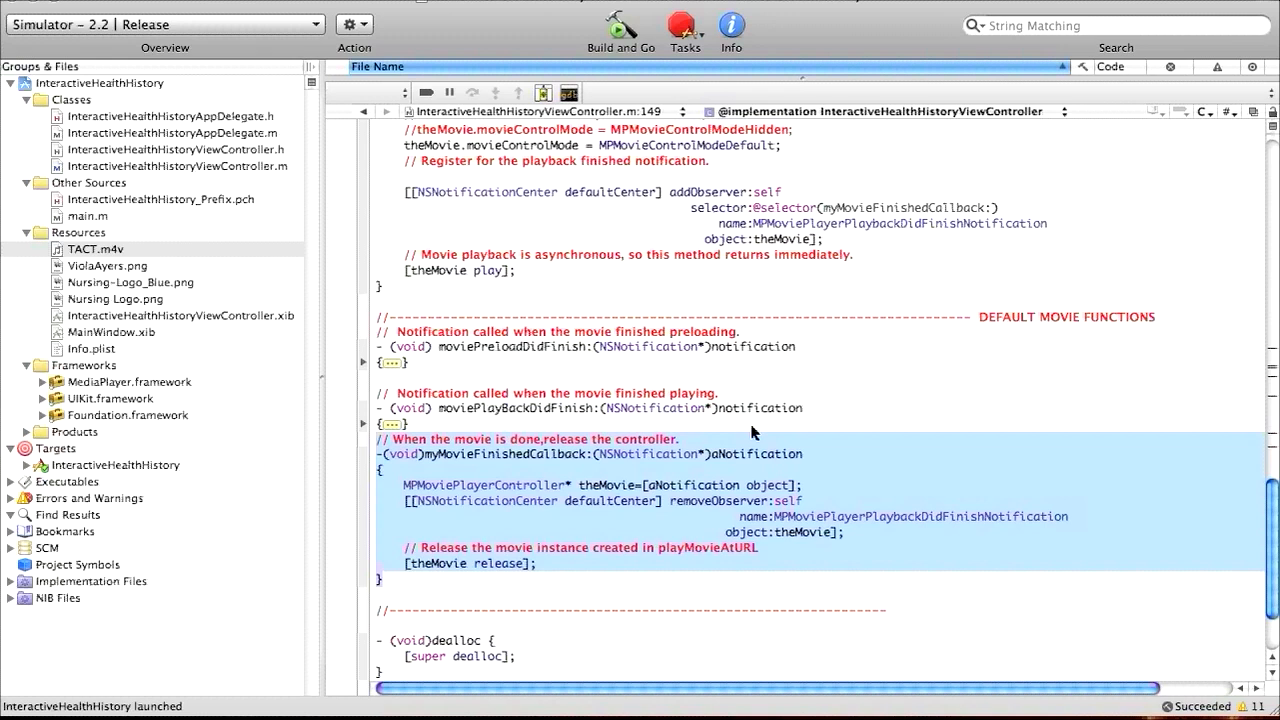
mouse_move(768, 423)
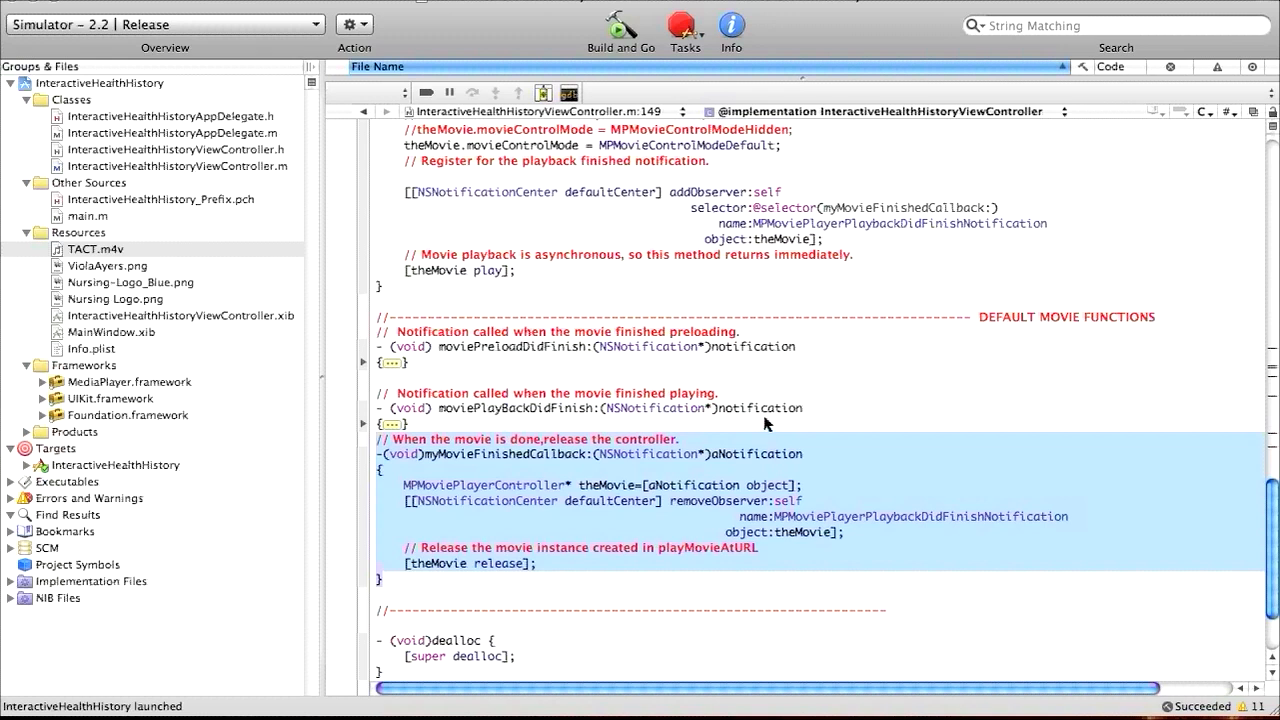
mouse_move(663, 451)
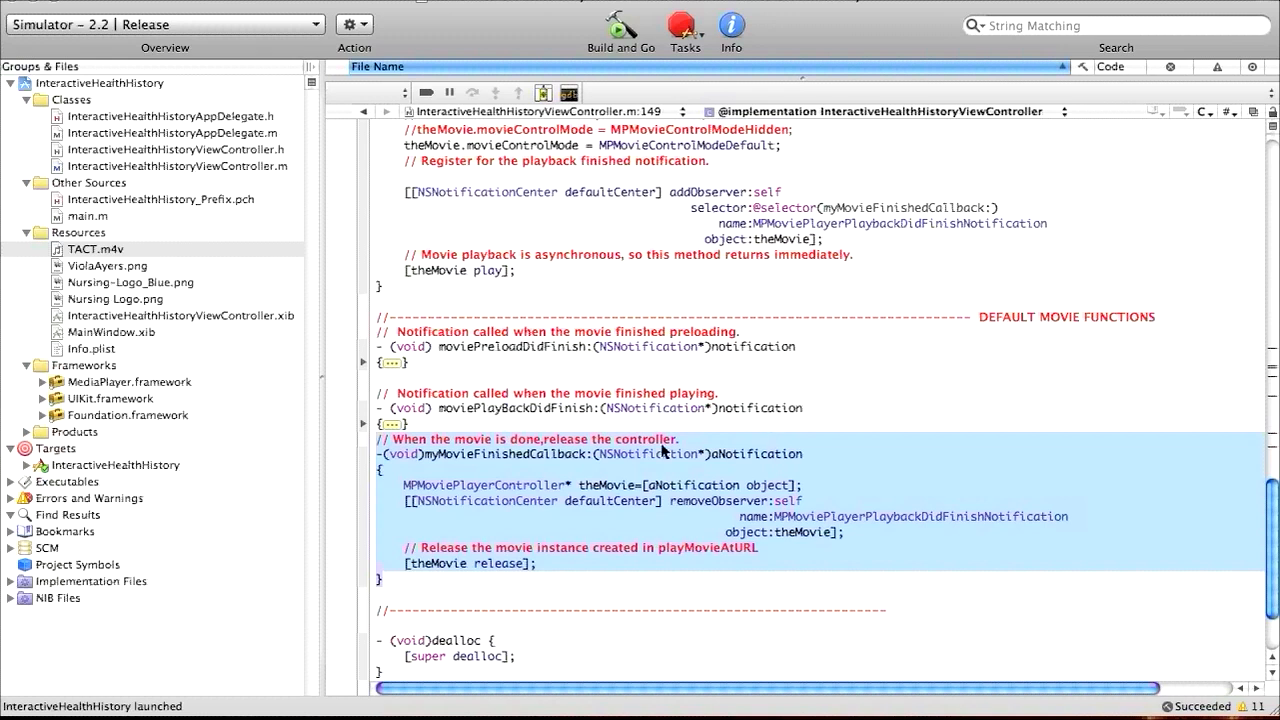
mouse_move(397, 470)
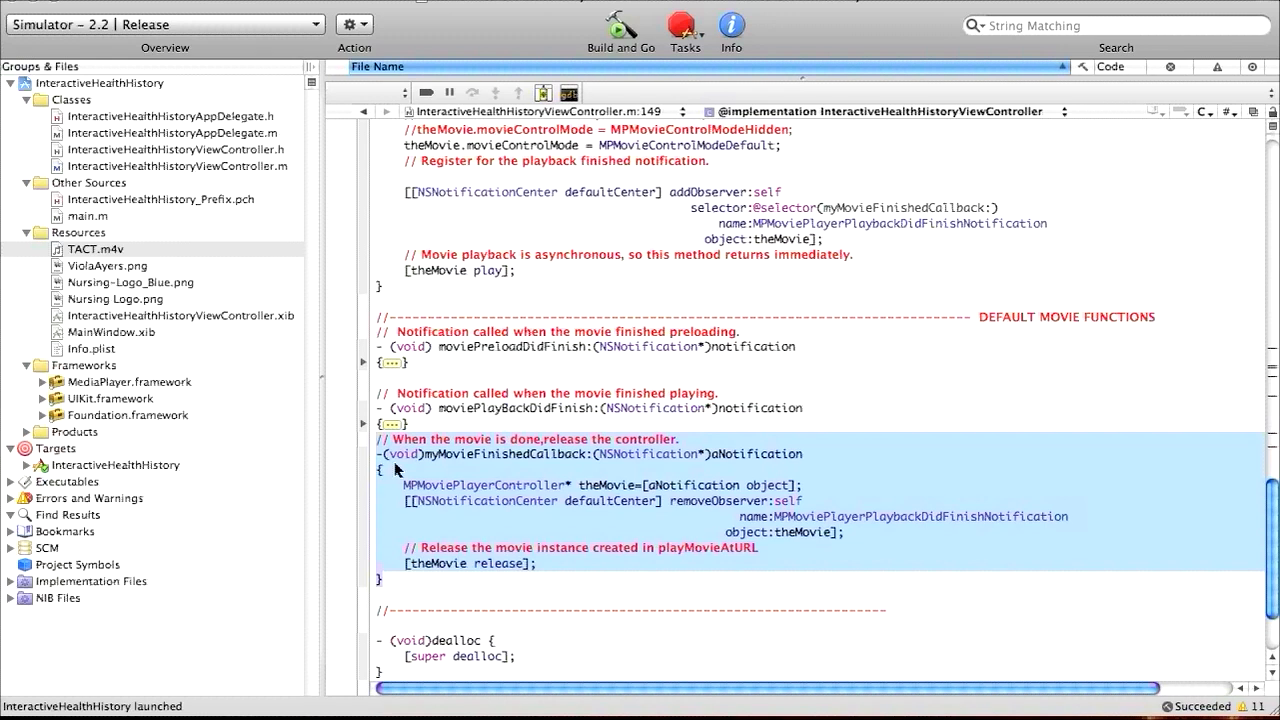
mouse_move(515, 458)
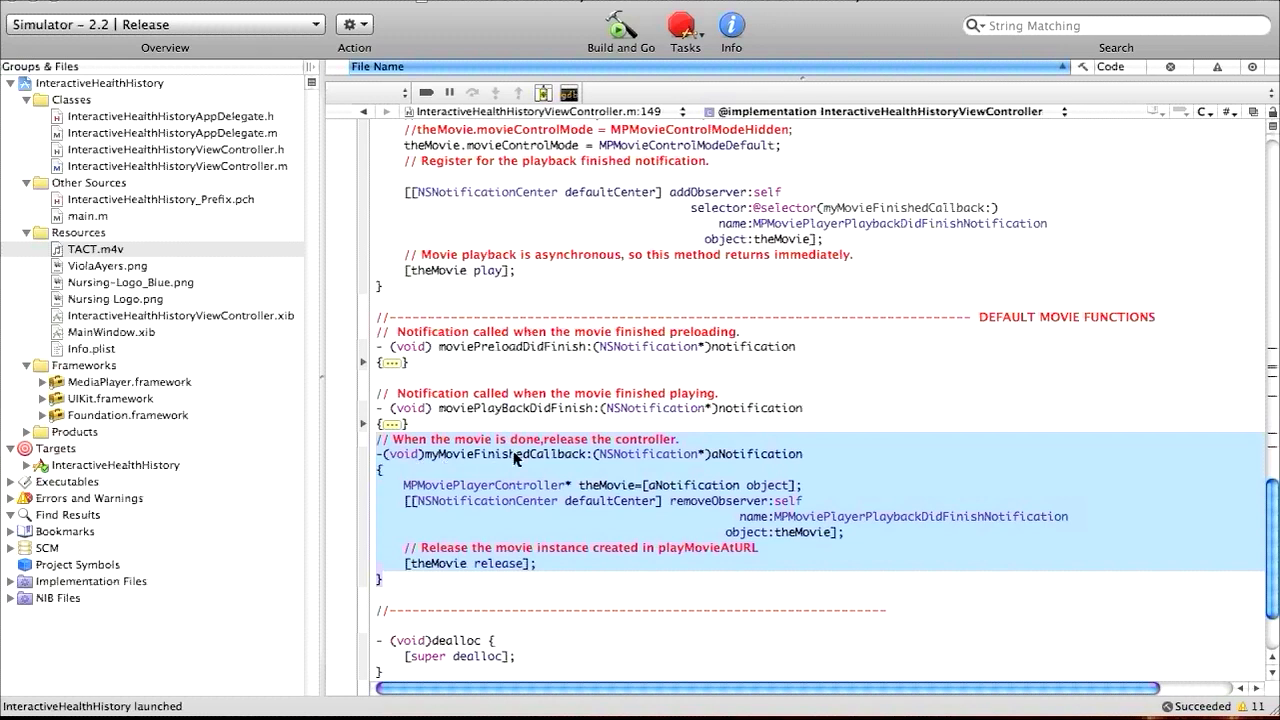
mouse_move(443, 470)
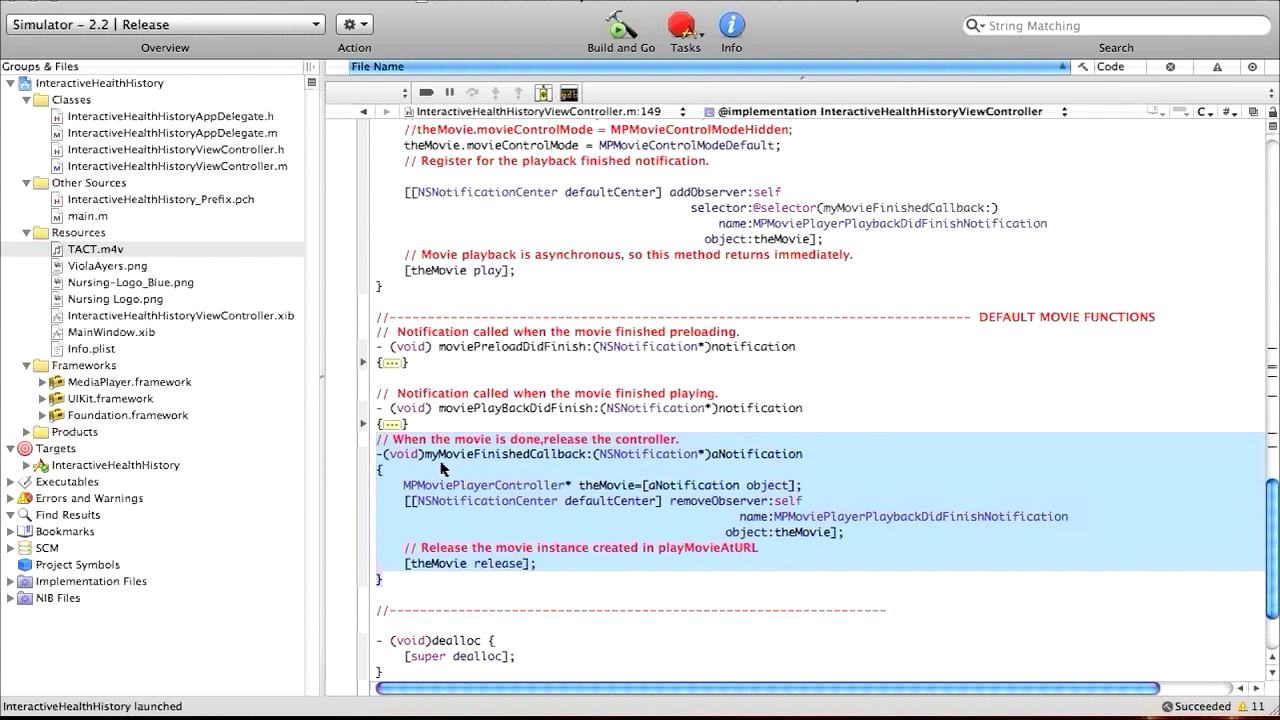
mouse_move(593, 462)
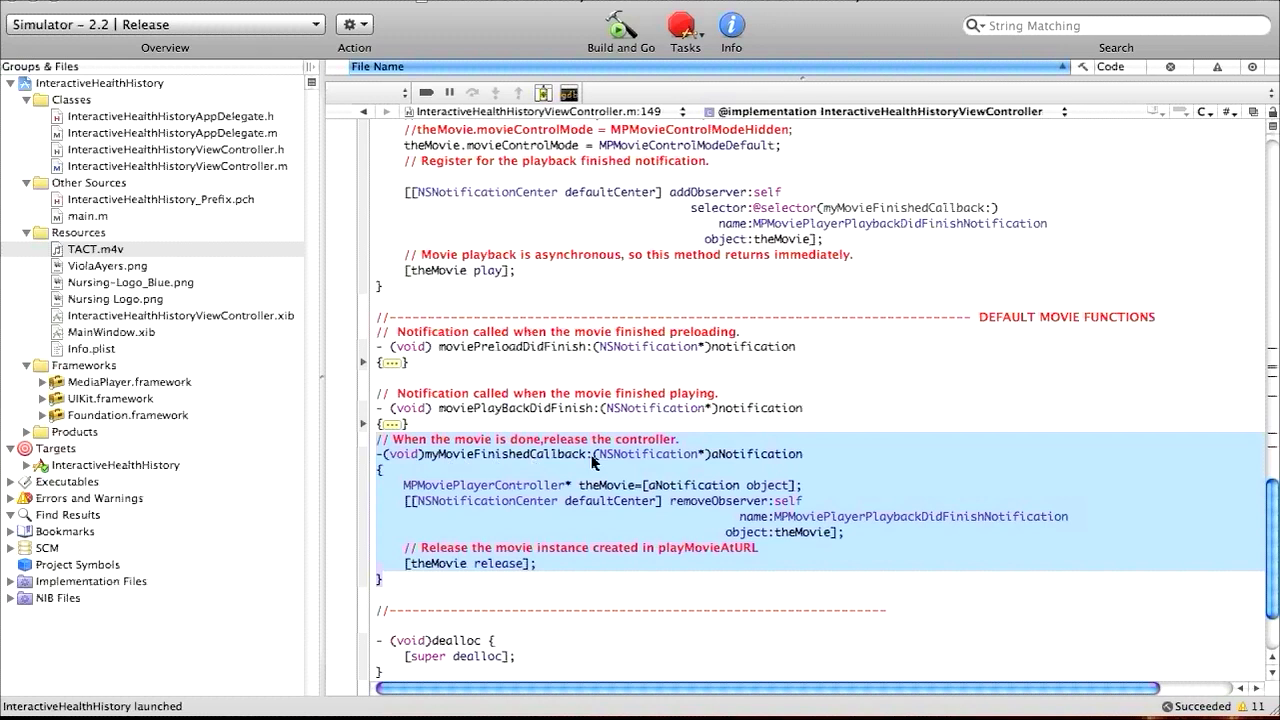
mouse_move(701, 435)
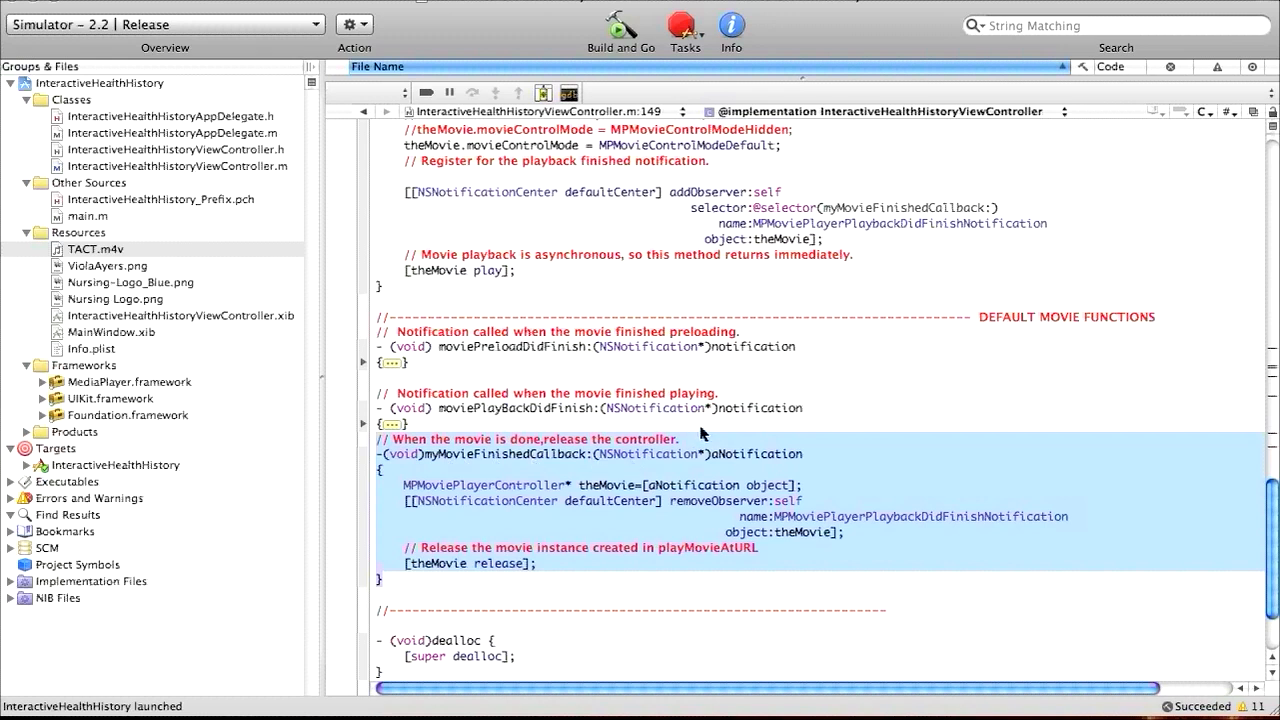
mouse_move(610, 363)
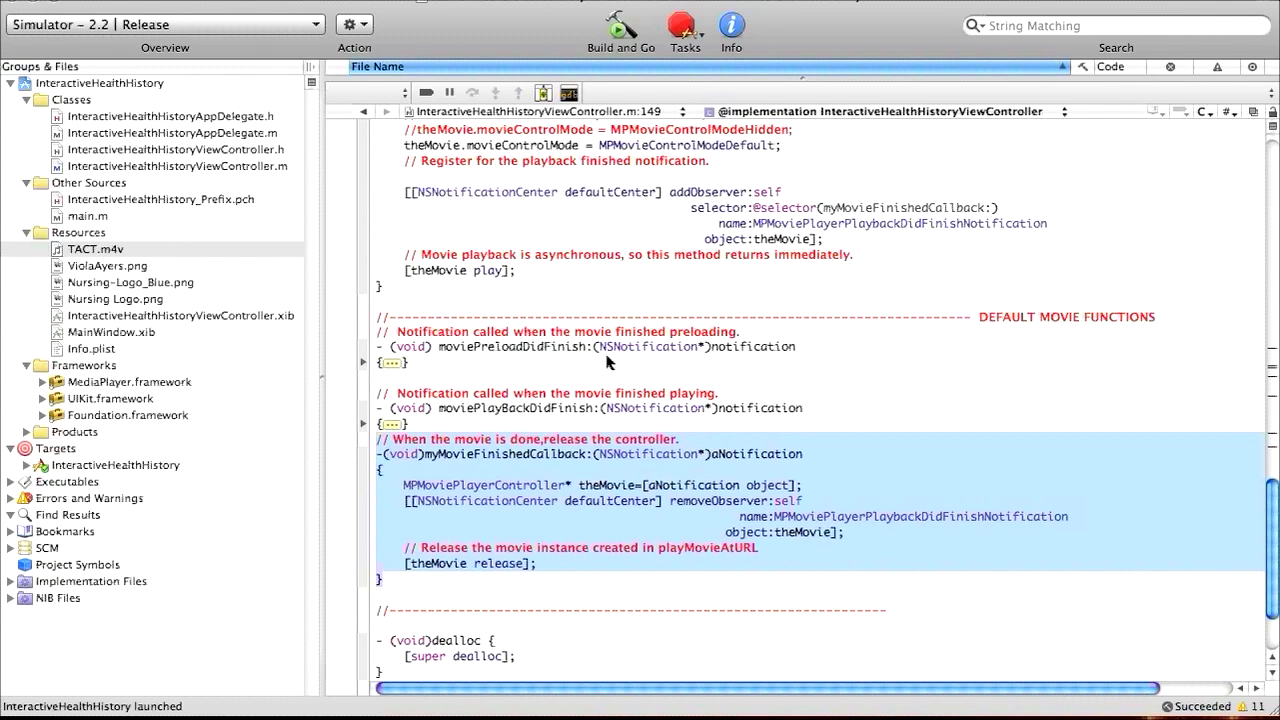
mouse_move(485, 510)
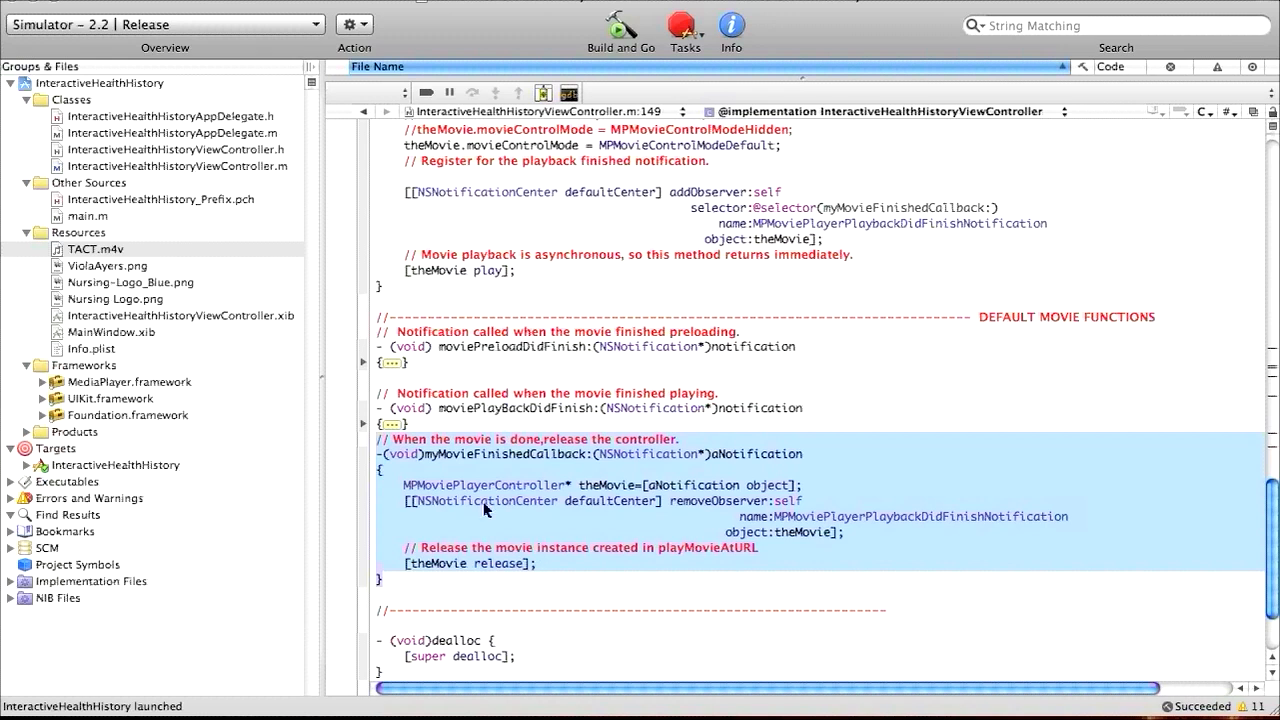
mouse_move(488, 490)
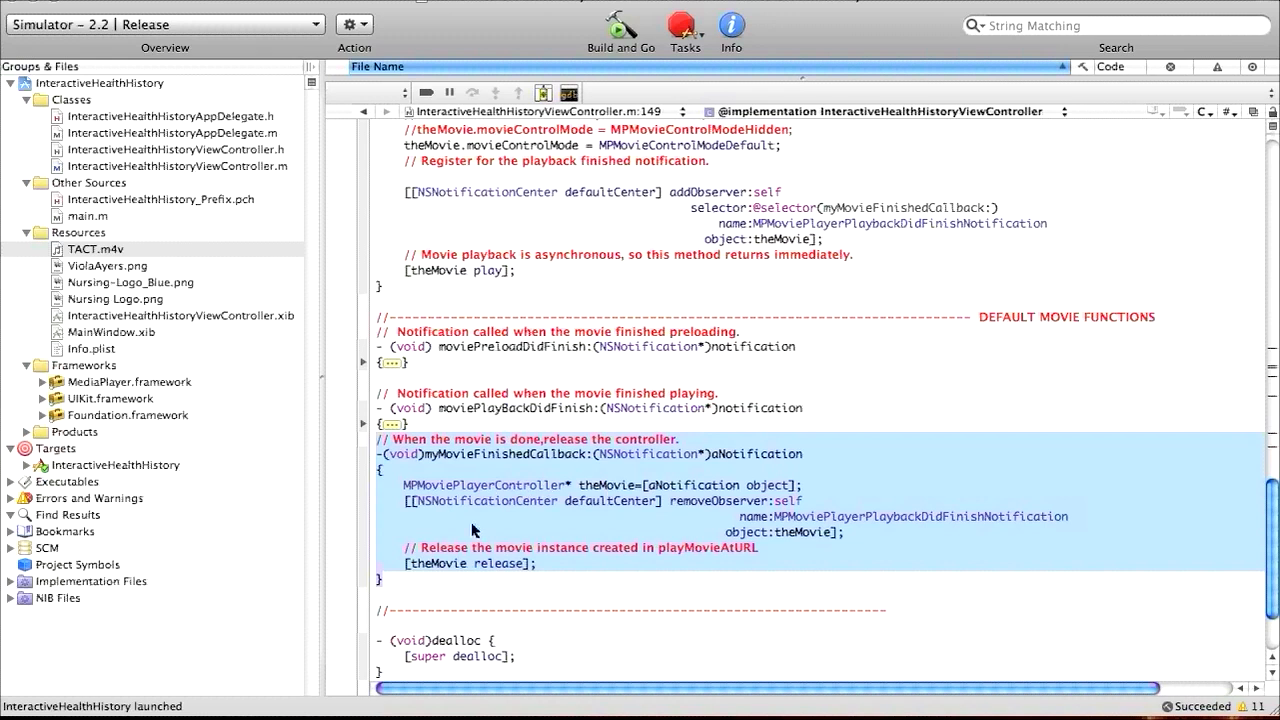
mouse_move(545, 510)
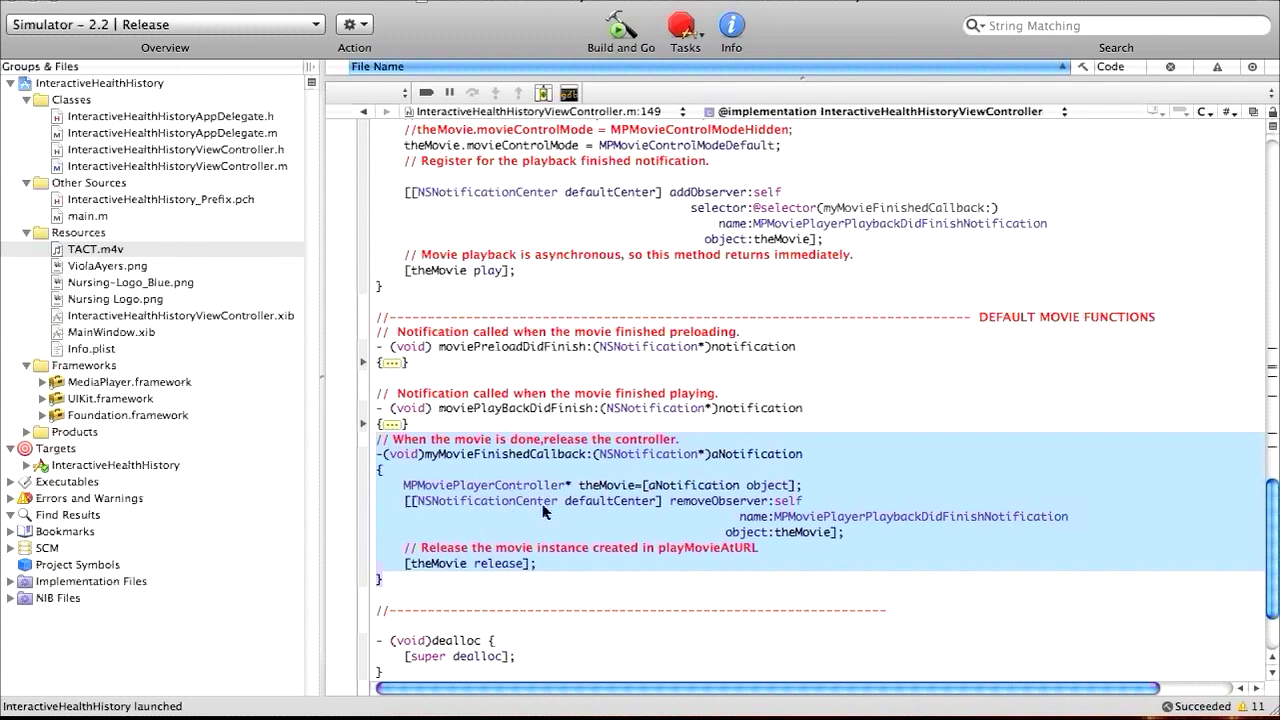
mouse_move(636, 512)
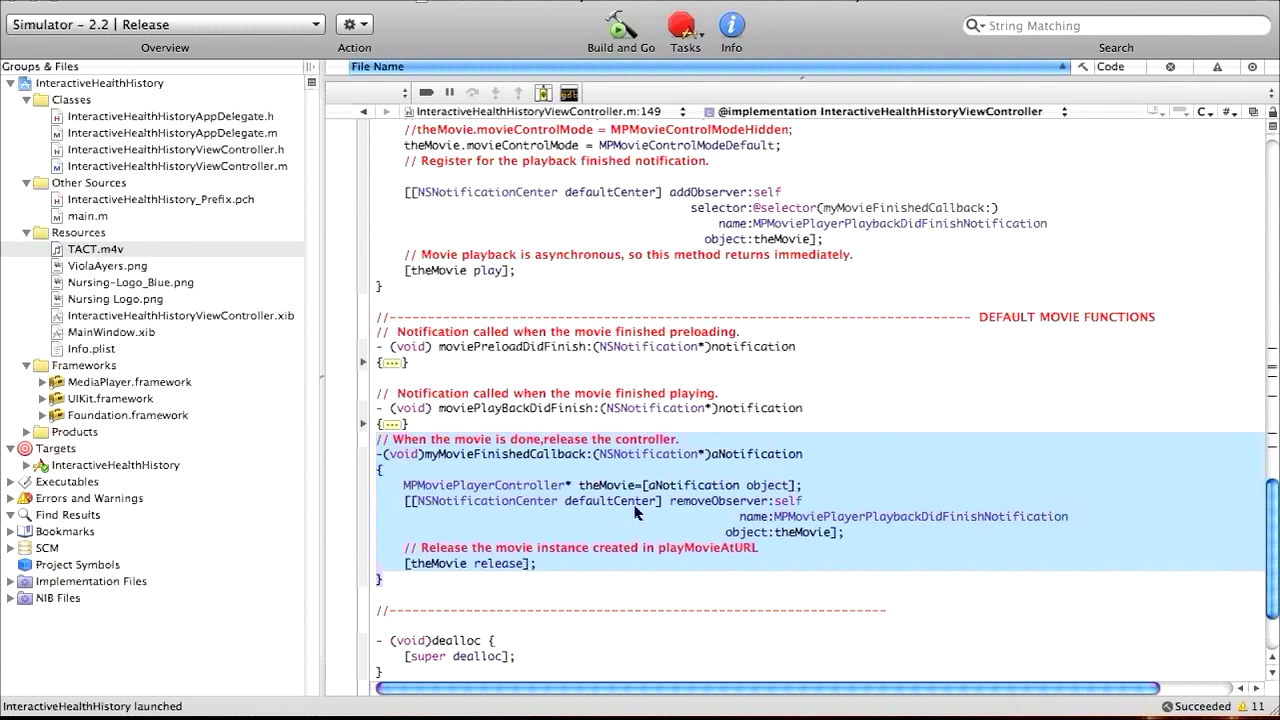
mouse_move(800, 536)
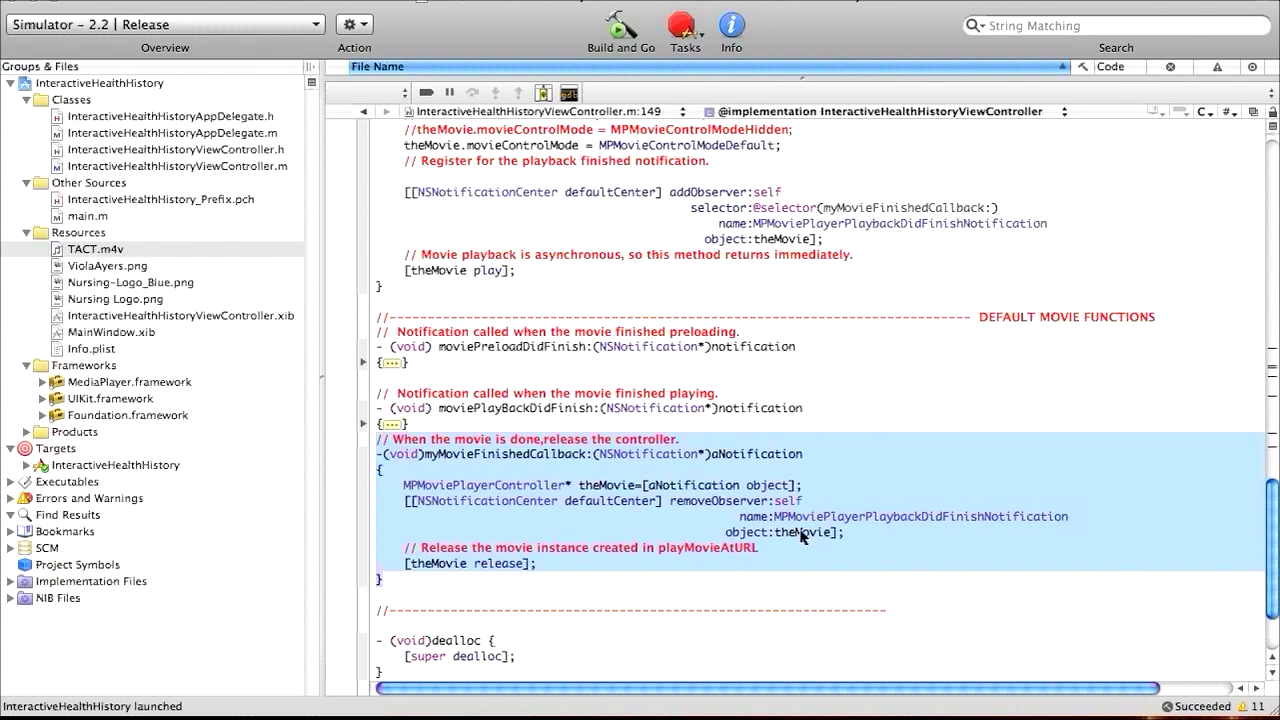
mouse_move(560, 488)
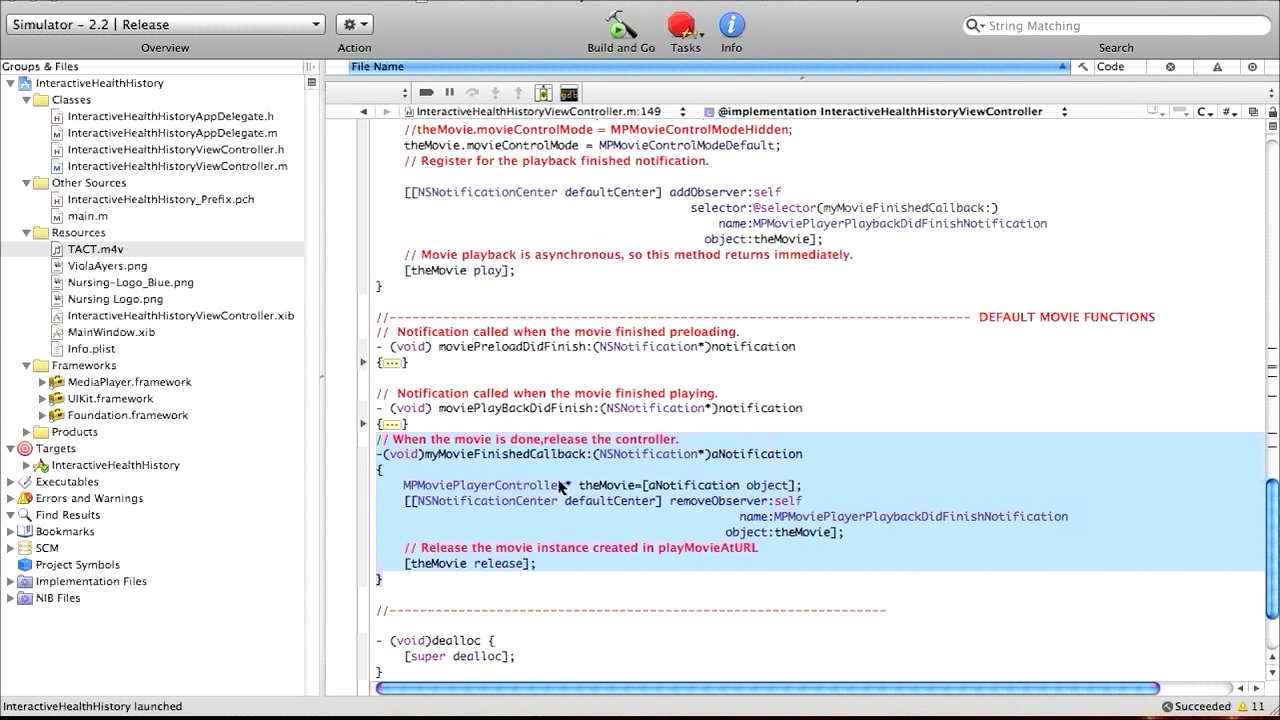
mouse_move(630, 485)
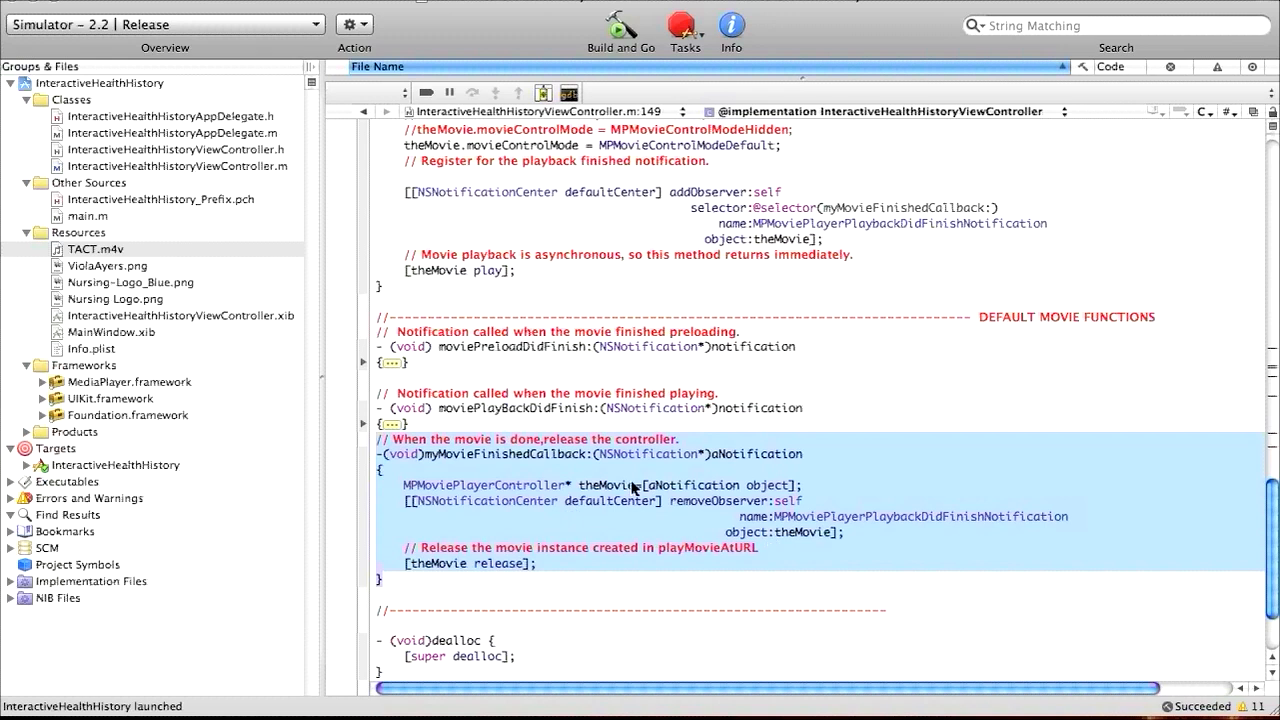
mouse_move(547, 570)
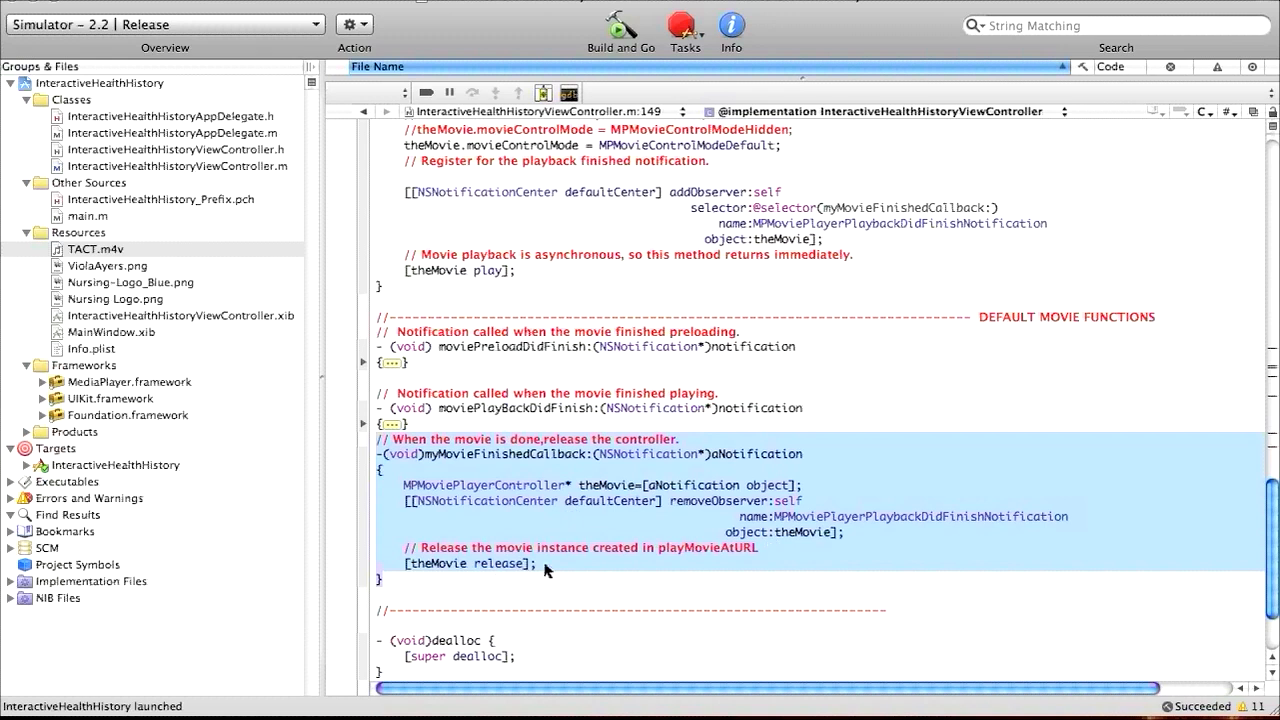
mouse_move(627, 575)
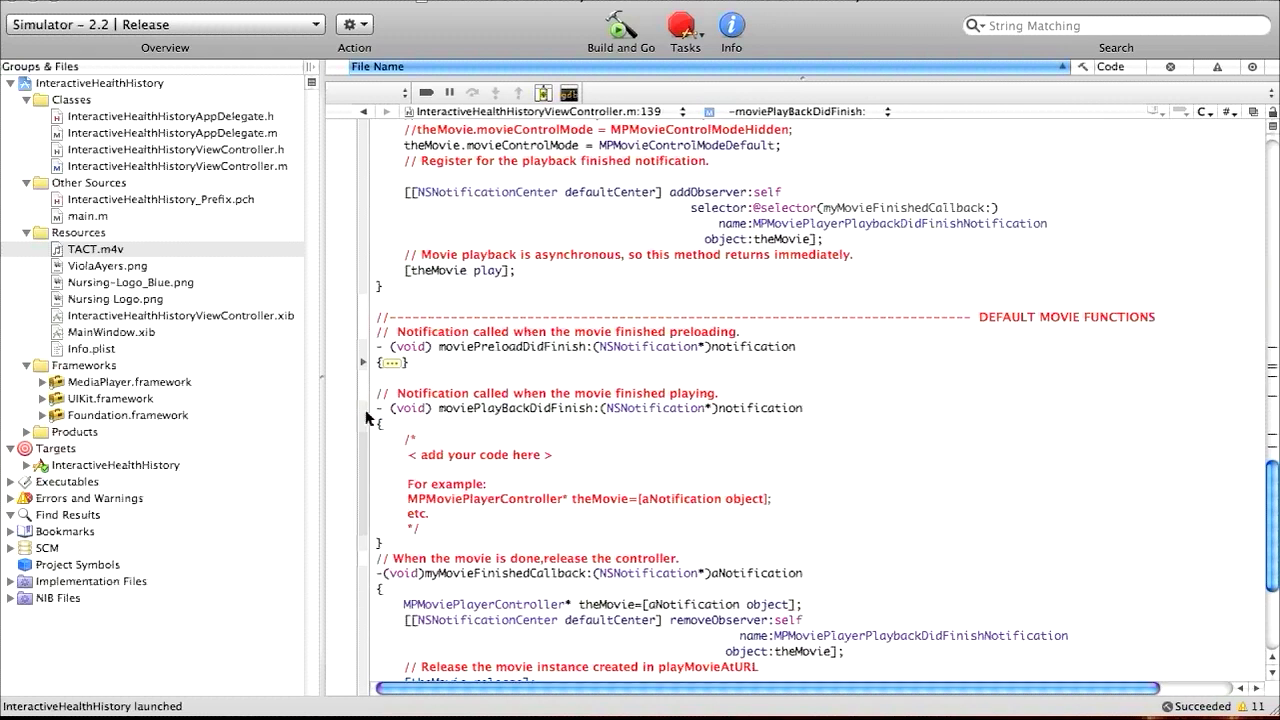
Unfold moviePreloadDidFinish and moviePlayBackDidFinish to show their placeholder comments and example code
left_click(364, 362)
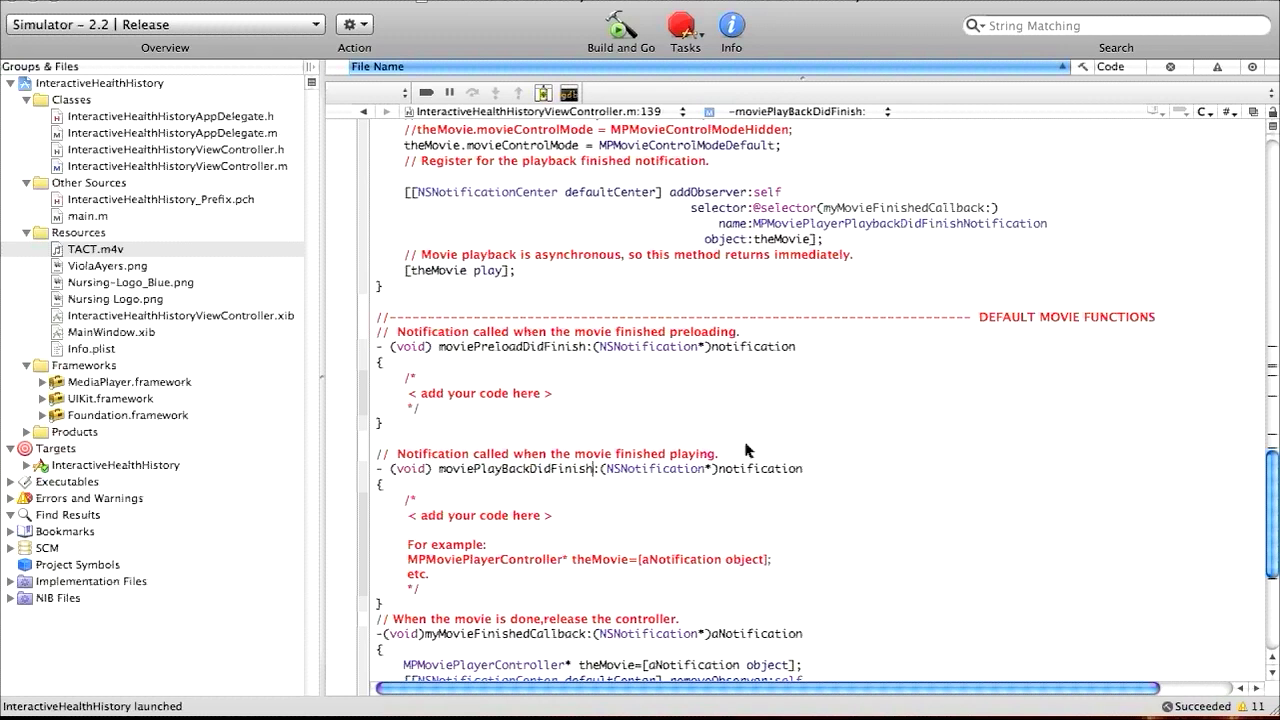
left_click(378, 604)
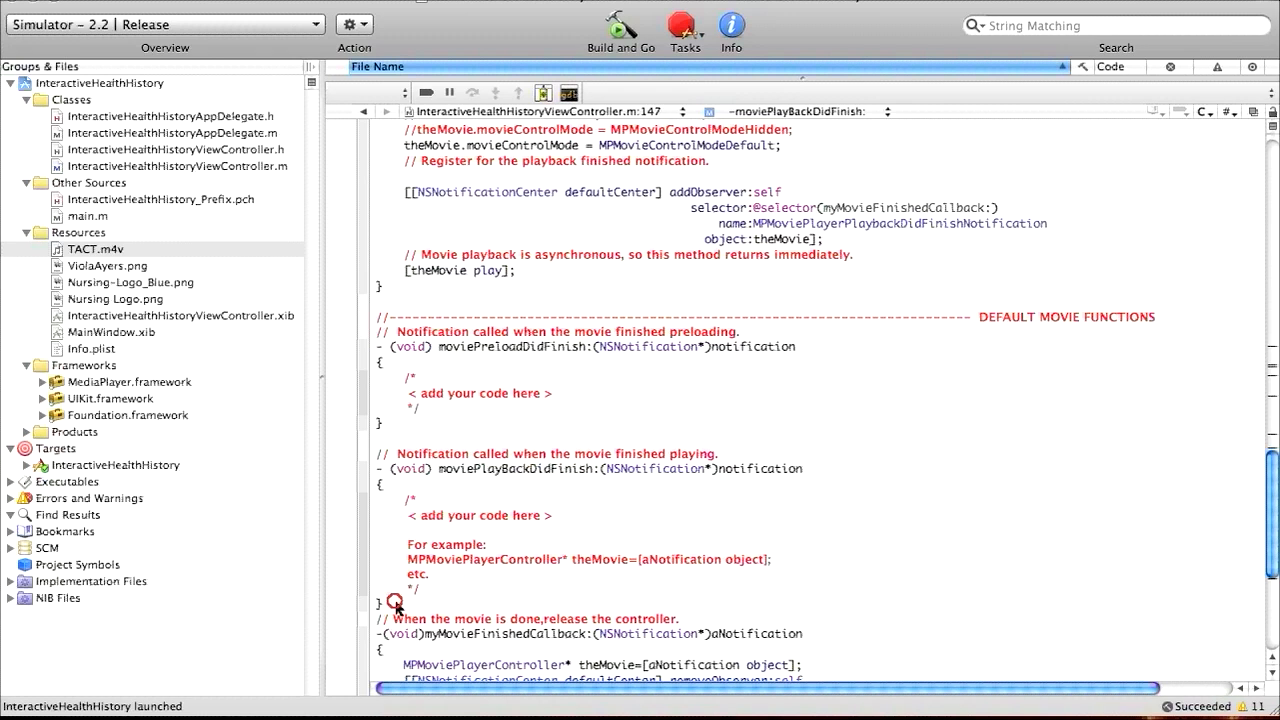
scroll("down", 3)
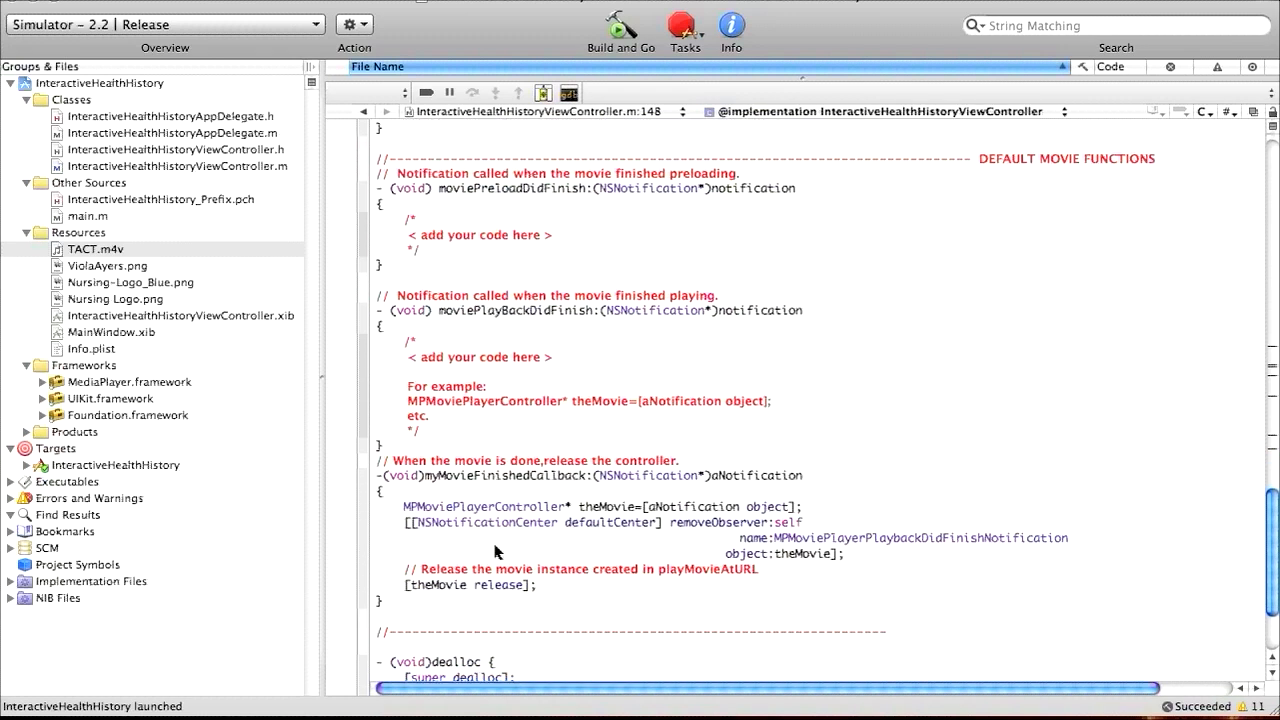
scroll("up", 3)
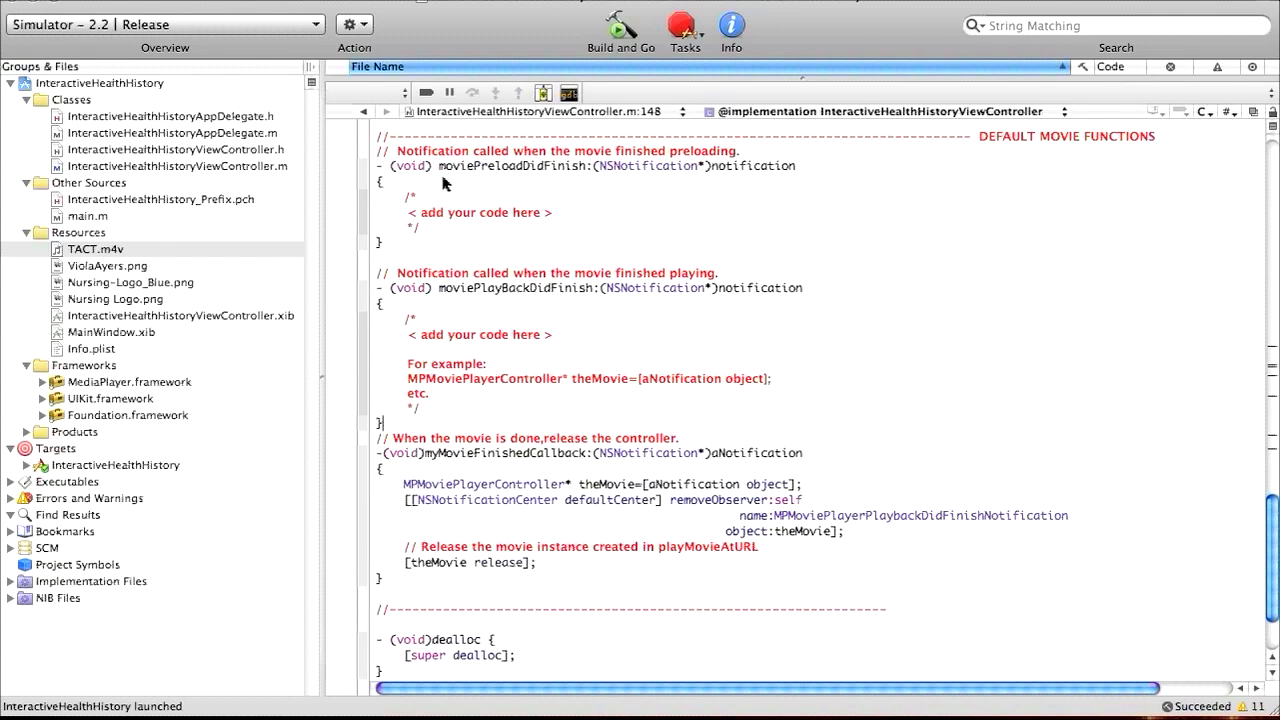
mouse_move(757, 324)
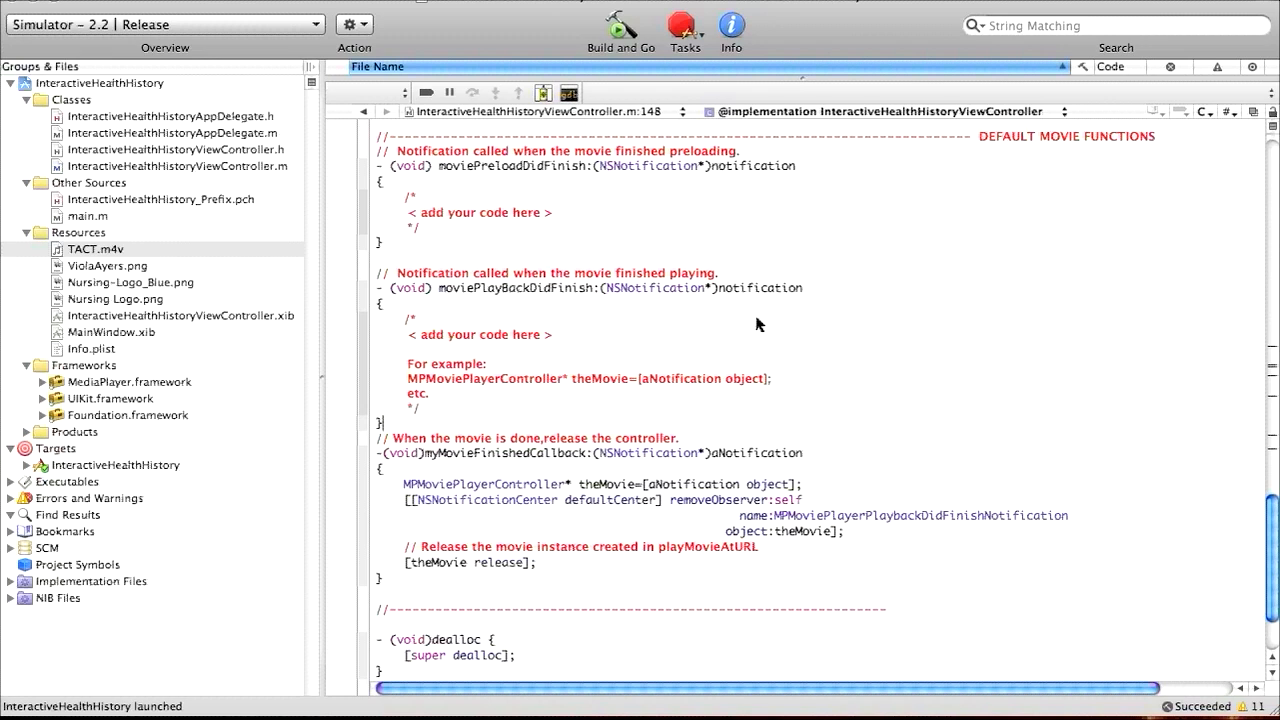
mouse_move(732, 427)
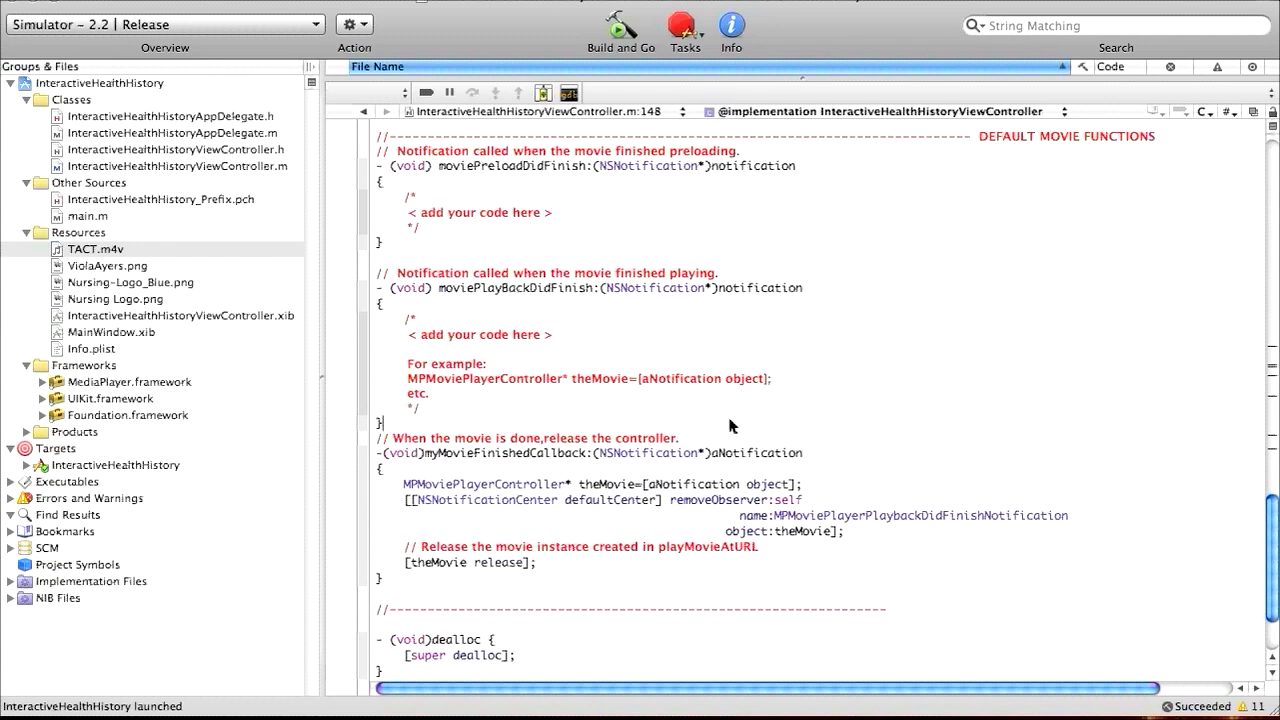
mouse_move(840, 362)
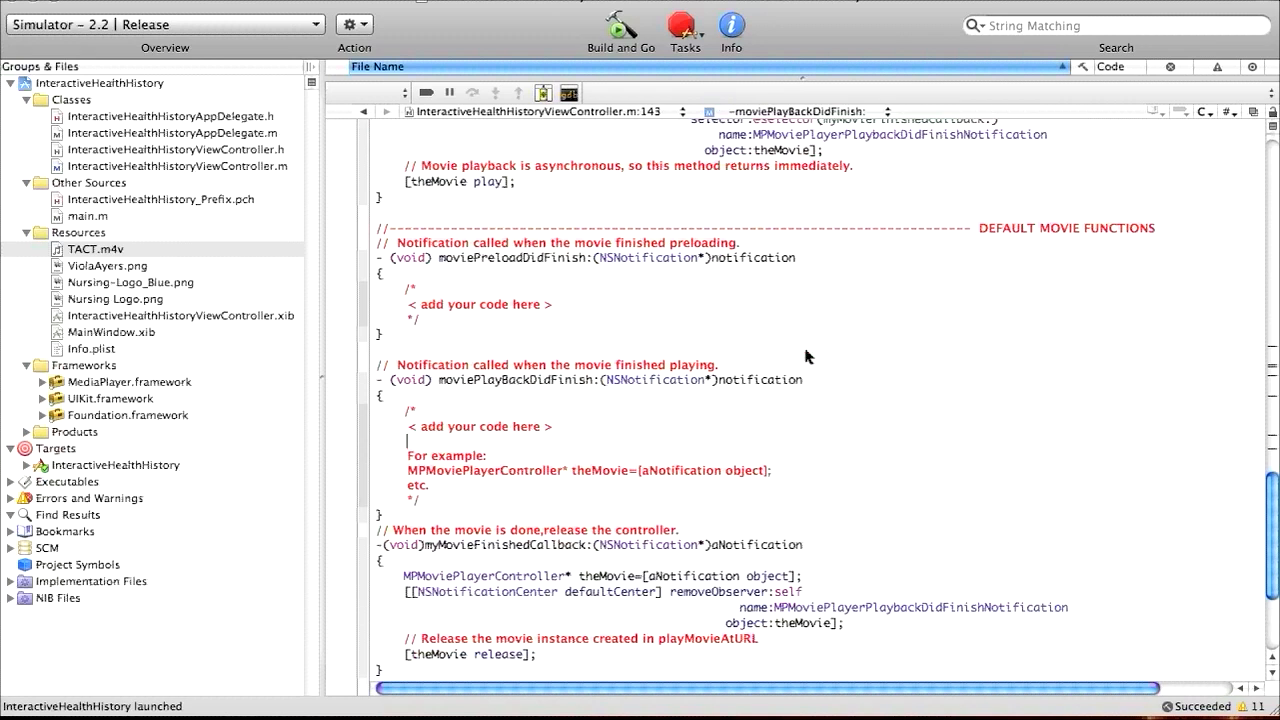
scroll("up", 3)
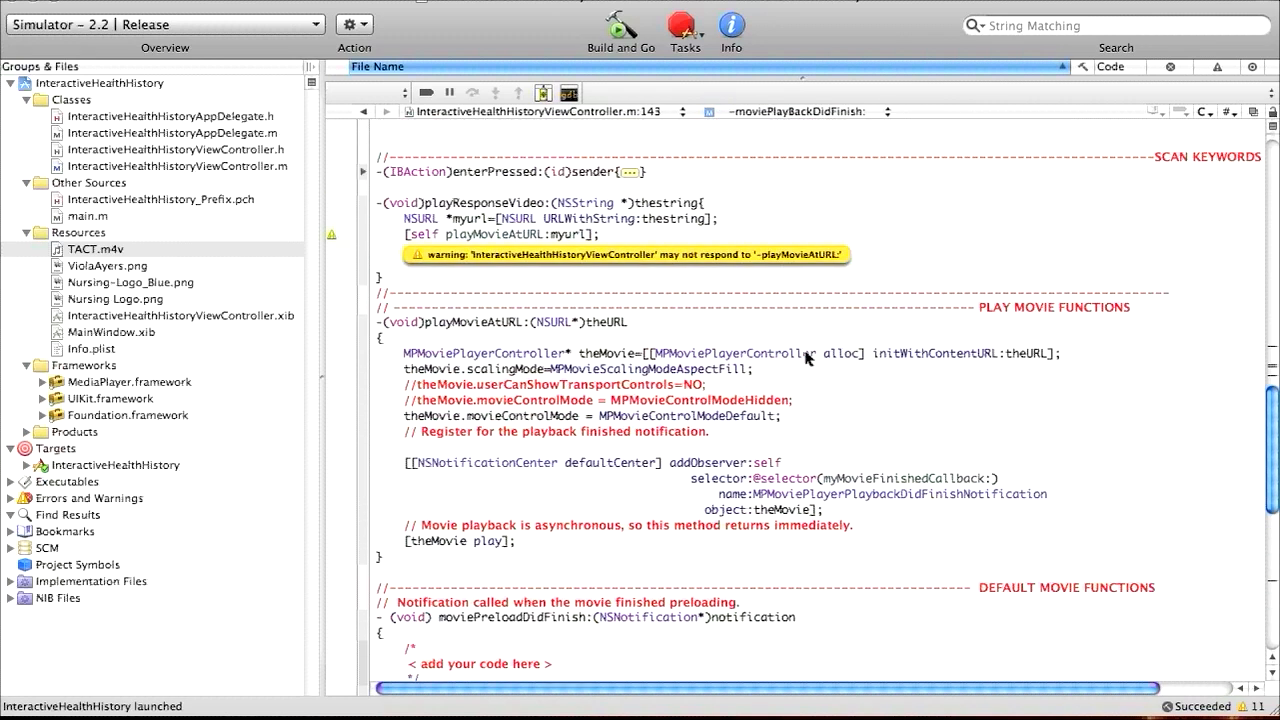
mouse_move(632, 323)
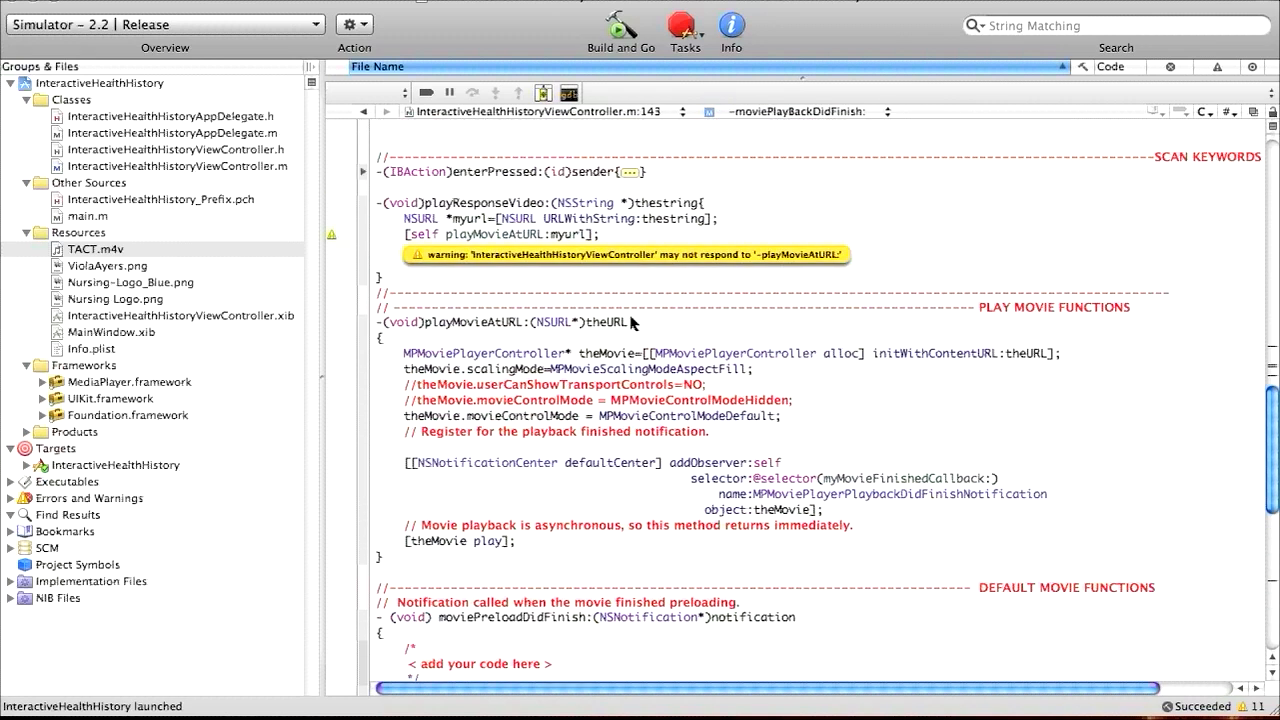
left_click(632, 322)
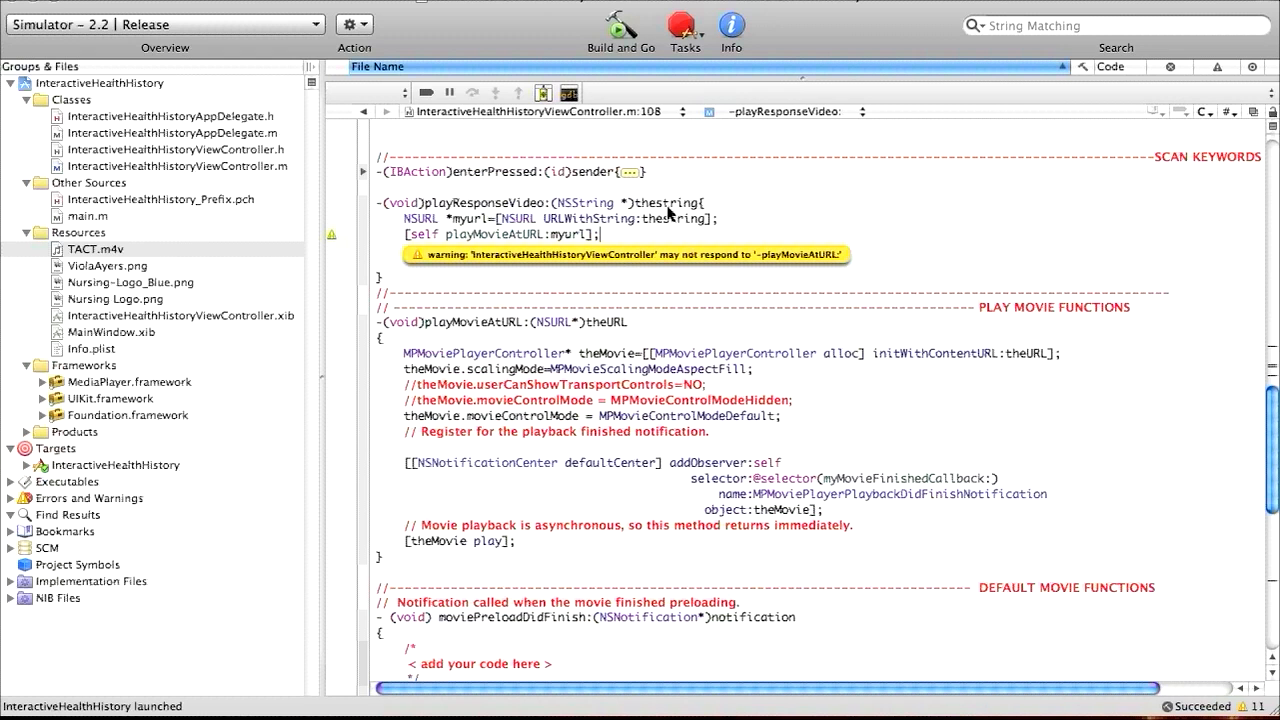
mouse_move(836, 435)
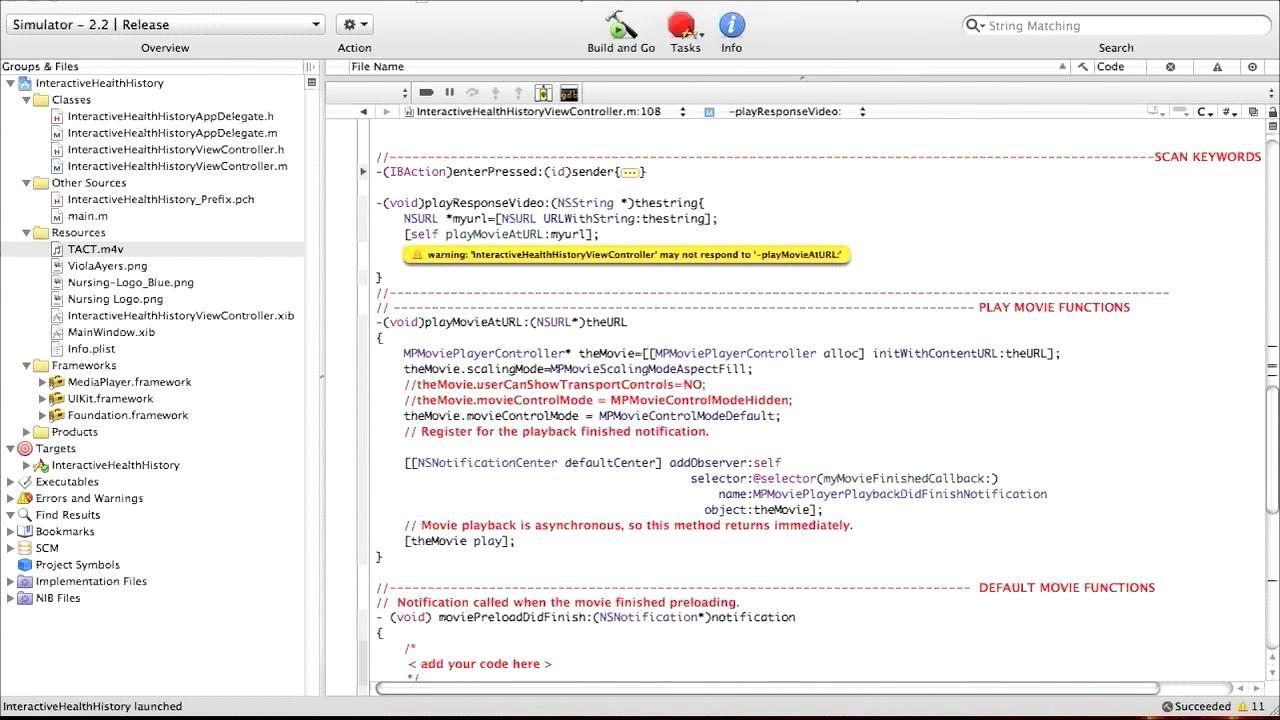
mouse_move(815, 545)
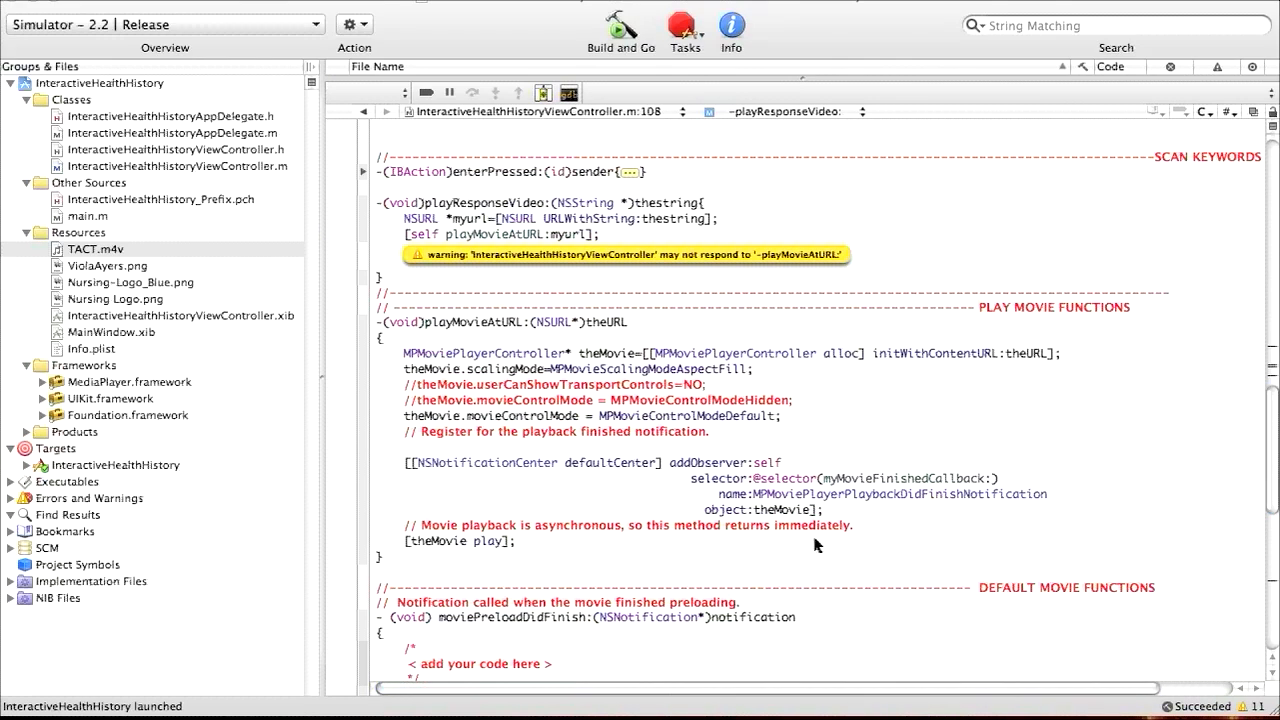